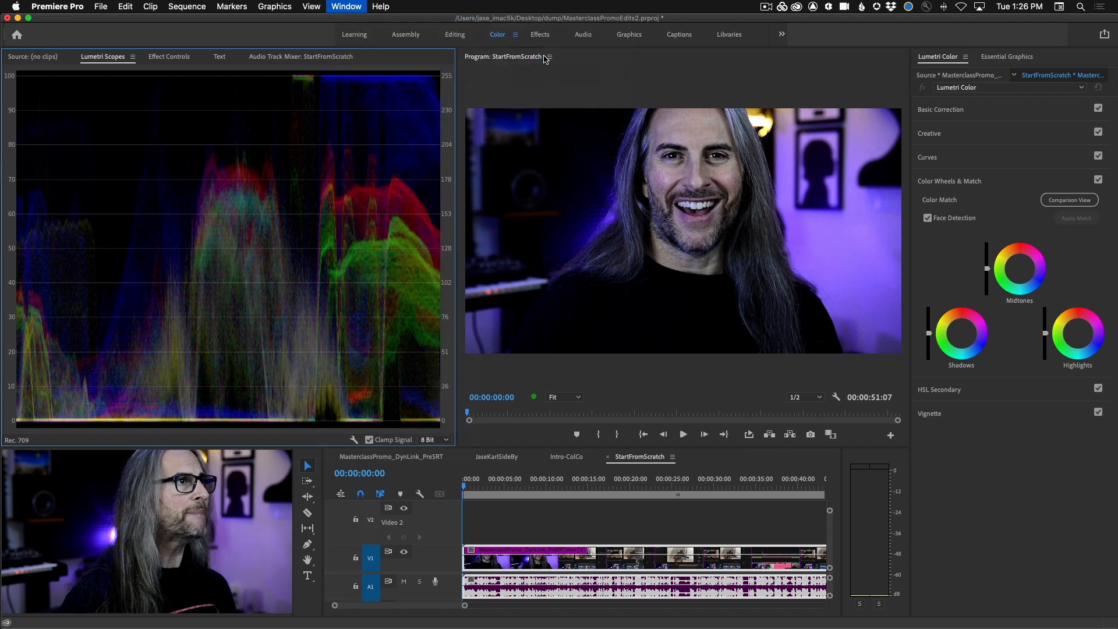
Step: Switch from the Color workspace to the Captions workspace
click(678, 35)
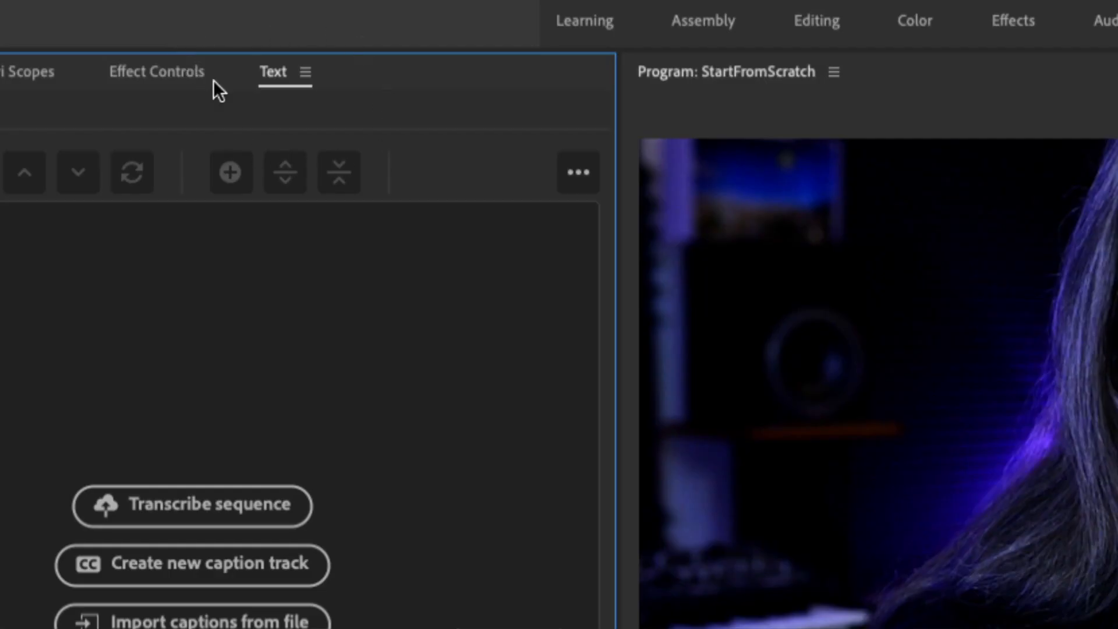
mouse_move(349, 122)
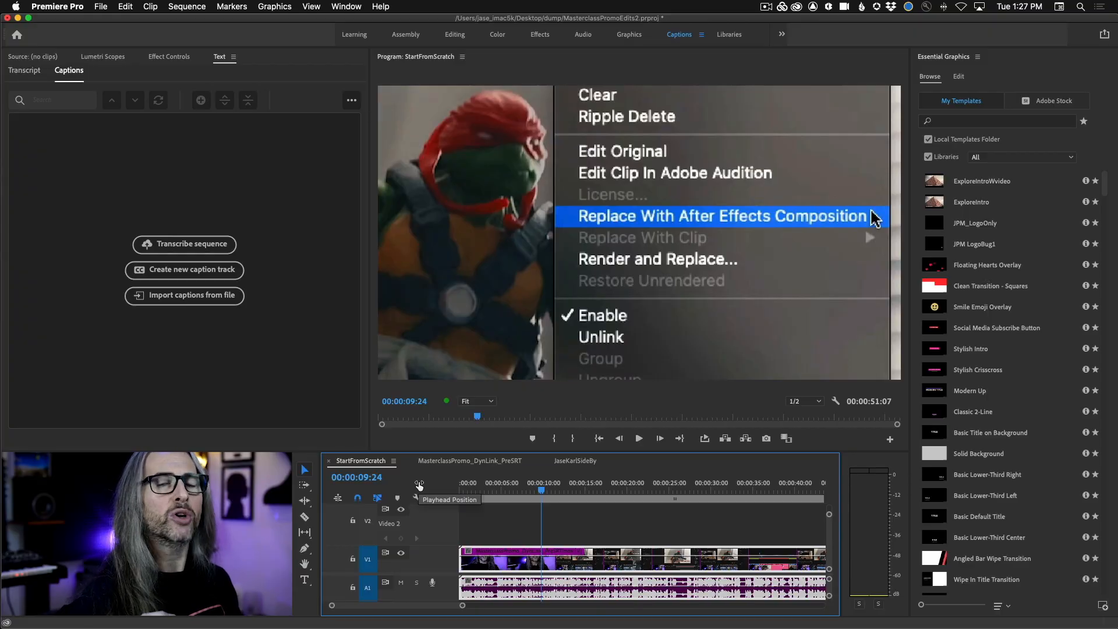
click(56, 6)
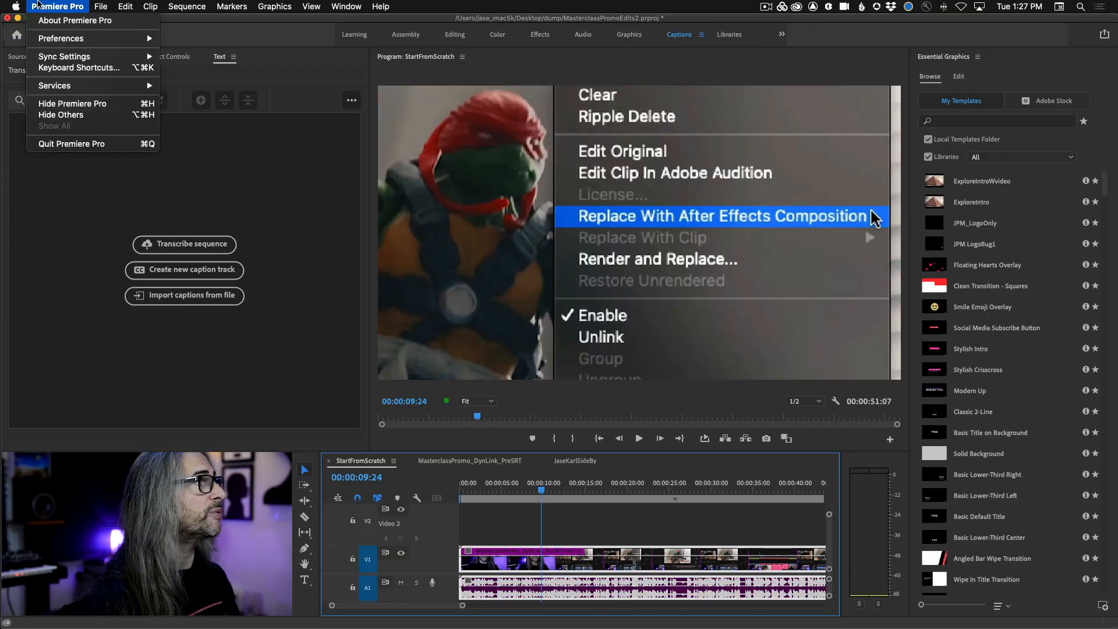
mouse_move(78, 68)
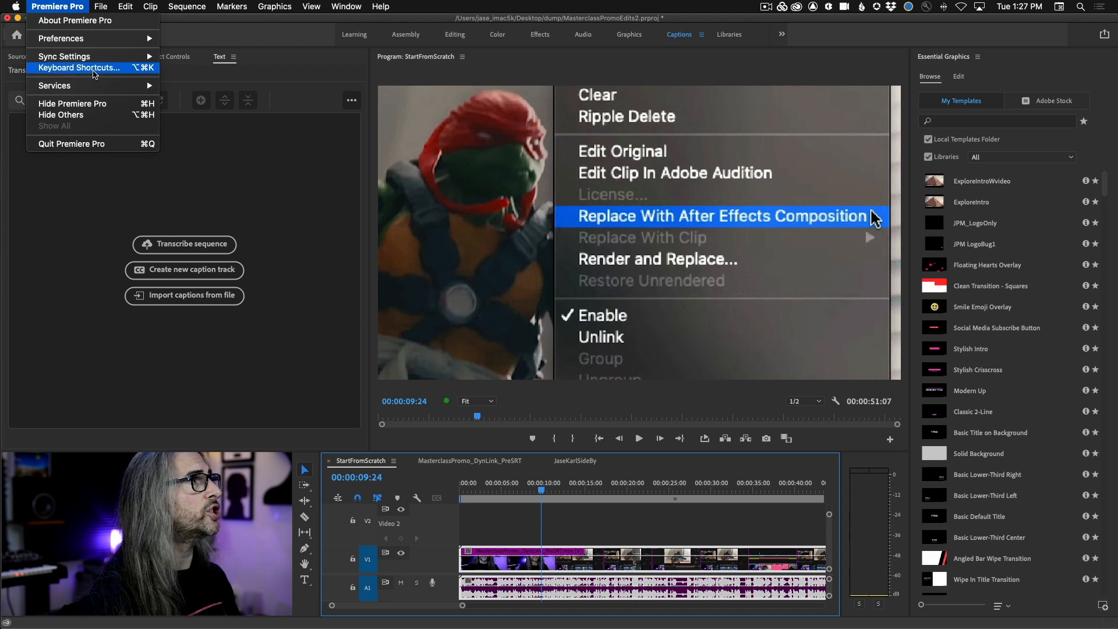
click(75, 67)
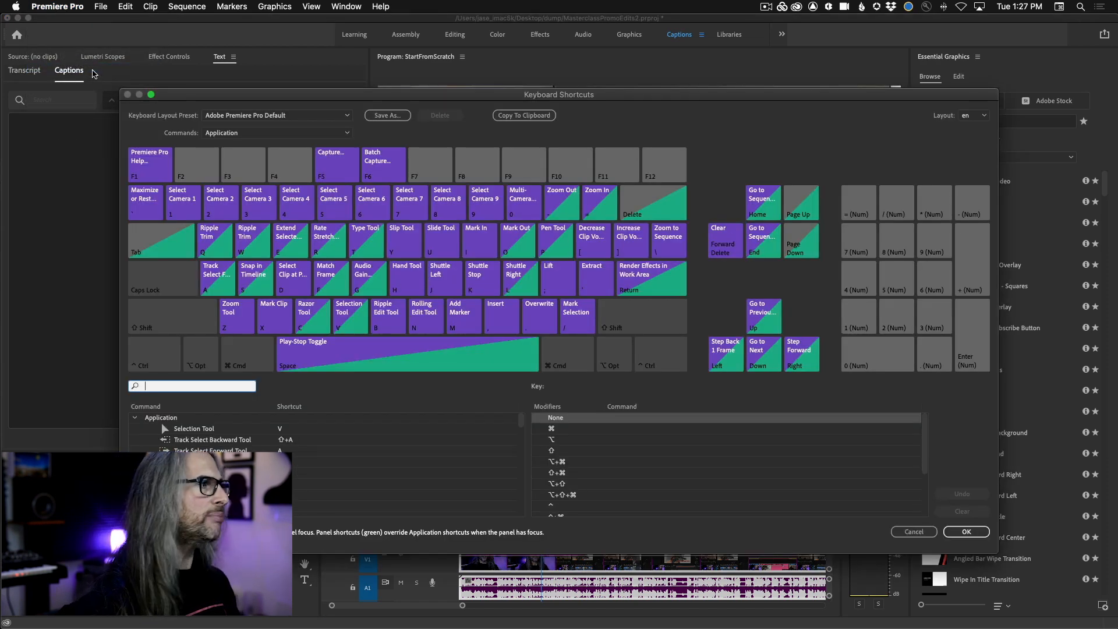
text(caption)
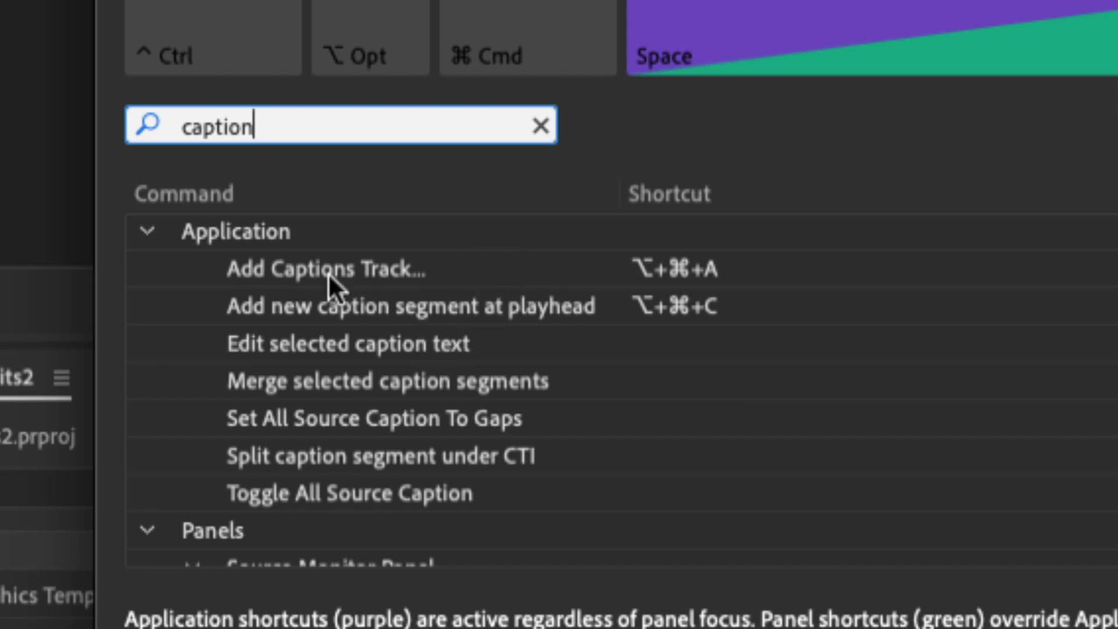
mouse_move(621, 287)
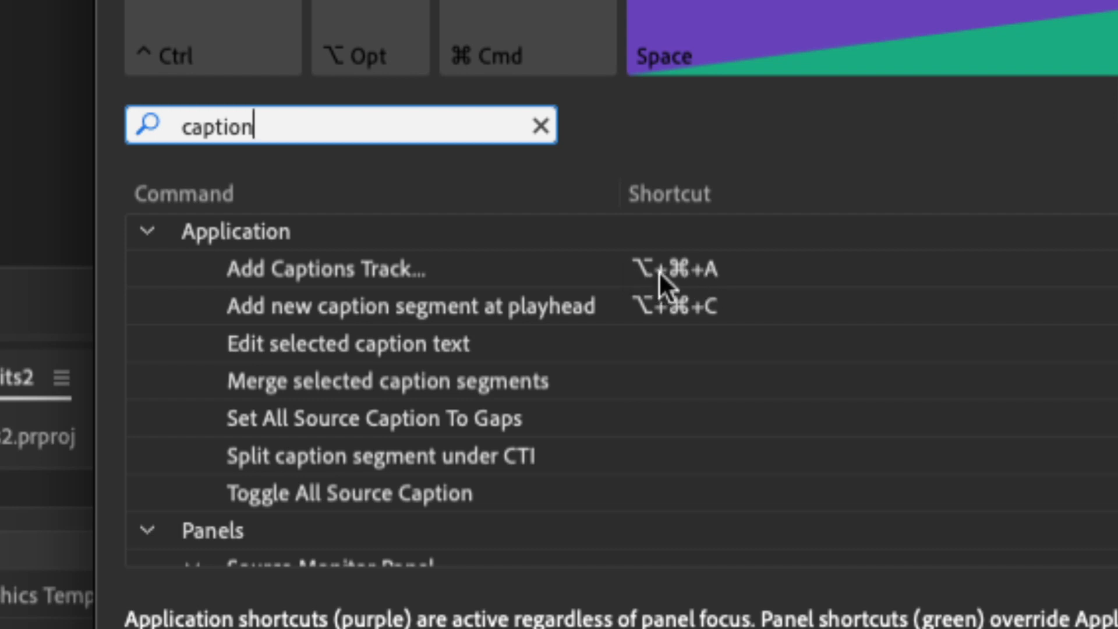
mouse_move(249, 320)
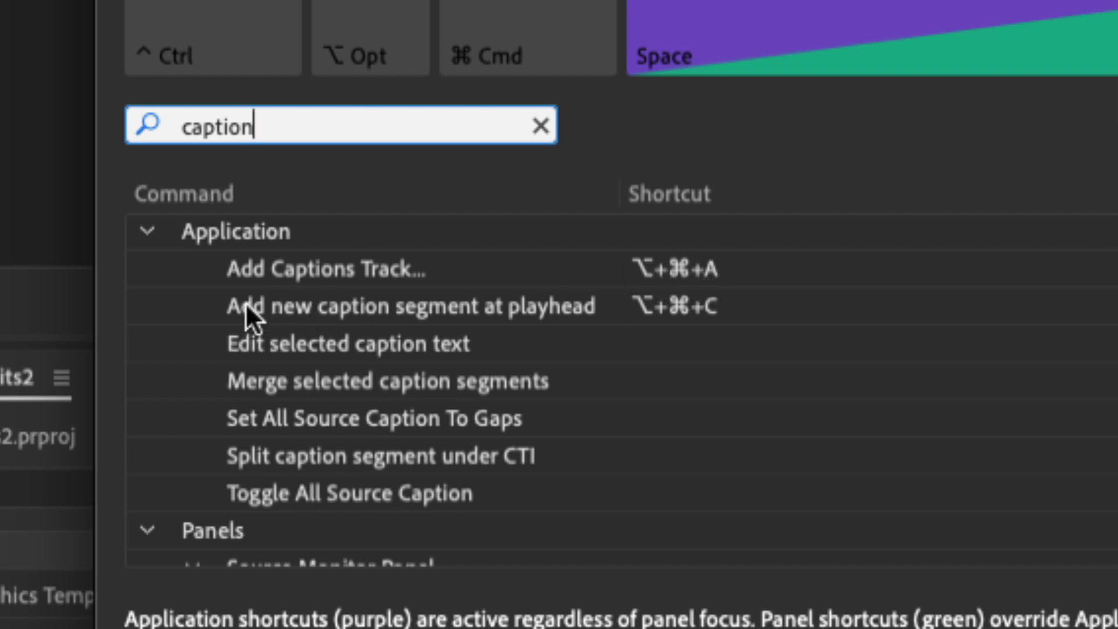
mouse_move(507, 320)
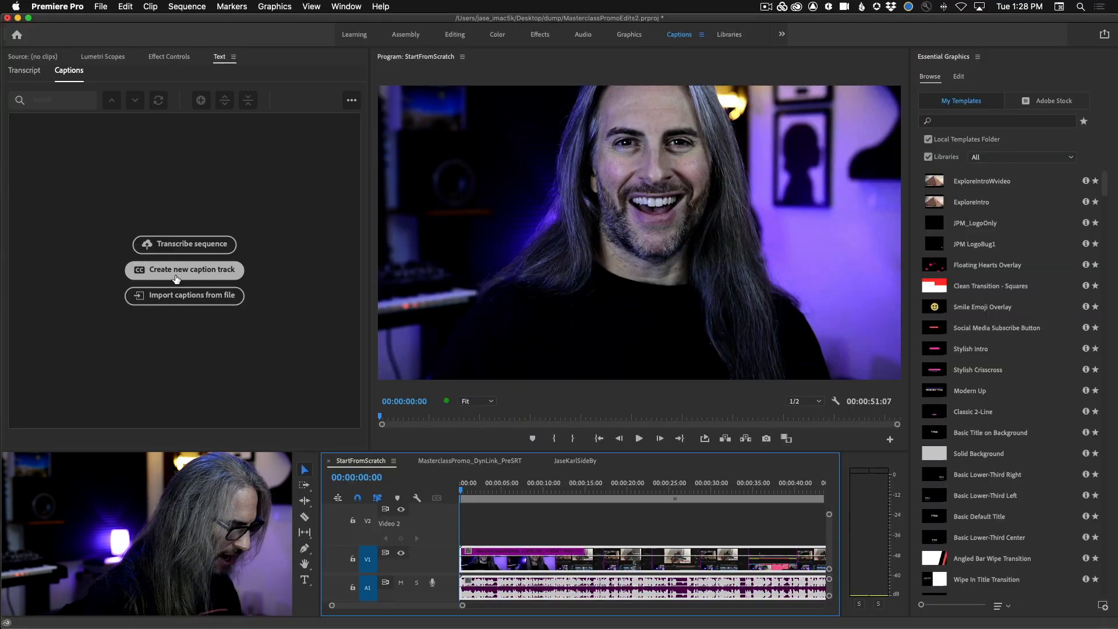
Step: Create a caption track with Format Subtitle and Style None
click(183, 270)
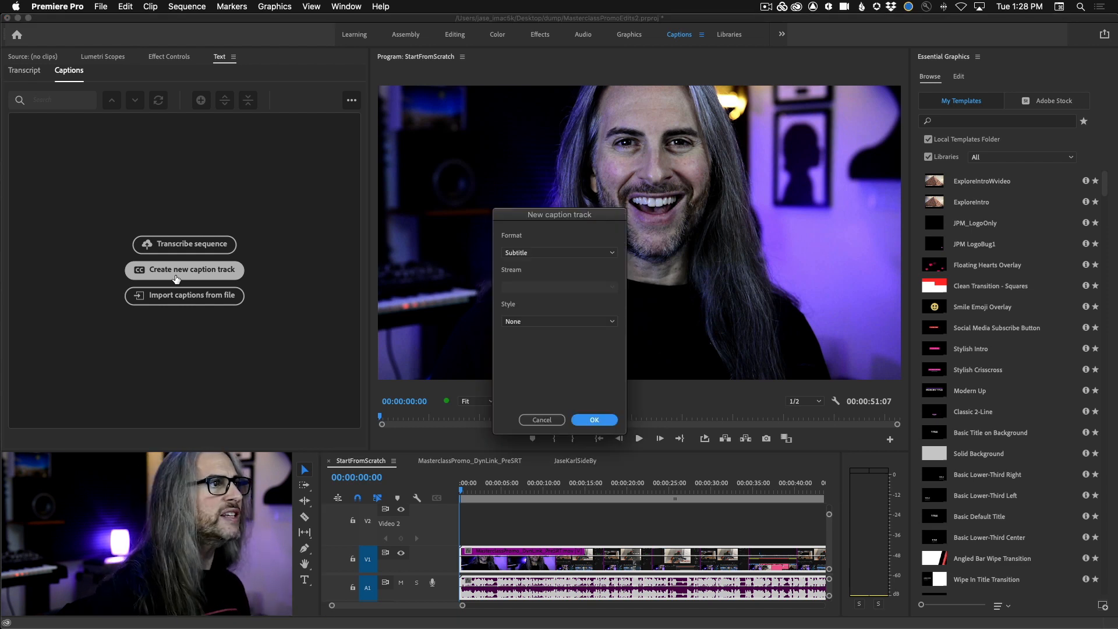
mouse_move(739, 261)
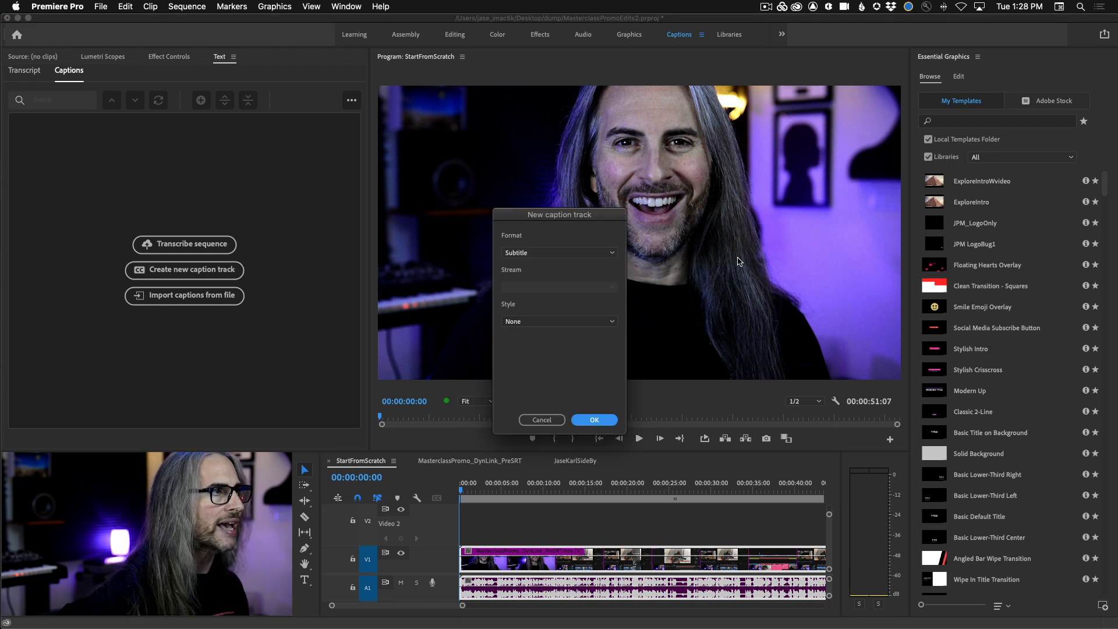
click(559, 252)
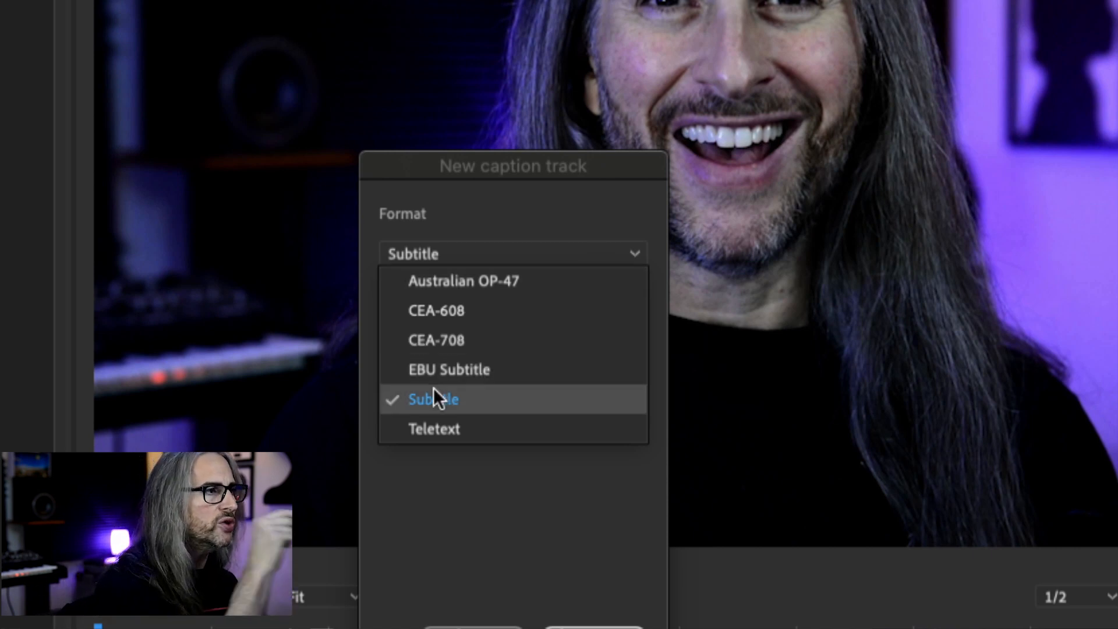
mouse_move(506, 409)
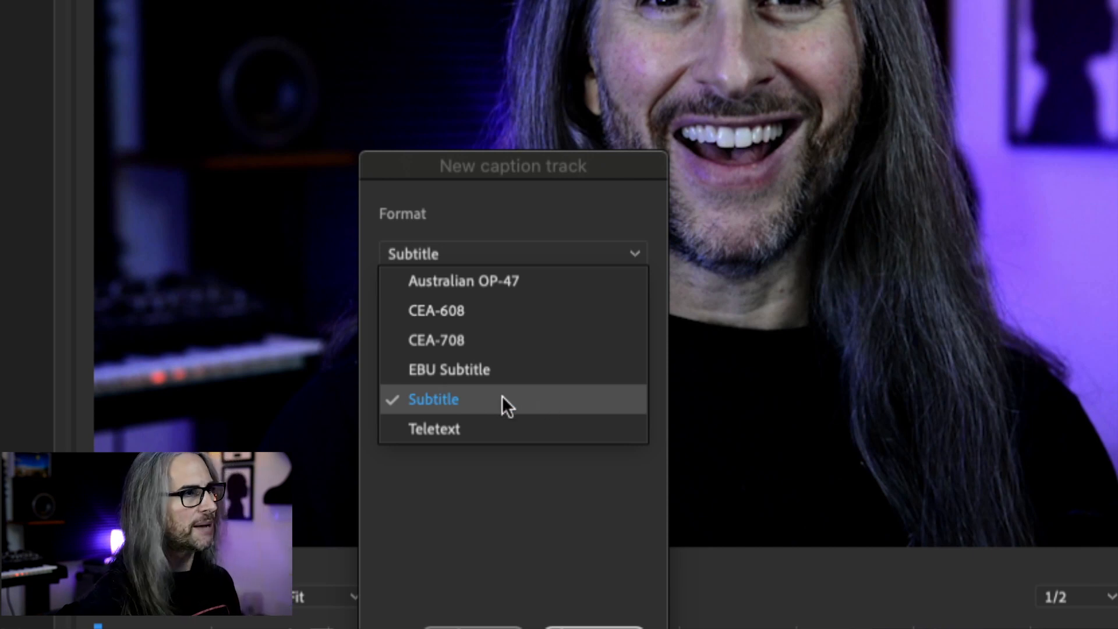
click(434, 400)
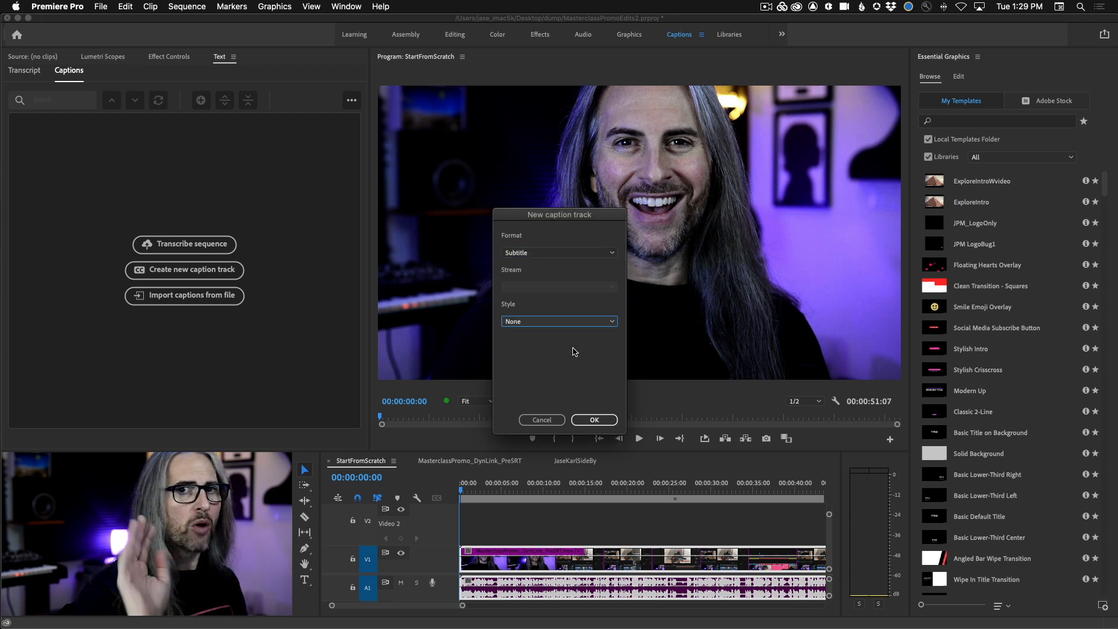
click(593, 420)
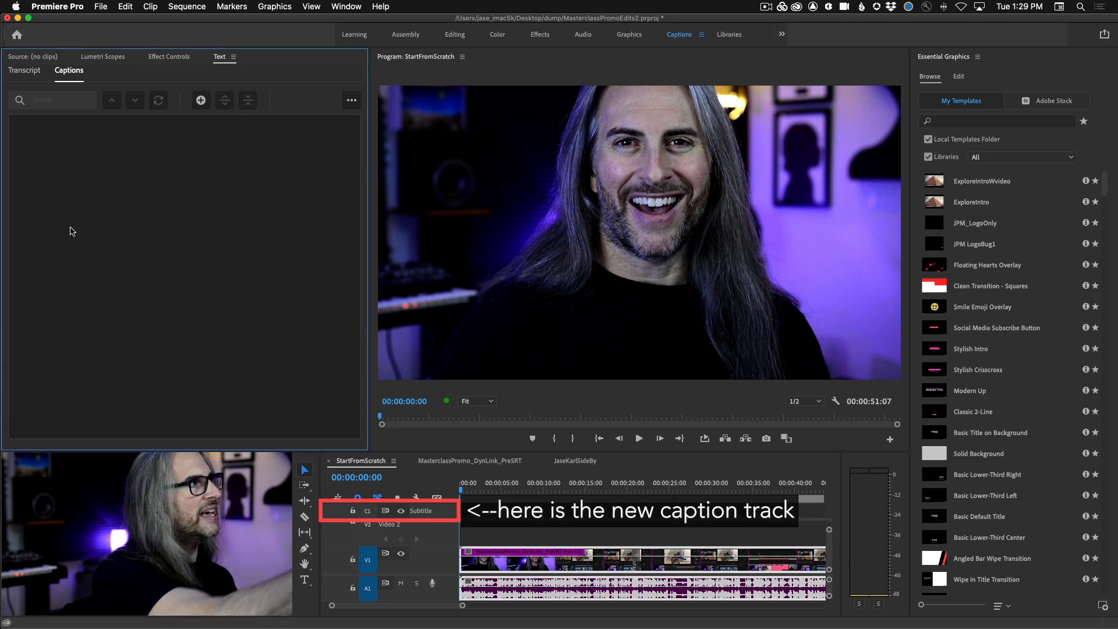
mouse_move(201, 100)
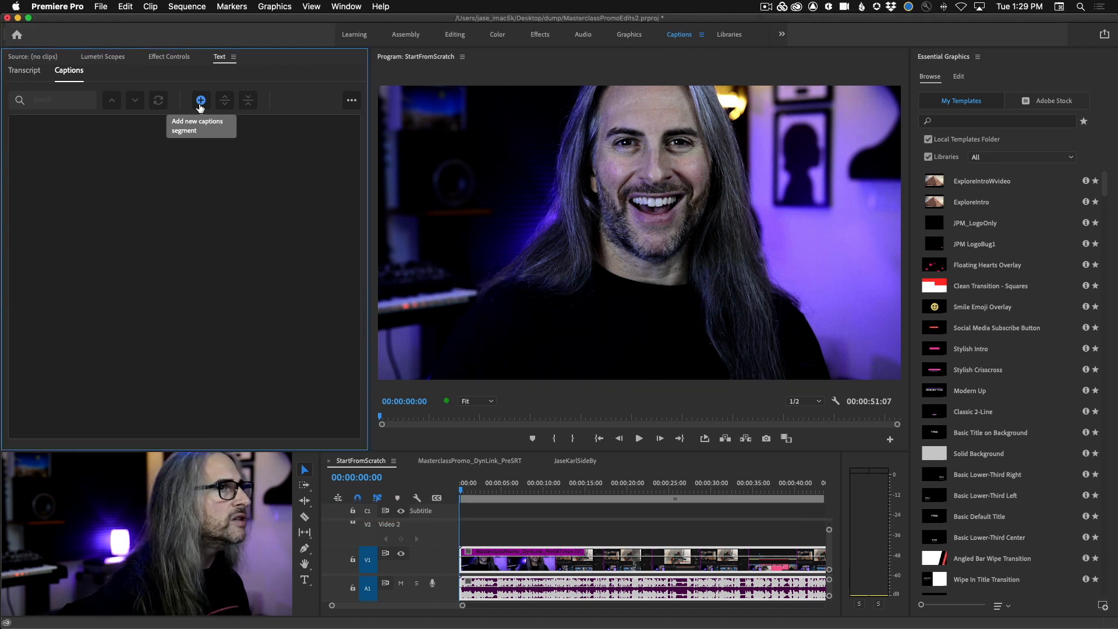
Step: Add captions 'Hi, it's Jason Levine from Adobe' and 'Here's what you missed this week on Adobe Live'
click(201, 101)
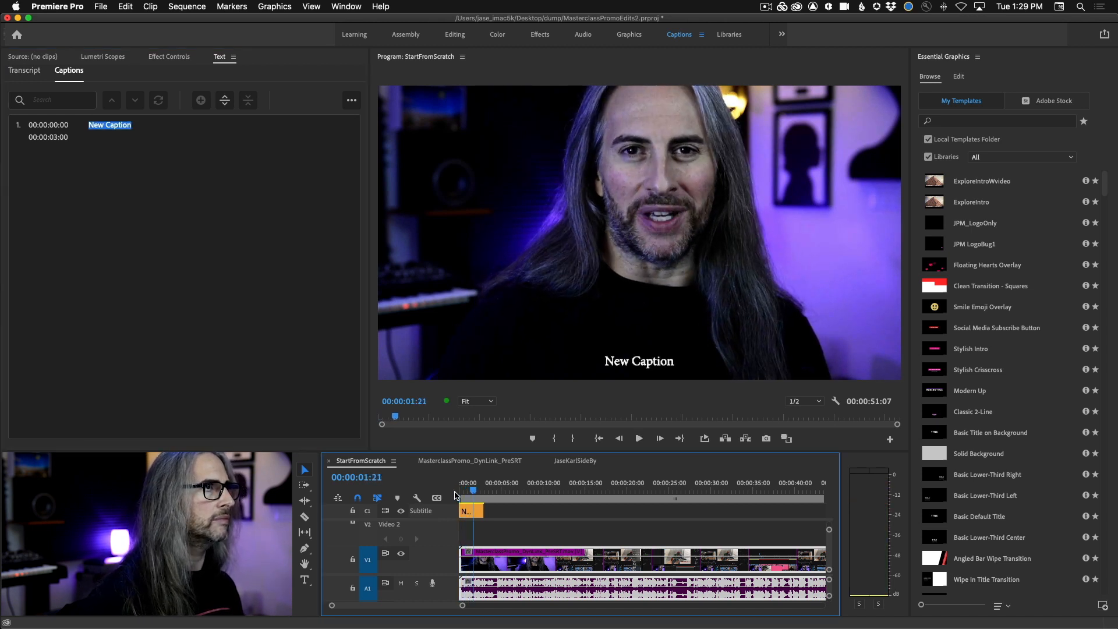
click(639, 439)
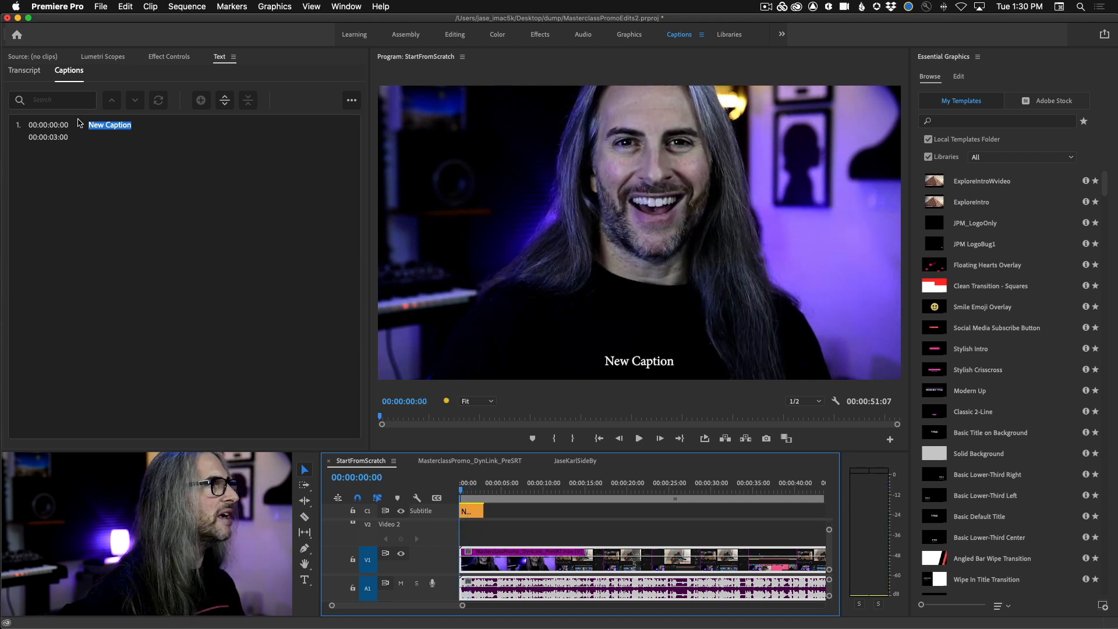
double_click(110, 124)
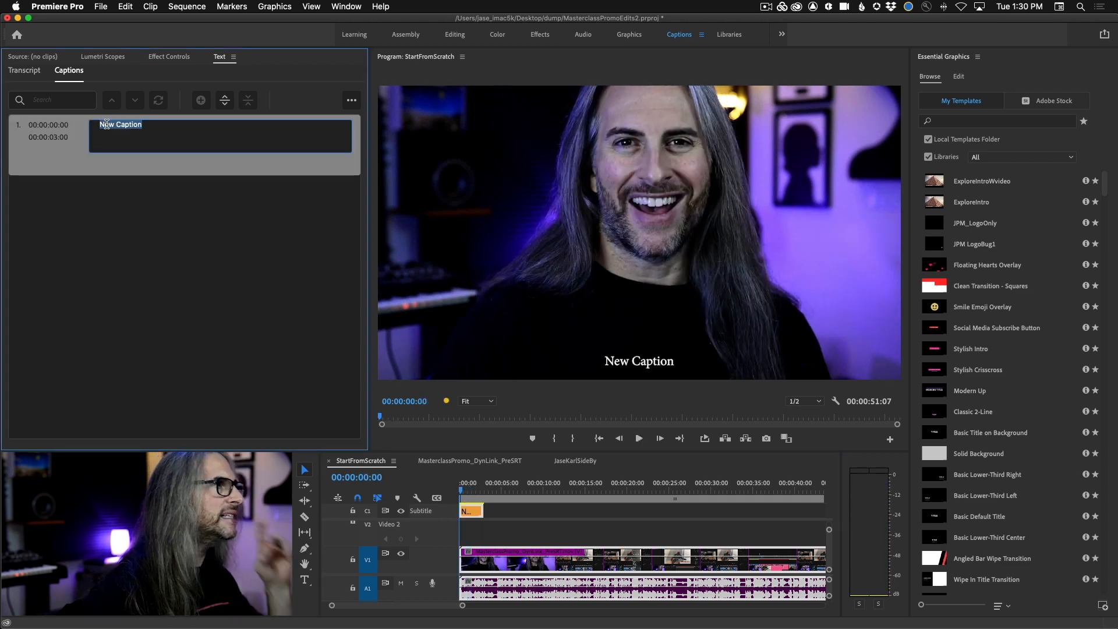
text(Hi, it's Jason L)
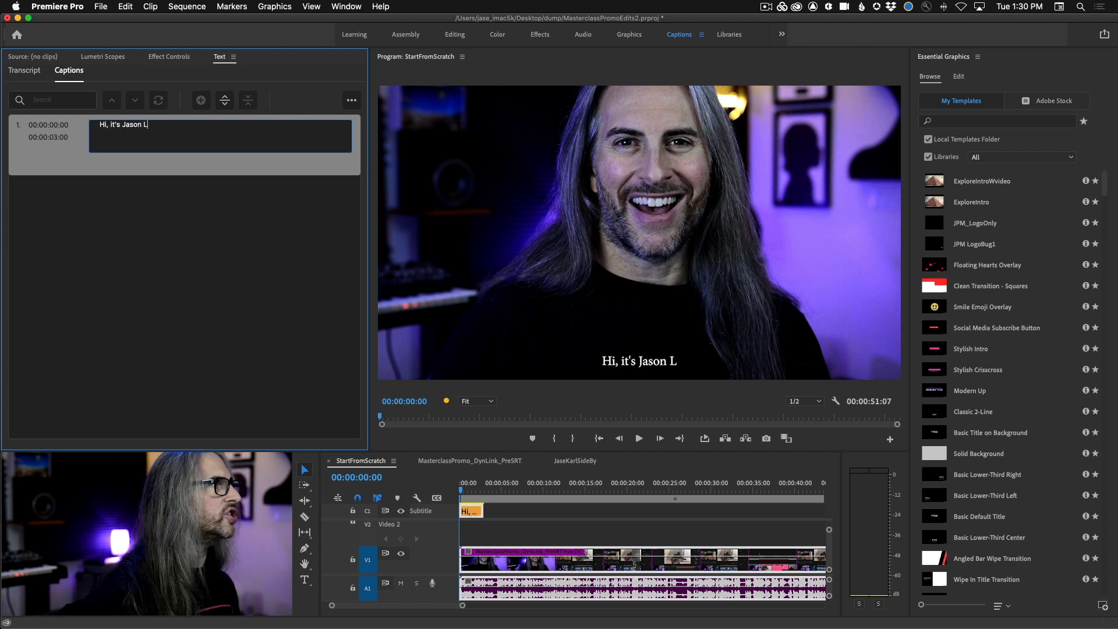
text(evine from Ad)
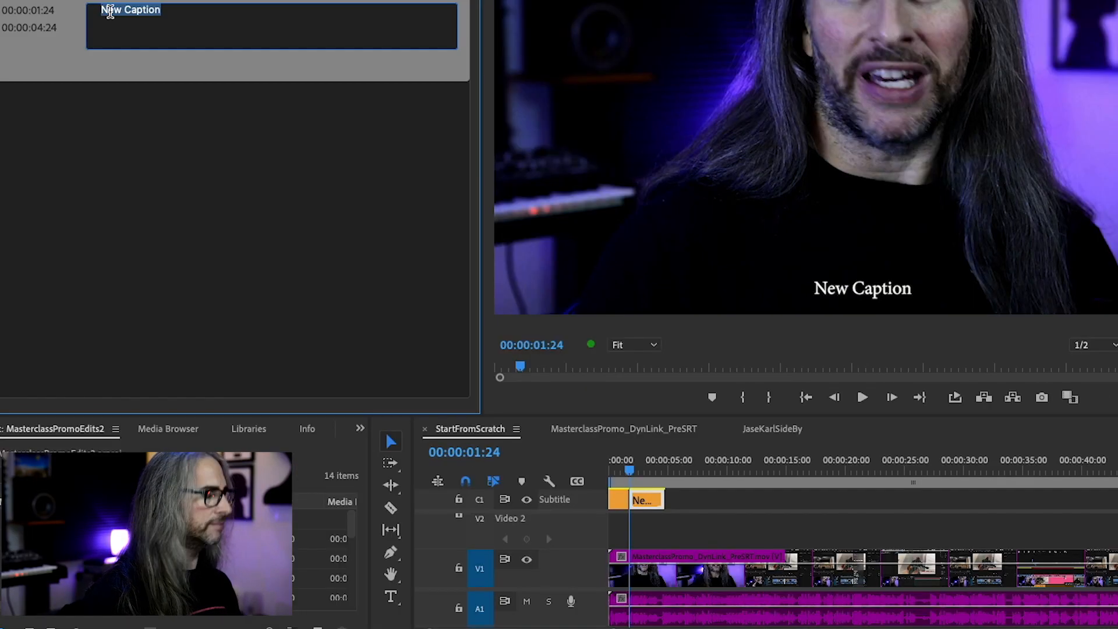
text(Here's what you missed this week on Adobe Live)
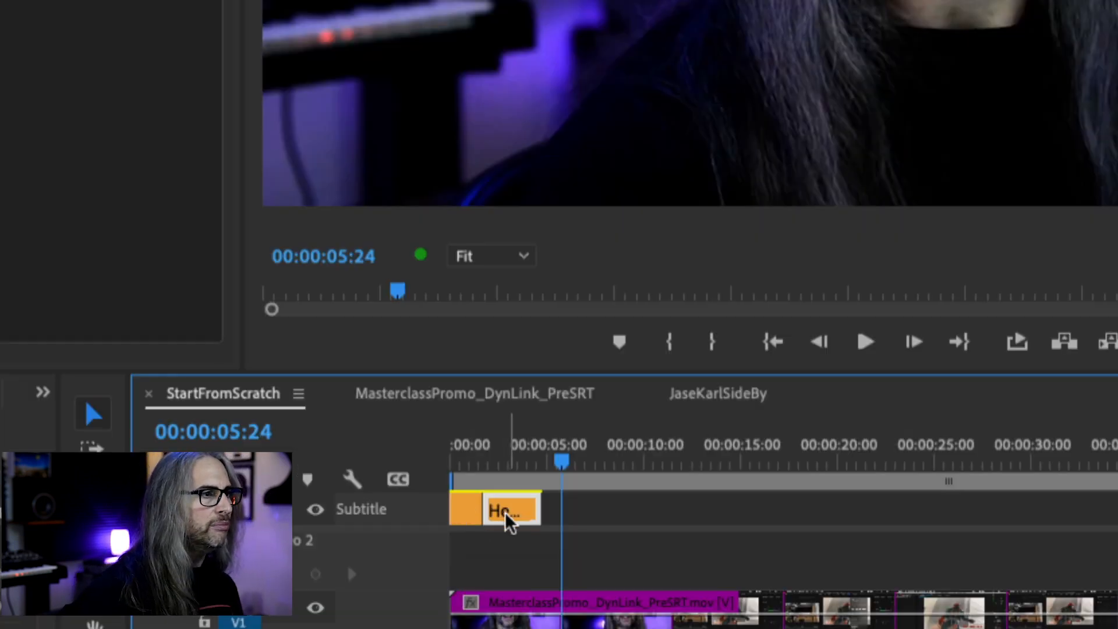
Step: Move the second caption to 00:00:01:24–00:00:04:24, directly after the first
drag(499, 509, 687, 510)
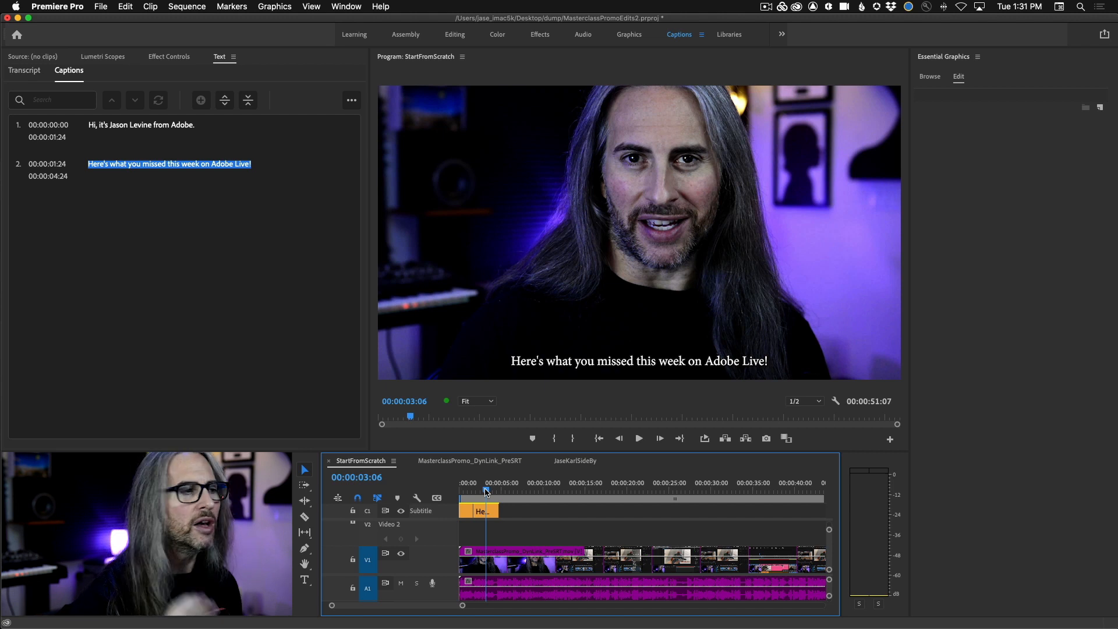
Step: Change the caption font from Minion Pro to Avenir Light, placed bottom centre
click(480, 510)
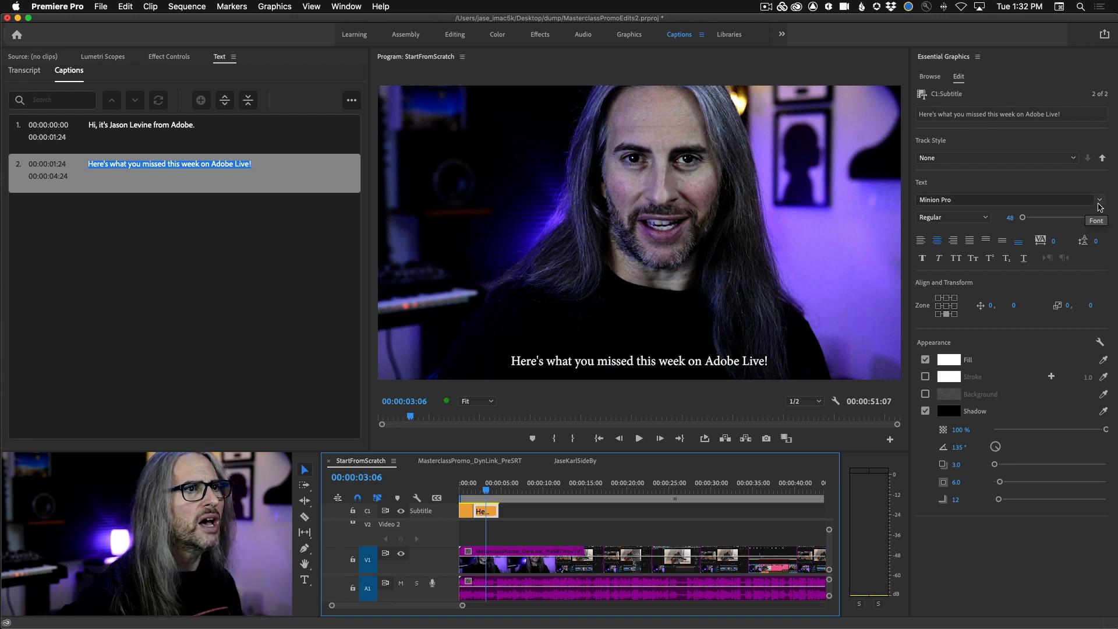
click(1100, 199)
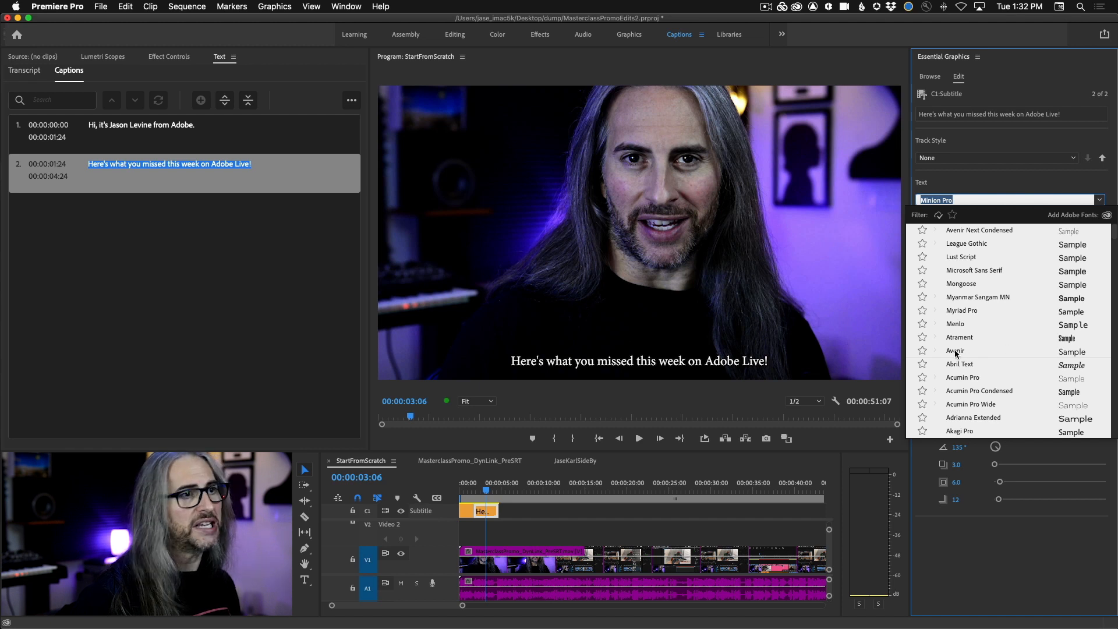
click(955, 351)
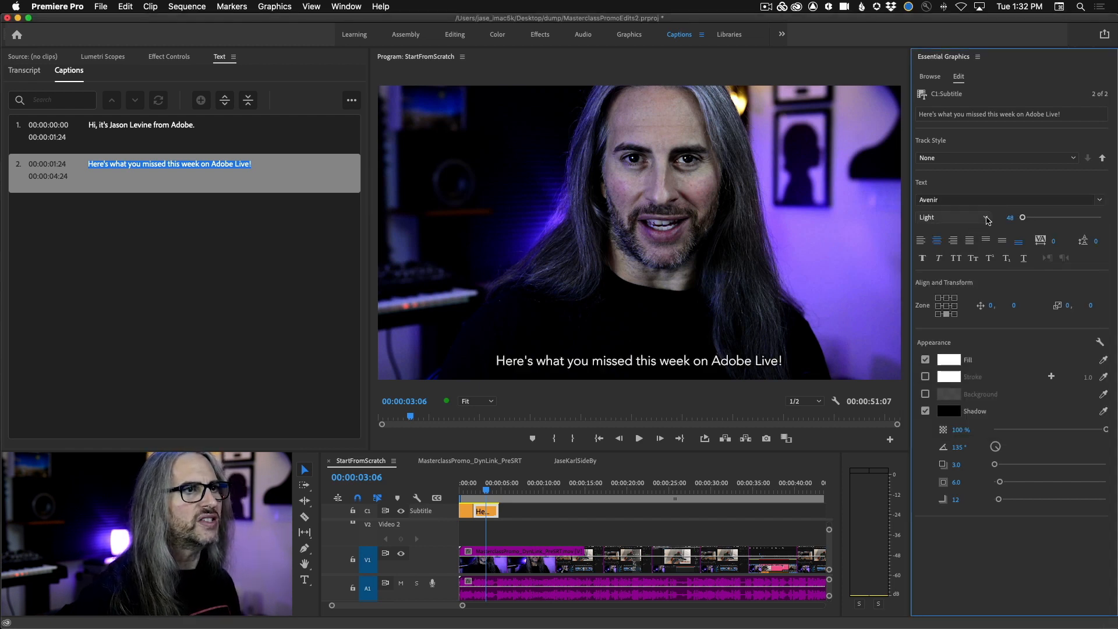
mouse_move(920, 240)
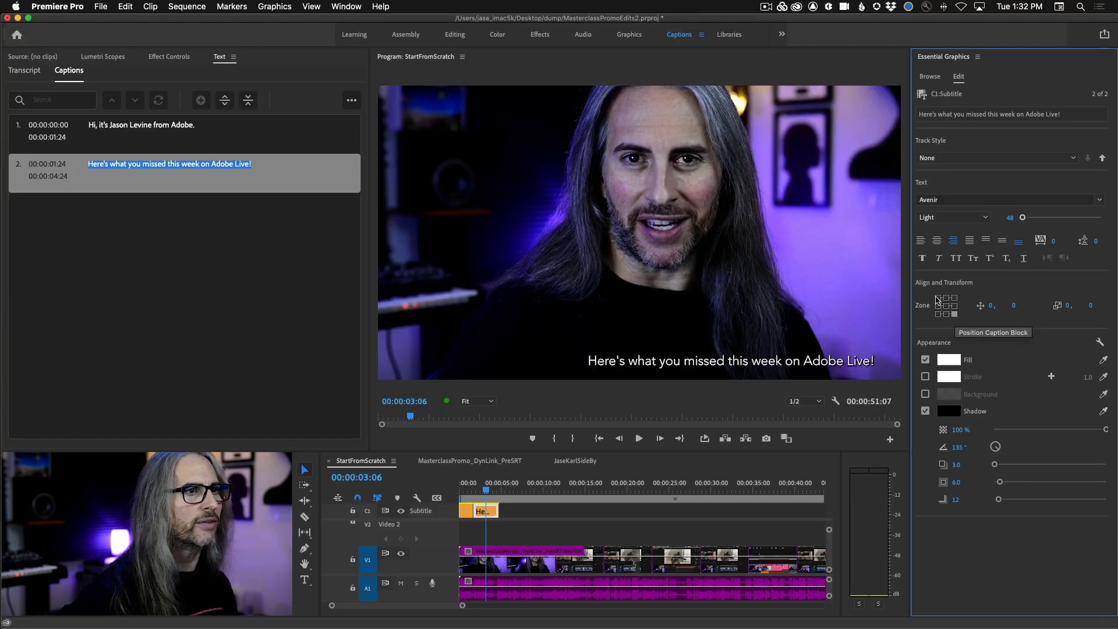
click(952, 297)
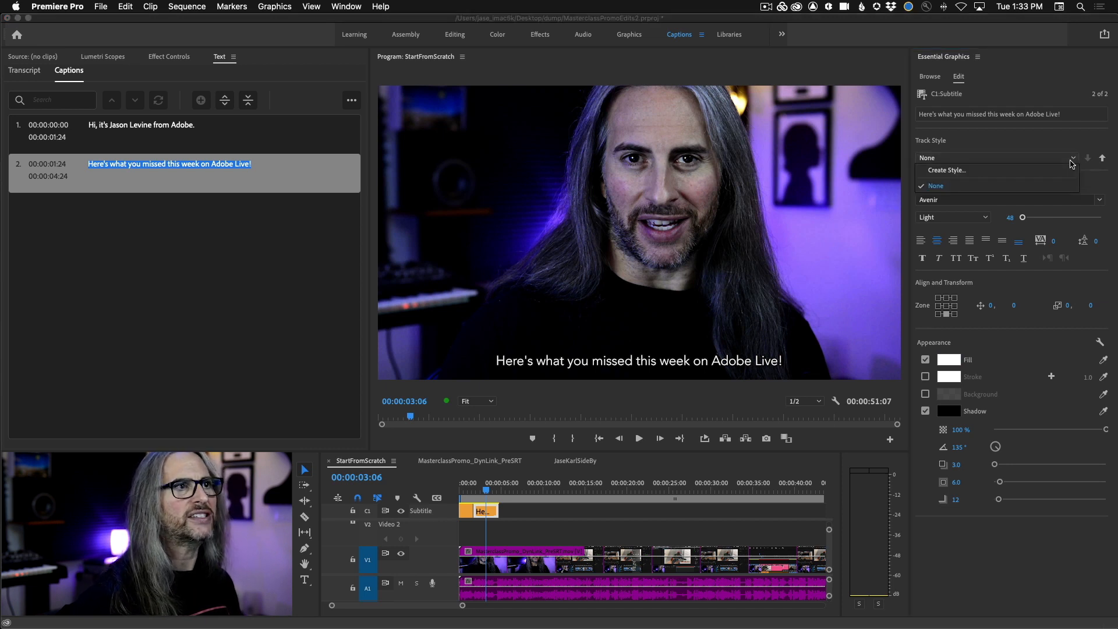
mouse_move(980, 172)
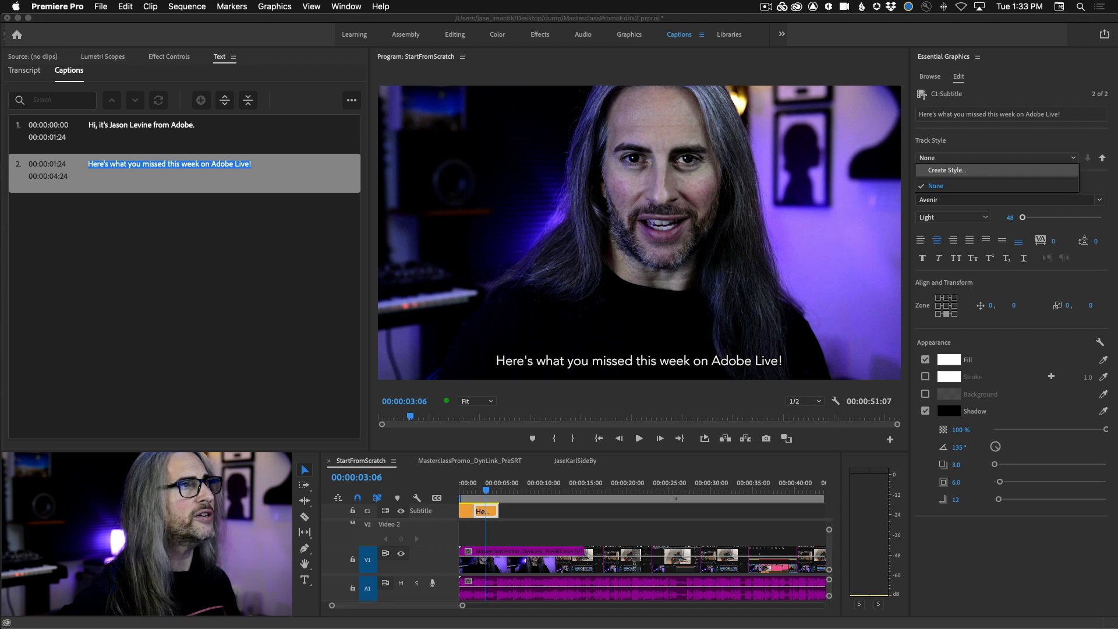
Step: Name the new track style AvenirLightWHT-Cntr and confirm it
click(947, 170)
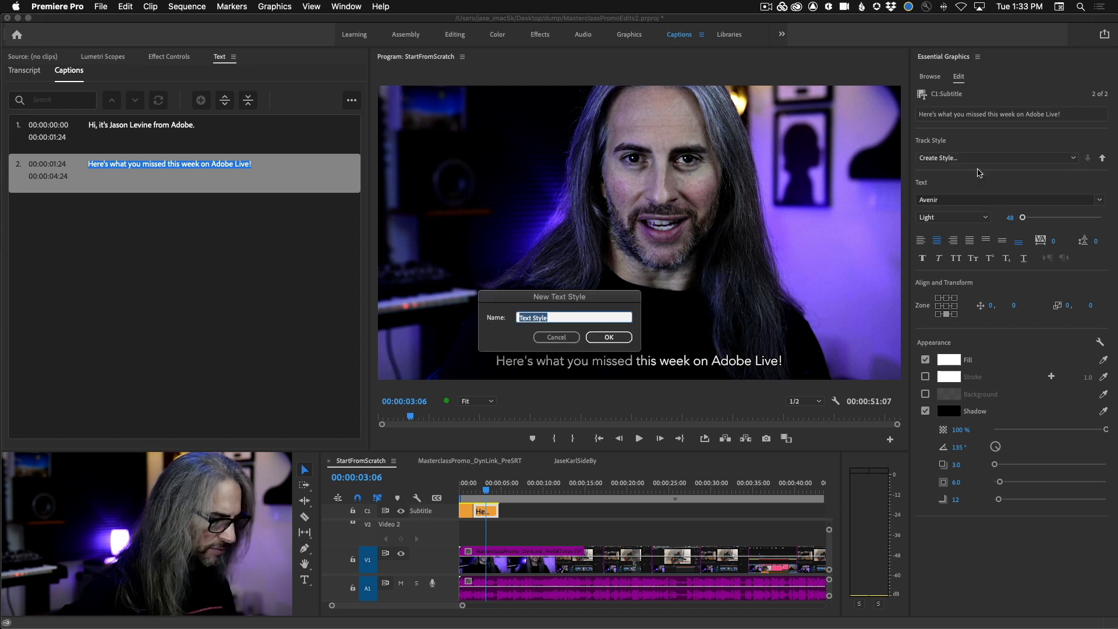
text(AvenirLight)
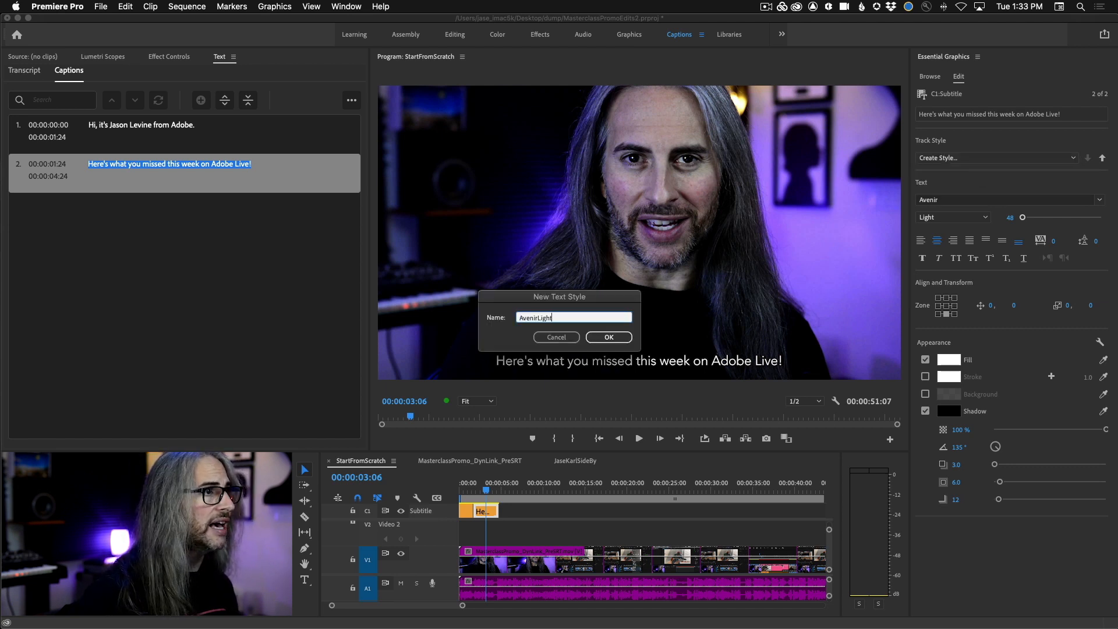
text(WHT-C)
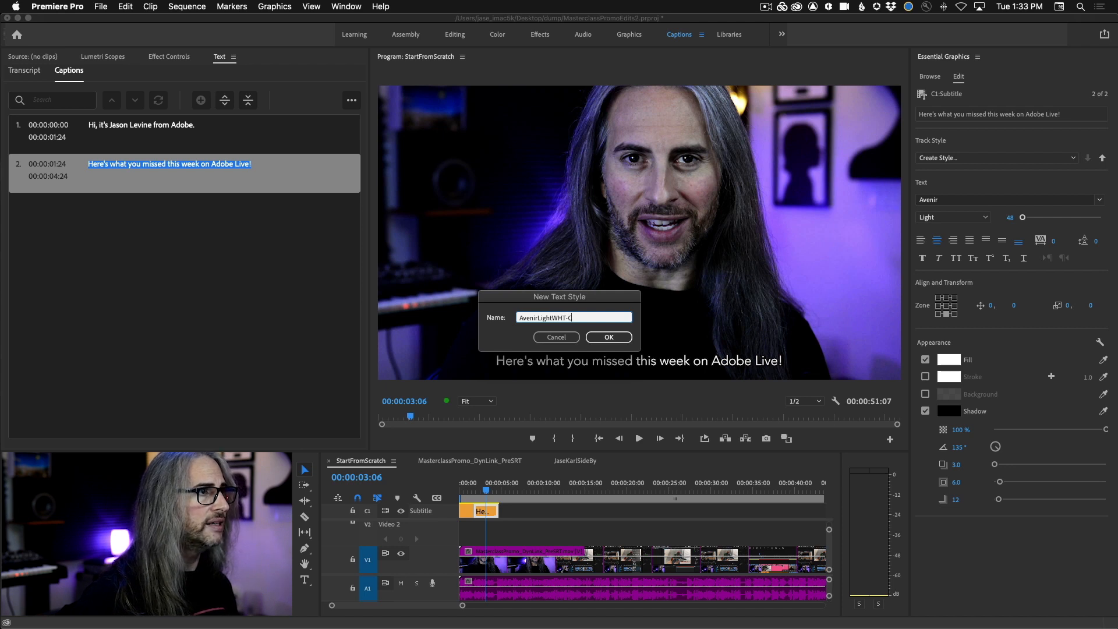
text(ntr)
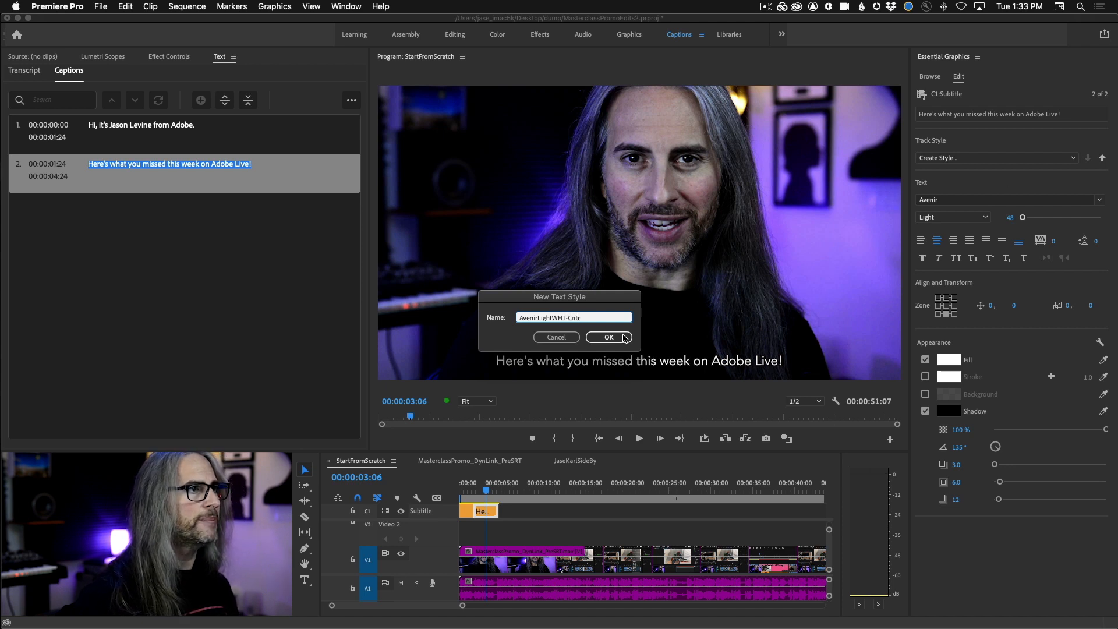
click(609, 337)
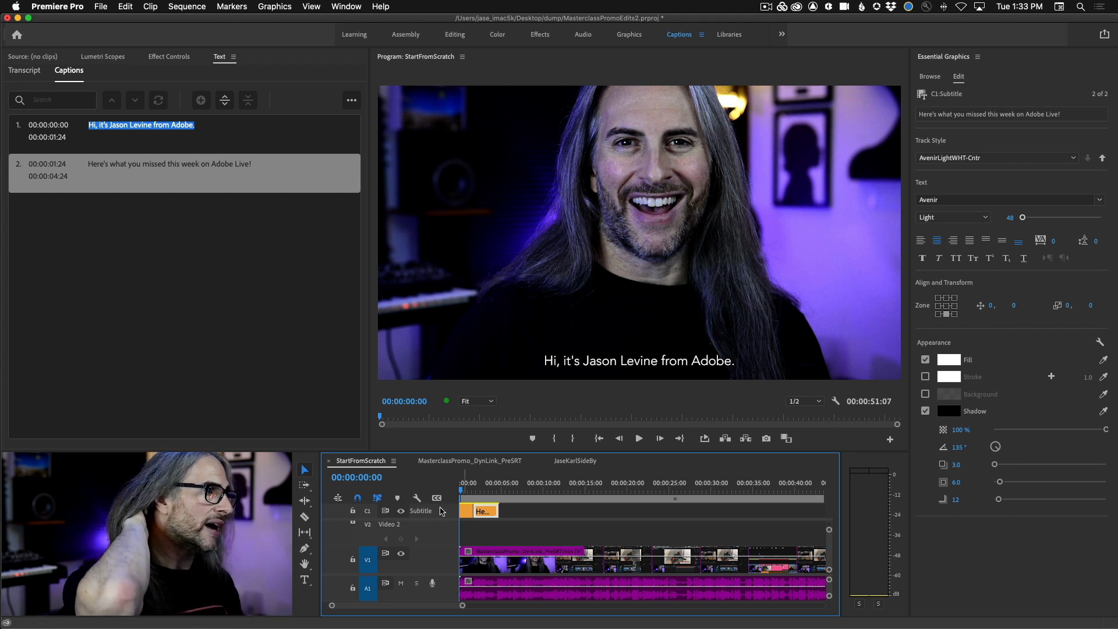
Step: Change the caption font weight from Light to Medium, trying Book first
click(141, 131)
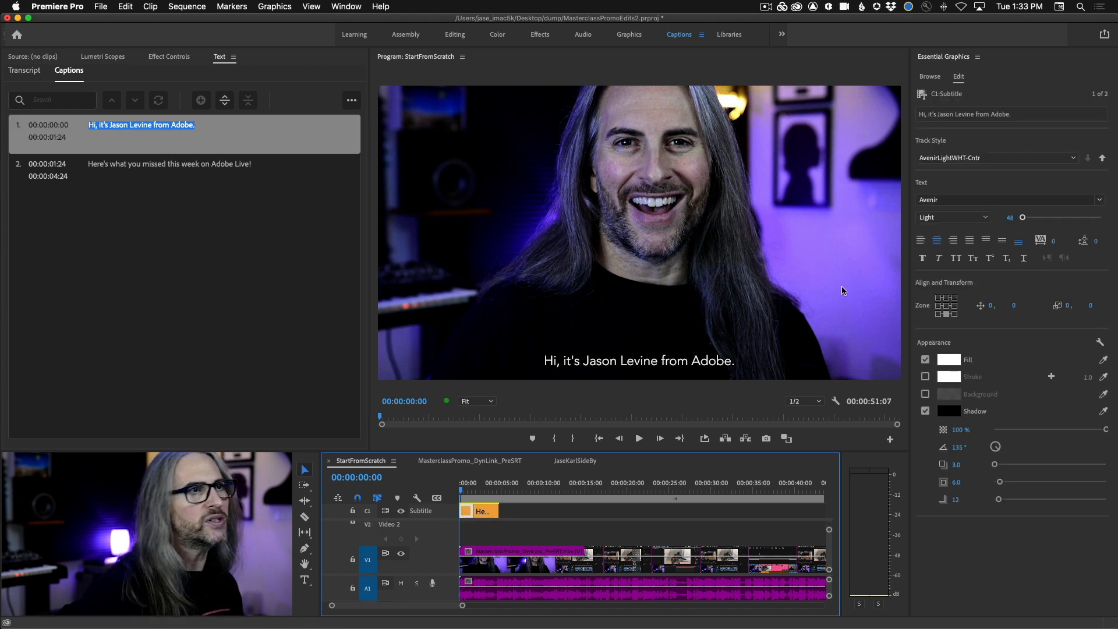
mouse_move(858, 285)
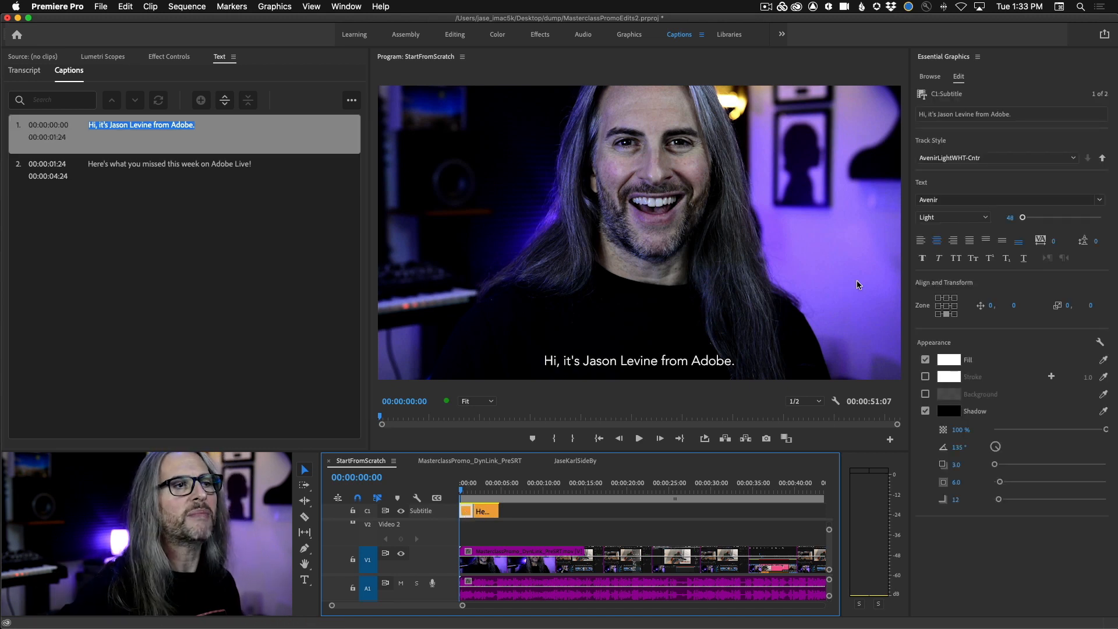
click(983, 217)
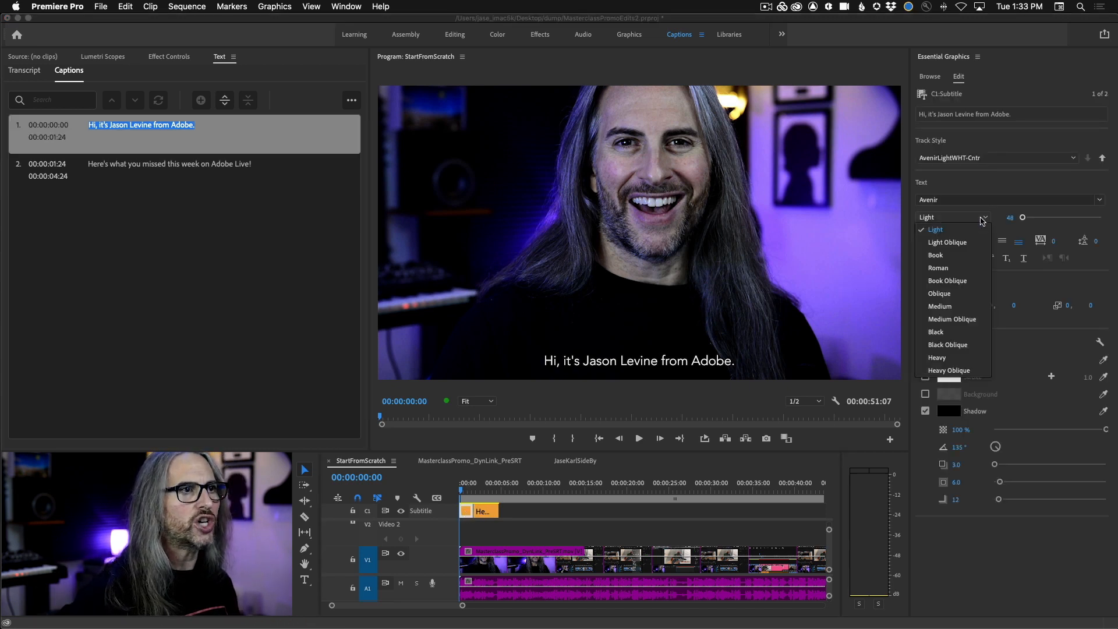
click(935, 255)
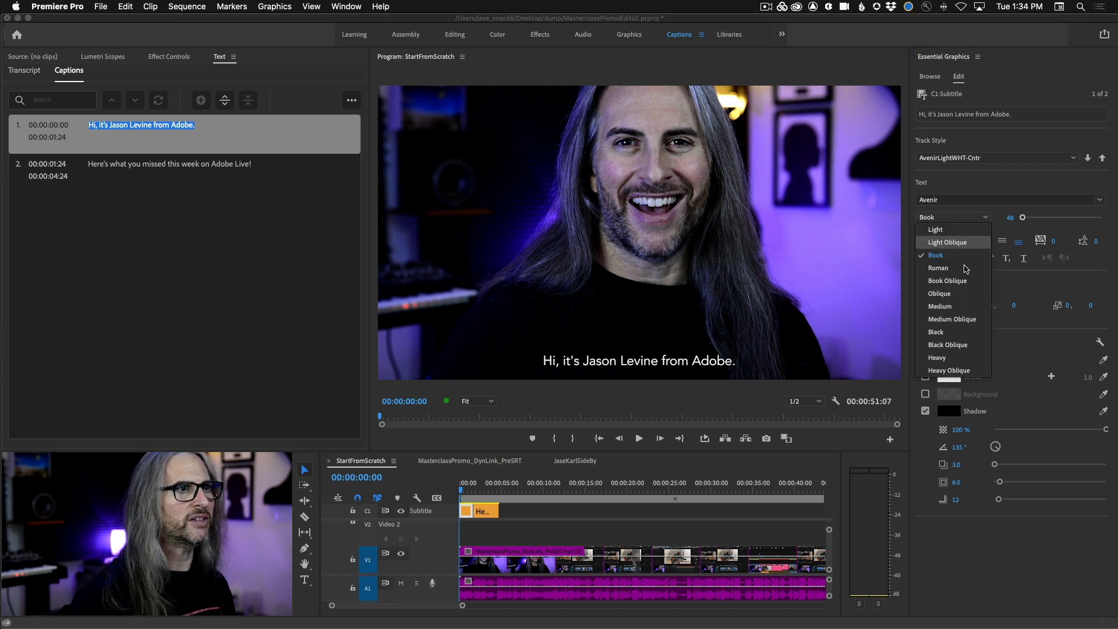
click(939, 306)
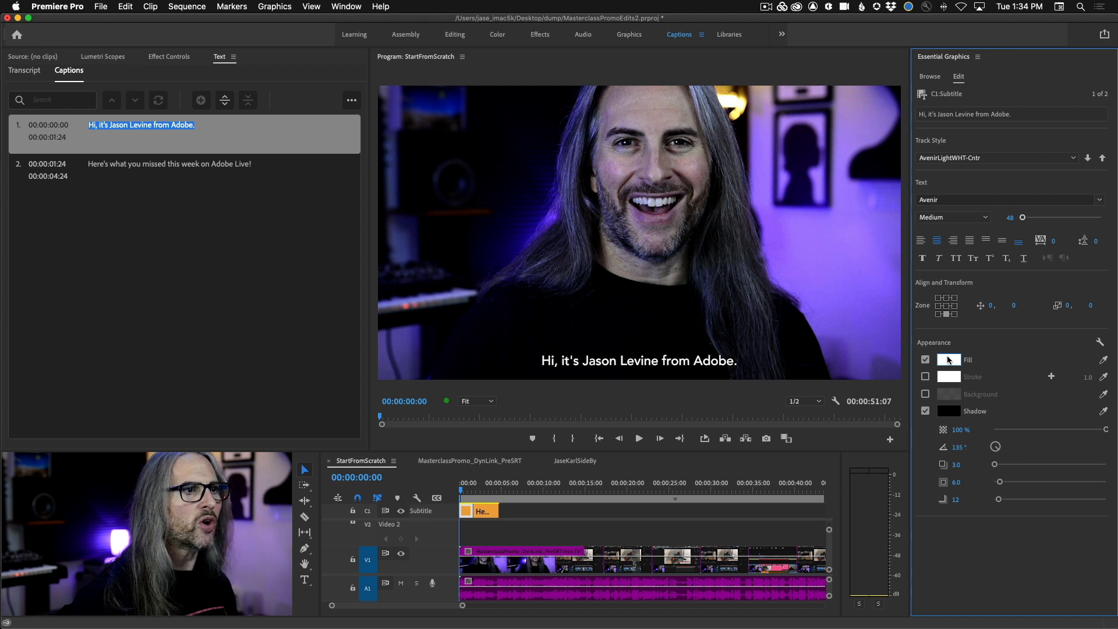
Step: Make caption text yellow with a tighter background box at 80% opacity
click(949, 360)
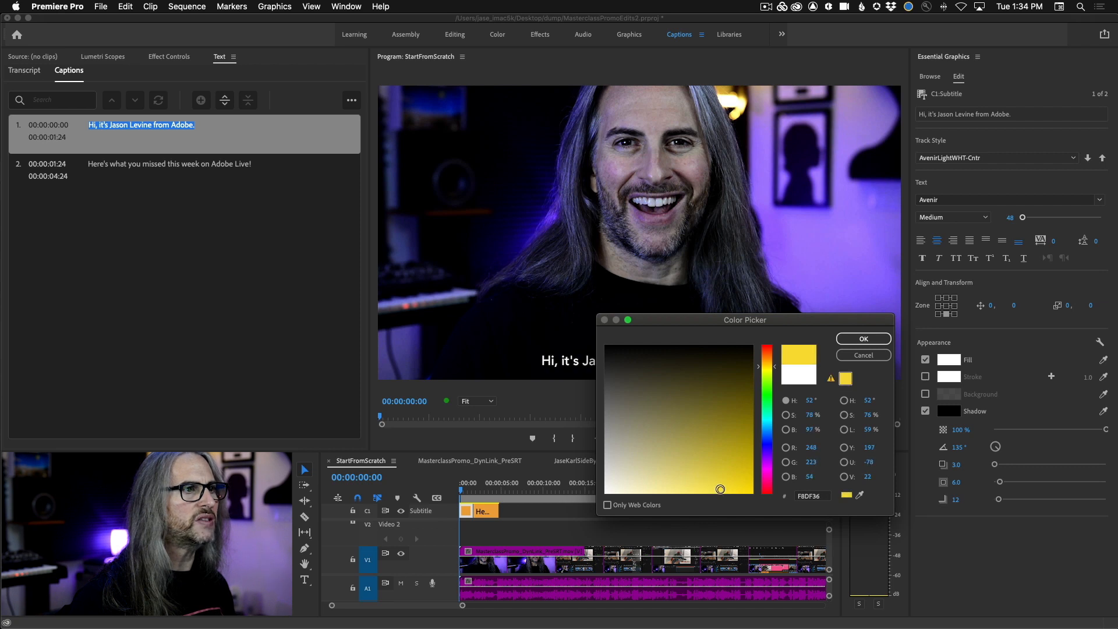
click(863, 338)
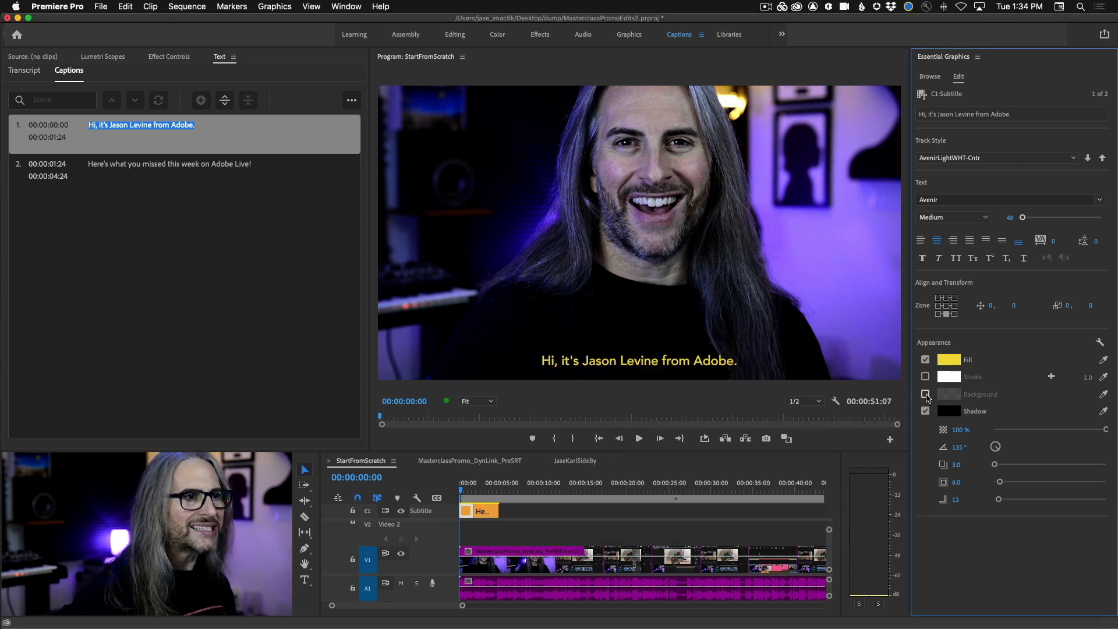
click(925, 394)
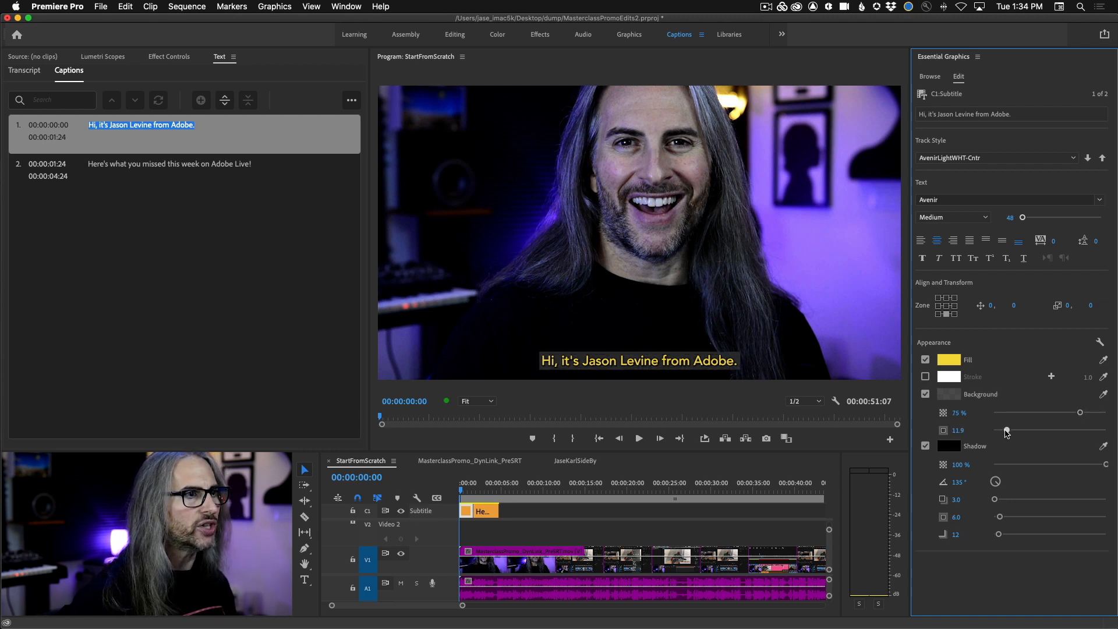
drag(1006, 430, 1003, 429)
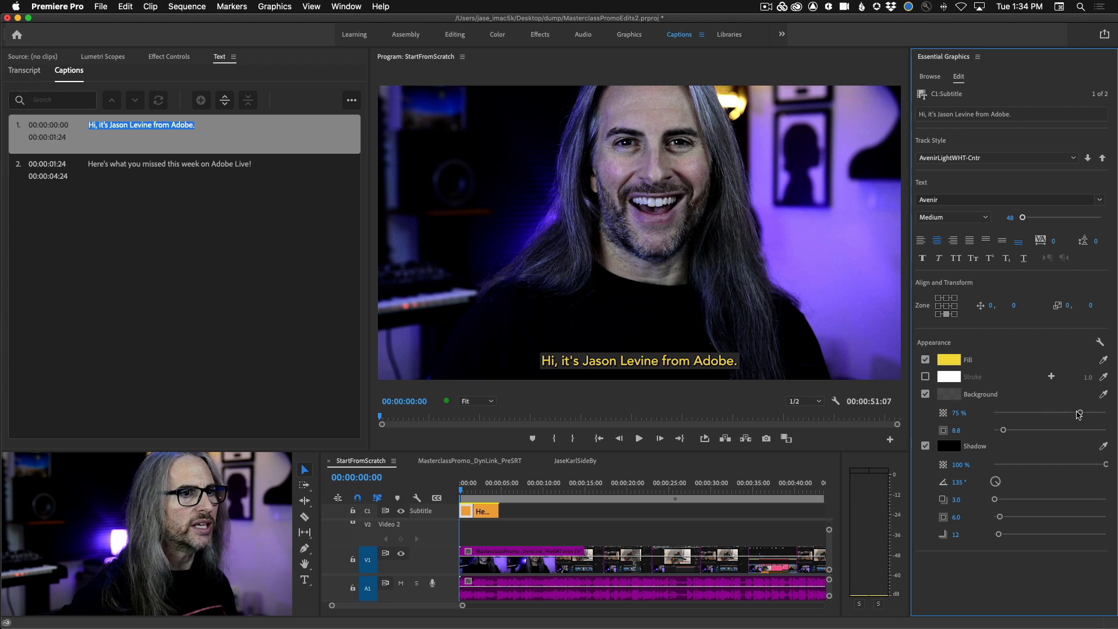
drag(1079, 414, 1076, 414)
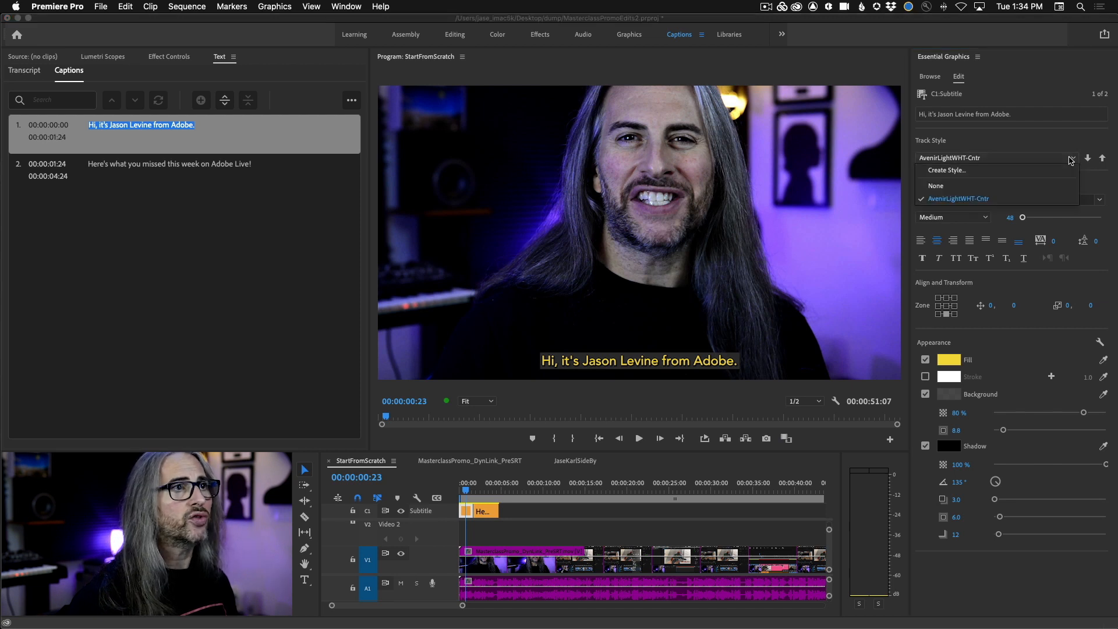
Step: Save the yellow boxed style and export text styles to dump as MyNewStyles.prtextstyle
click(947, 170)
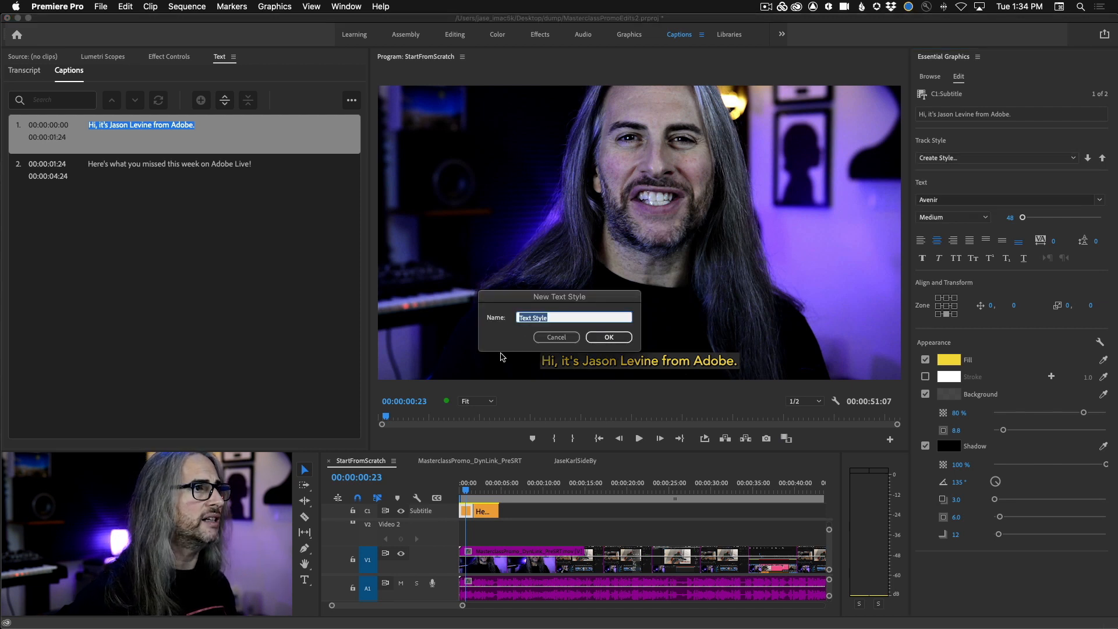
click(608, 337)
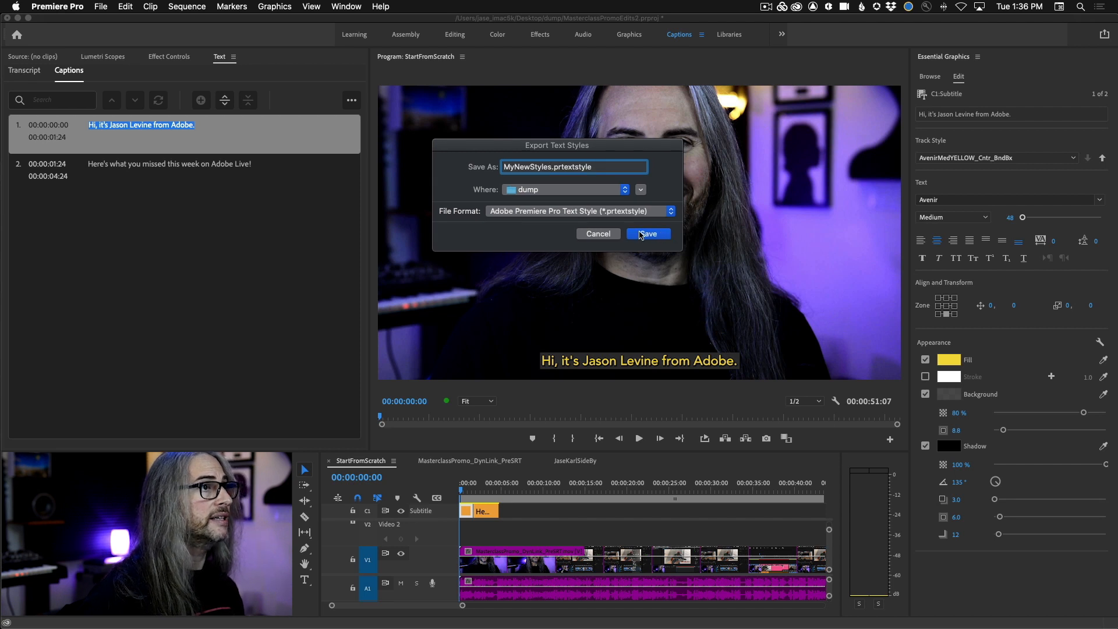
click(648, 234)
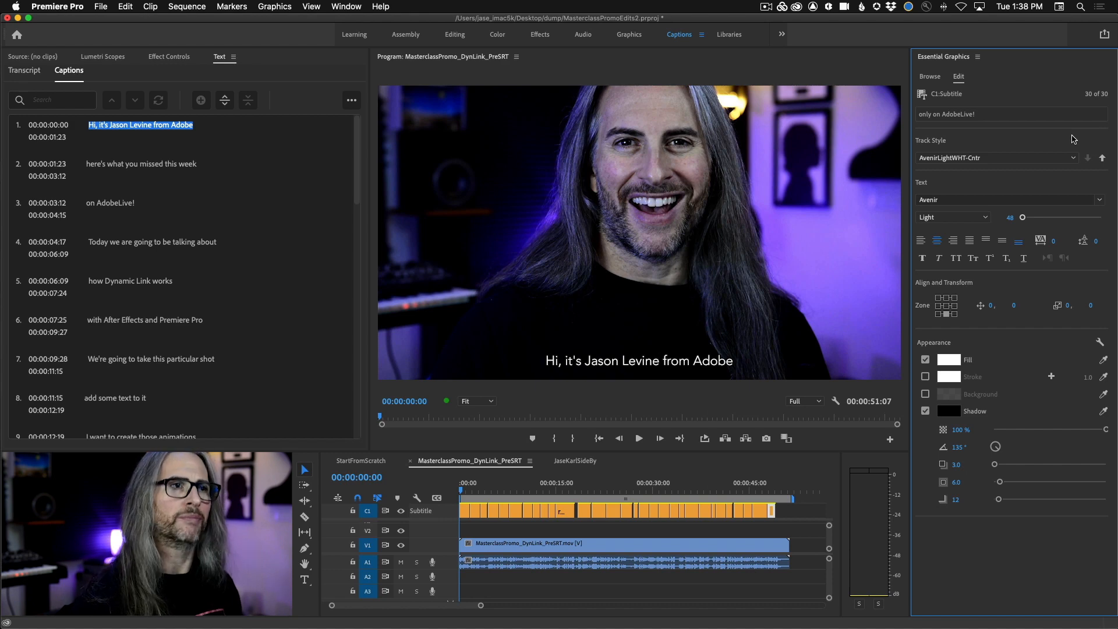
click(639, 438)
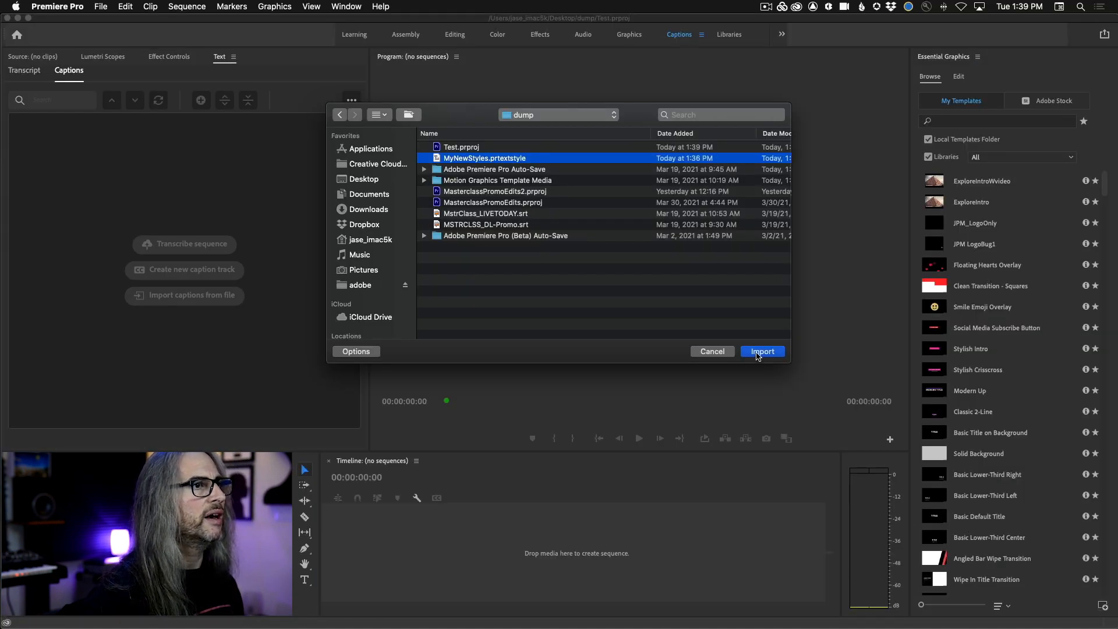
Step: Import MyNewStyles.prtextstyle from the dump folder into the Test project
click(762, 351)
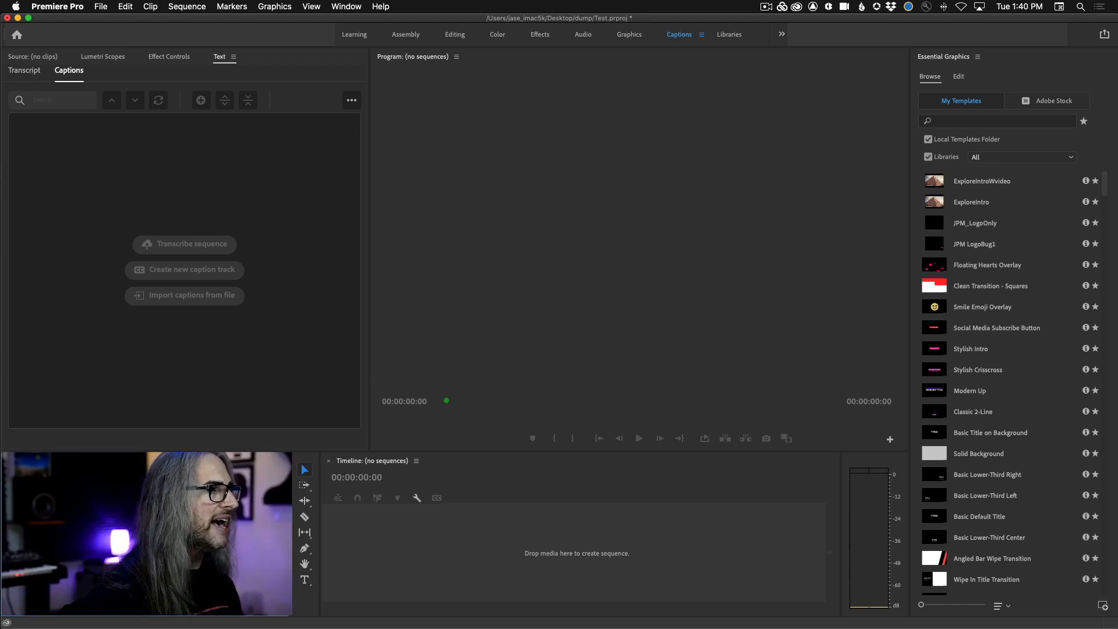
click(184, 295)
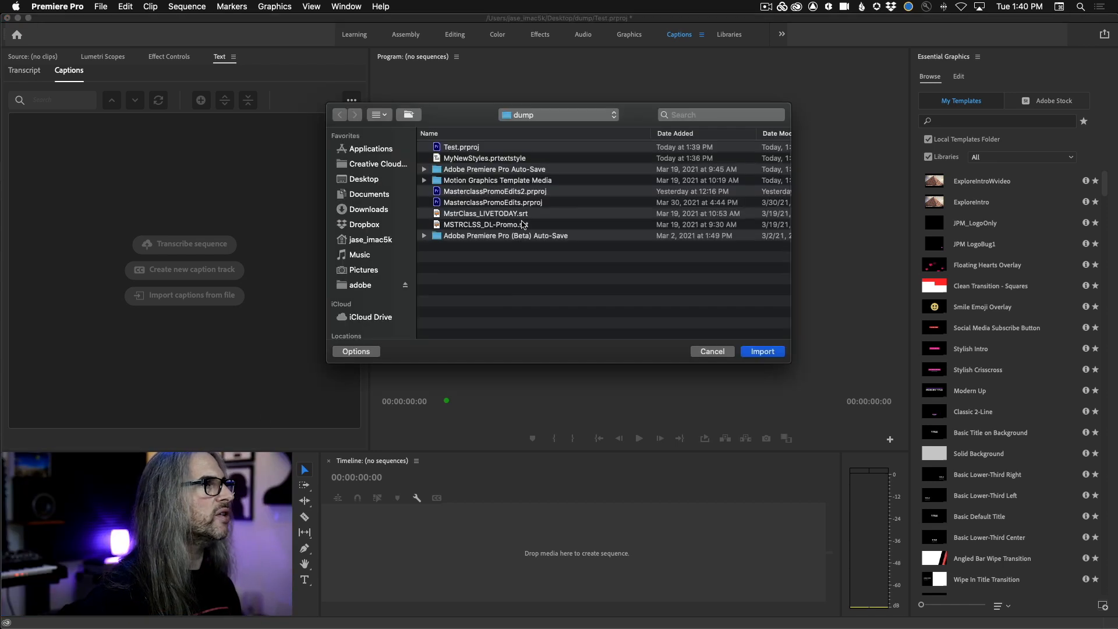
click(762, 351)
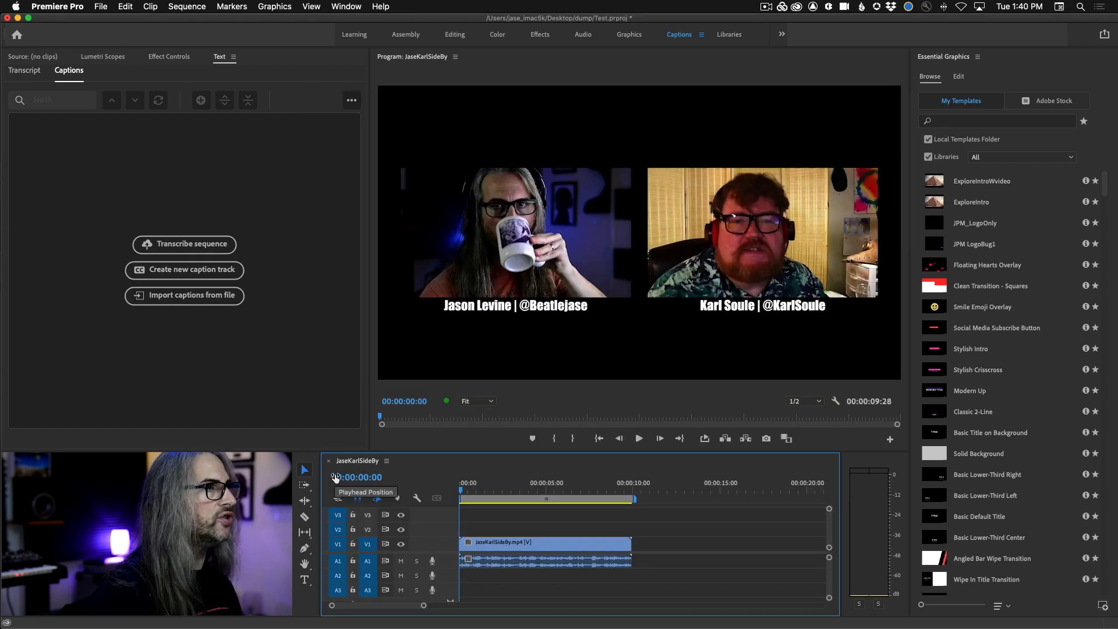
Step: Create a subtitle caption track for JaseKarlSideBy styled with AvenirLightWHT-Cntr
click(184, 269)
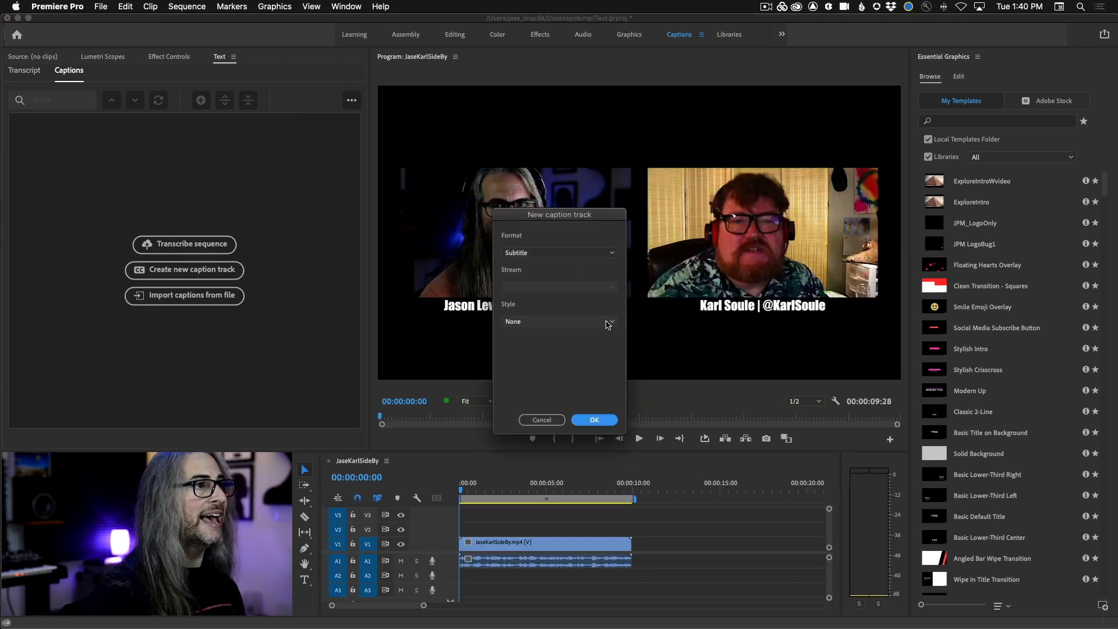
click(559, 322)
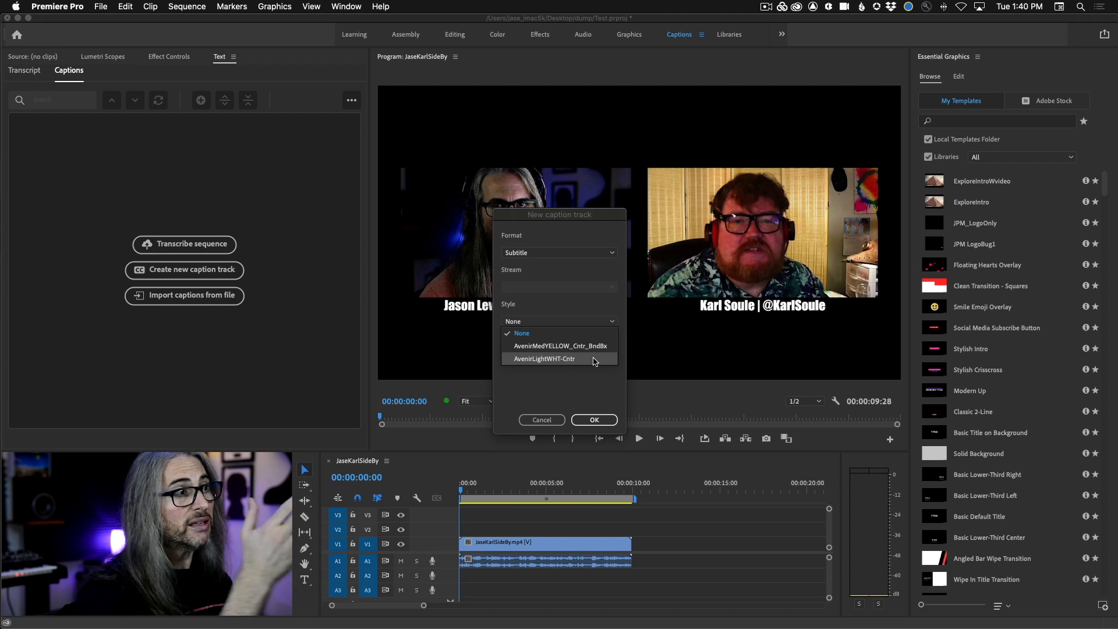
click(594, 420)
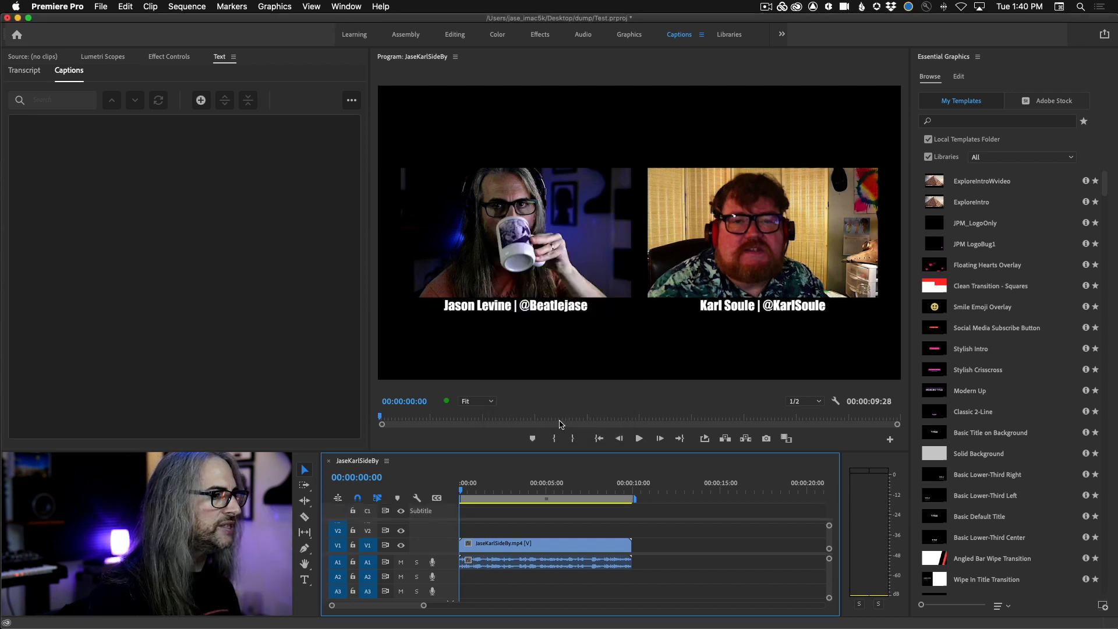
click(201, 99)
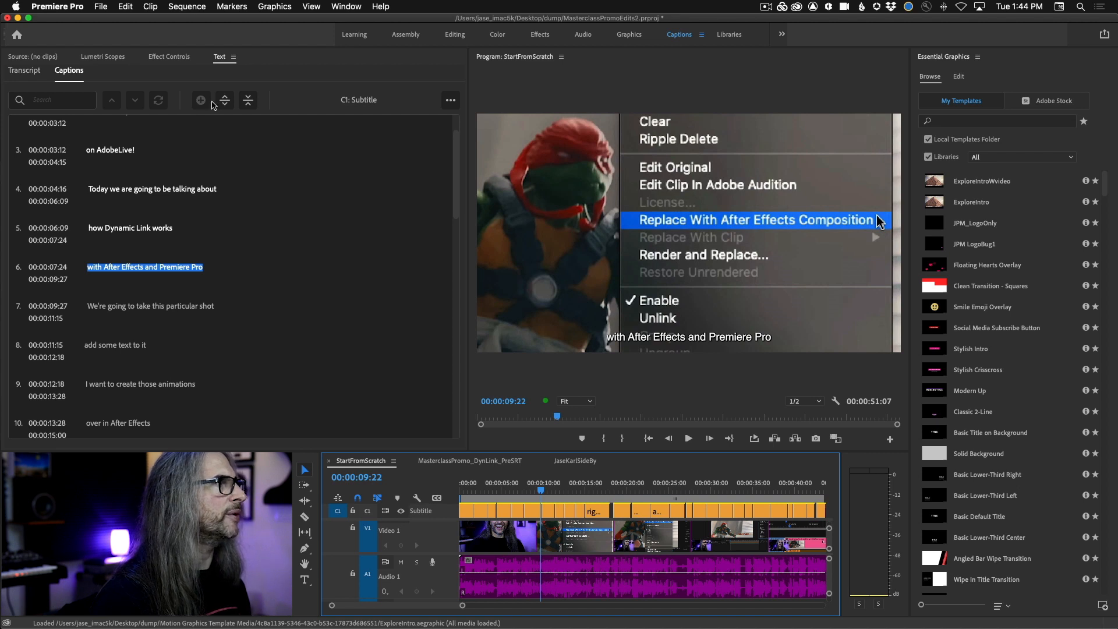
Step: Search the captions for 'After Effects' and jump to the next matching caption
click(52, 100)
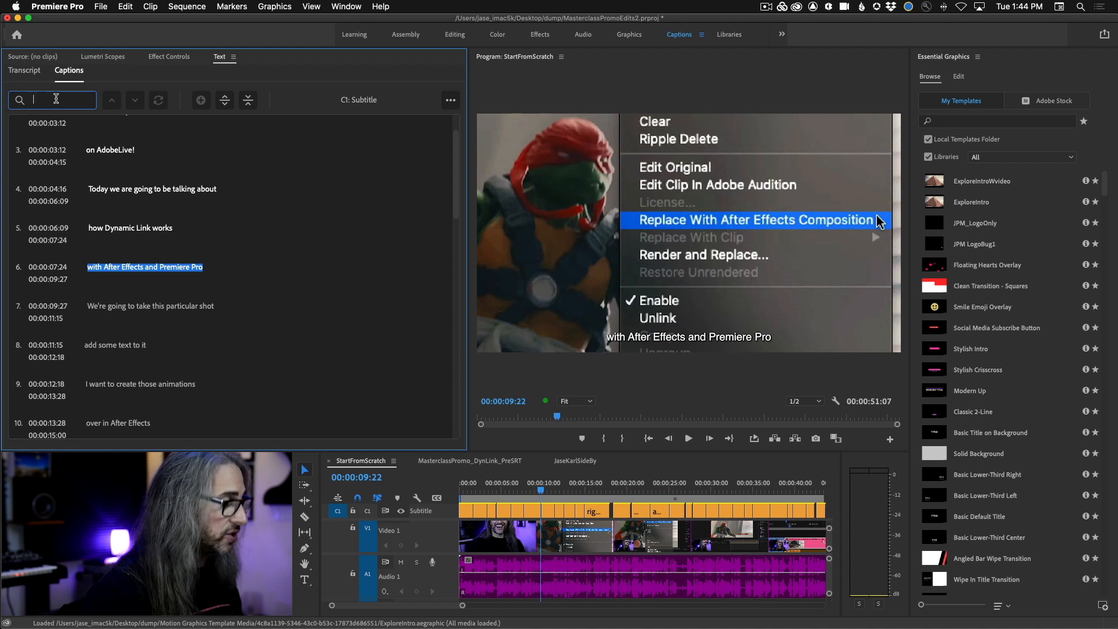
text(After)
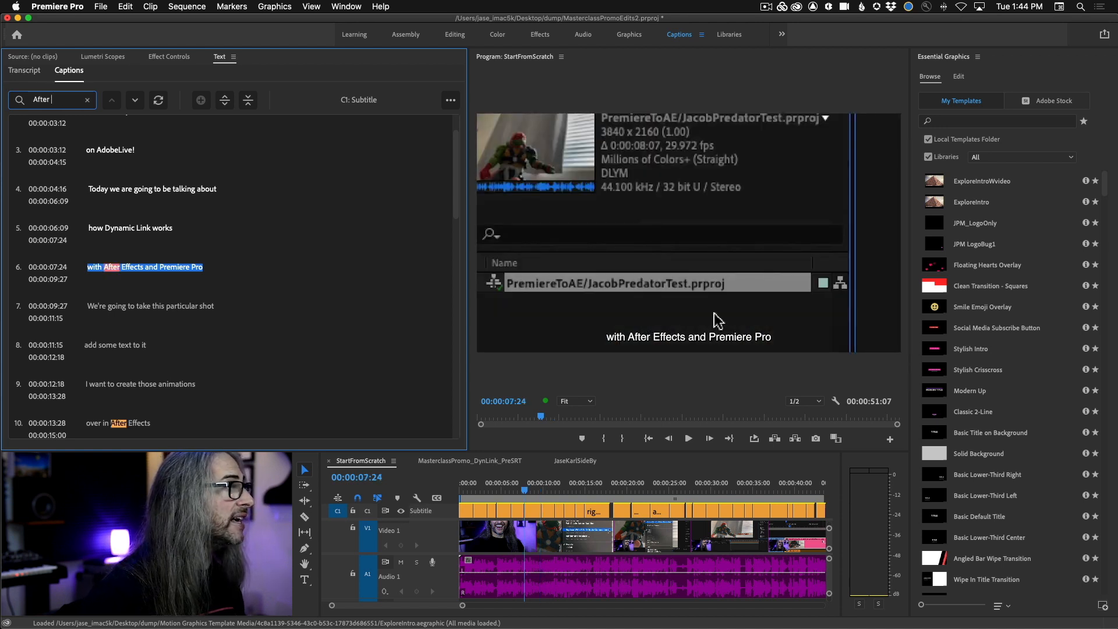
text(Effects)
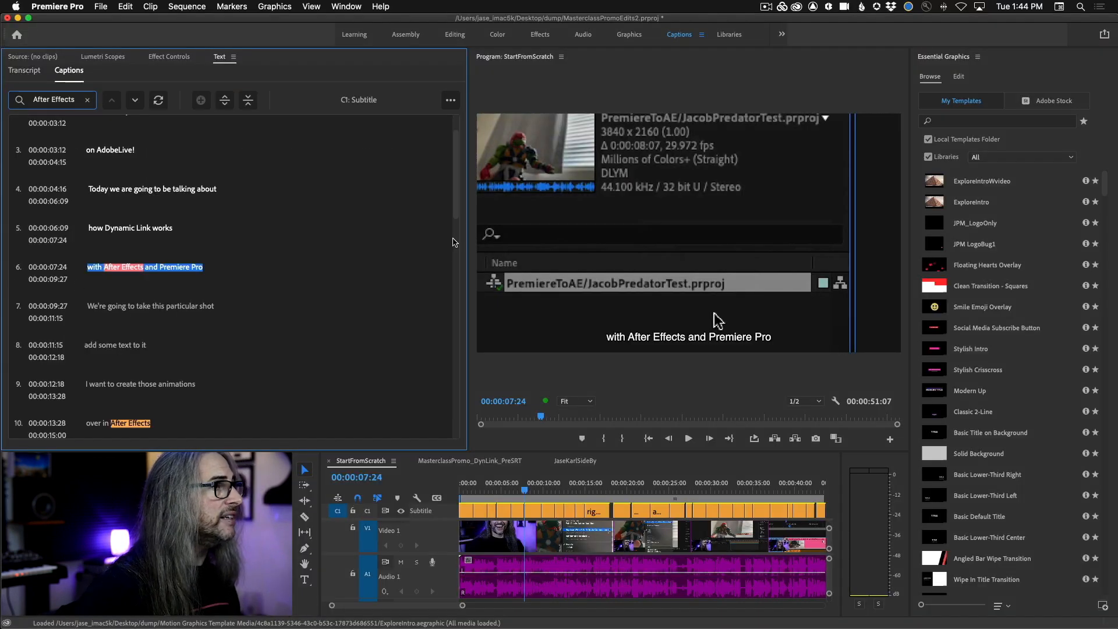
scroll(down, 3)
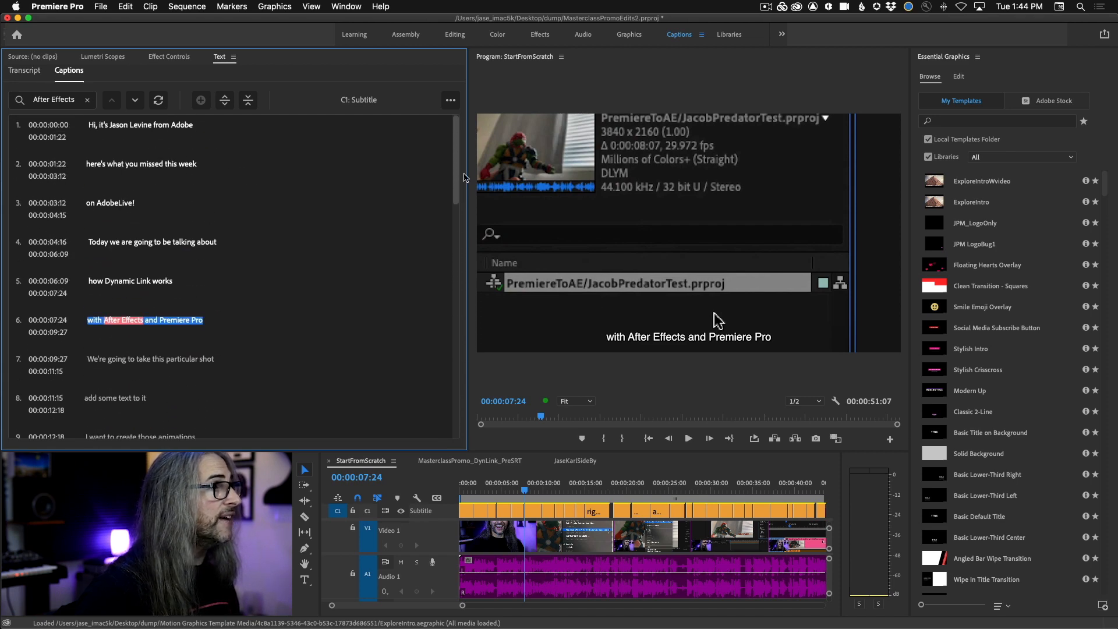
mouse_move(135, 101)
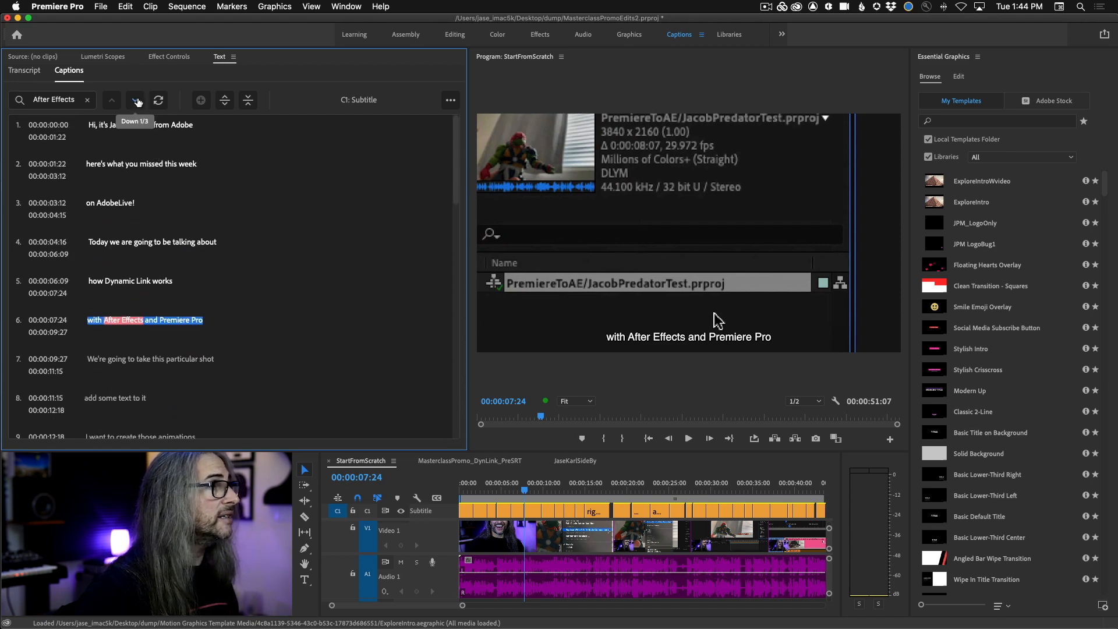
click(135, 100)
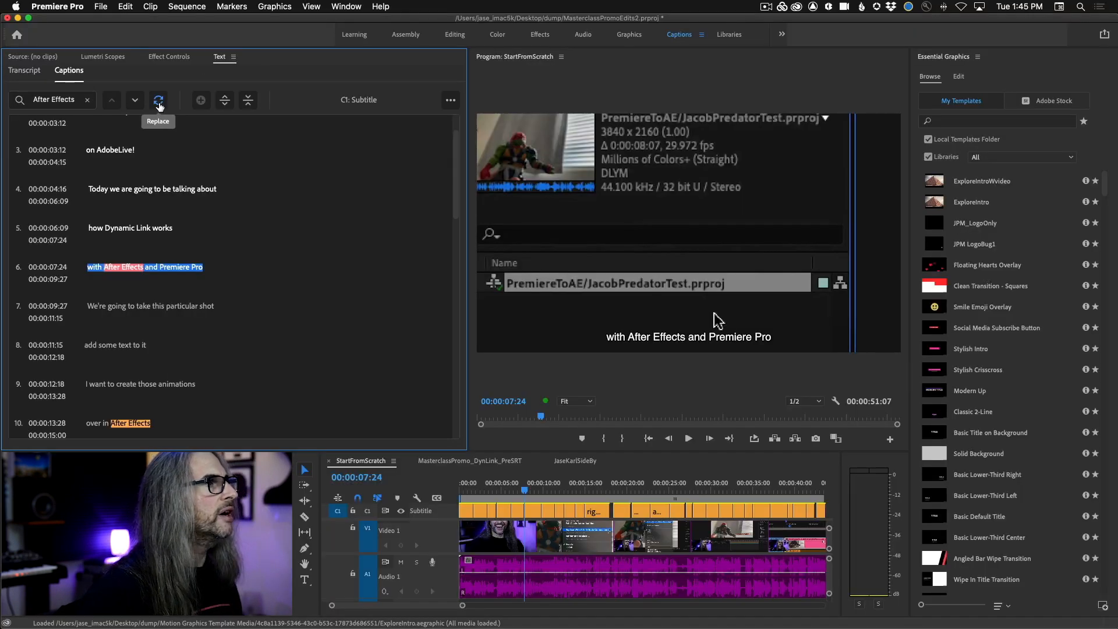
Step: Replace 'After Effects' with 'AfterEffects' and move through the remaining matching captions
click(158, 99)
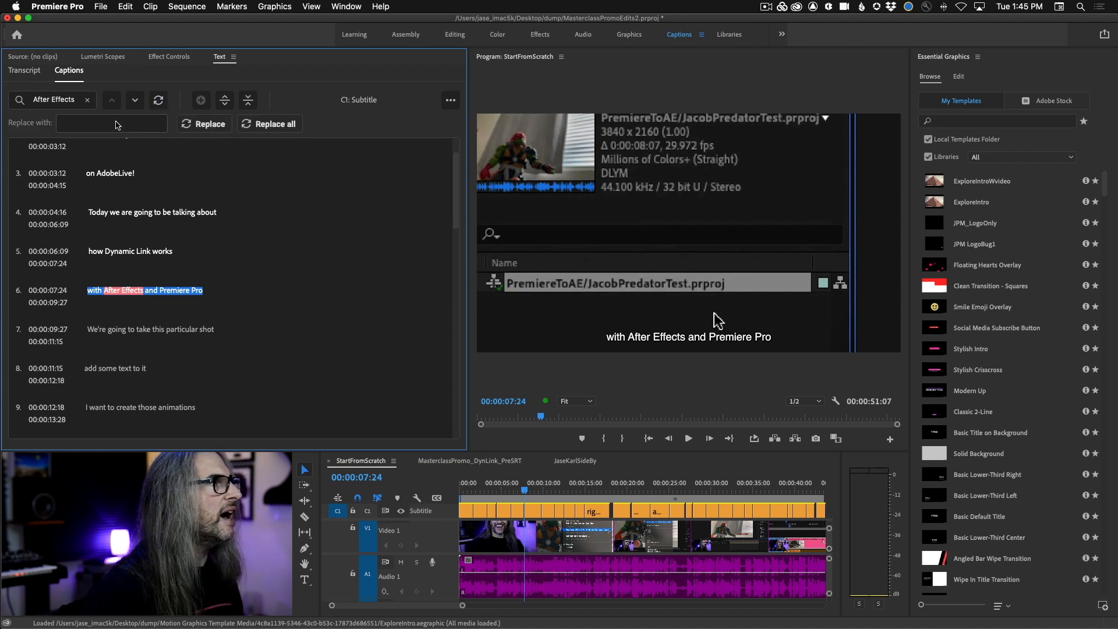
text(AfterEffects)
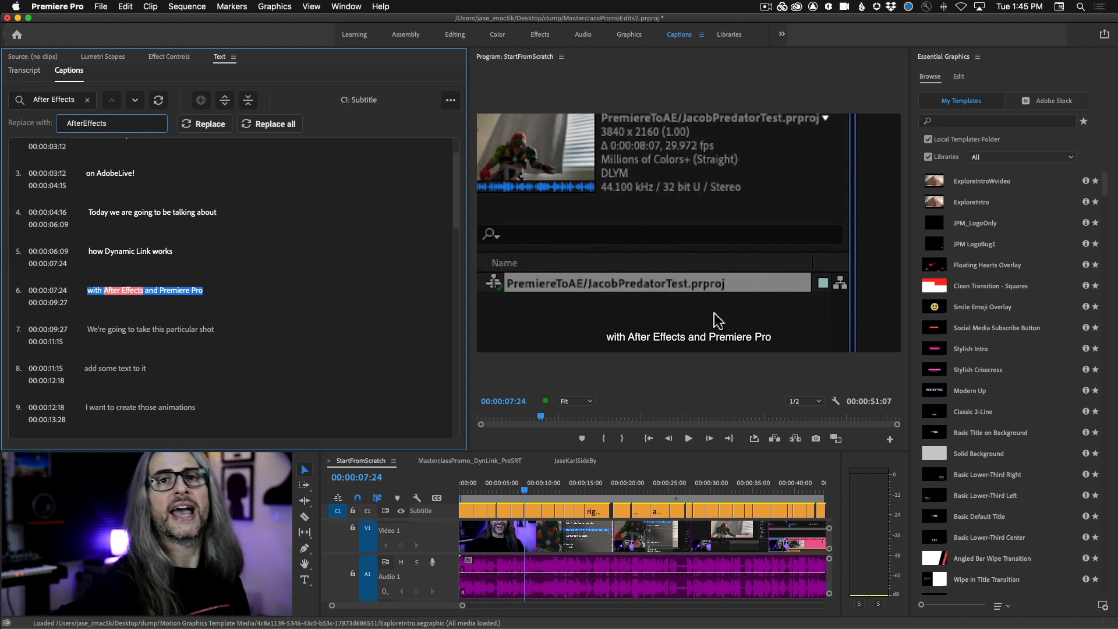
click(112, 123)
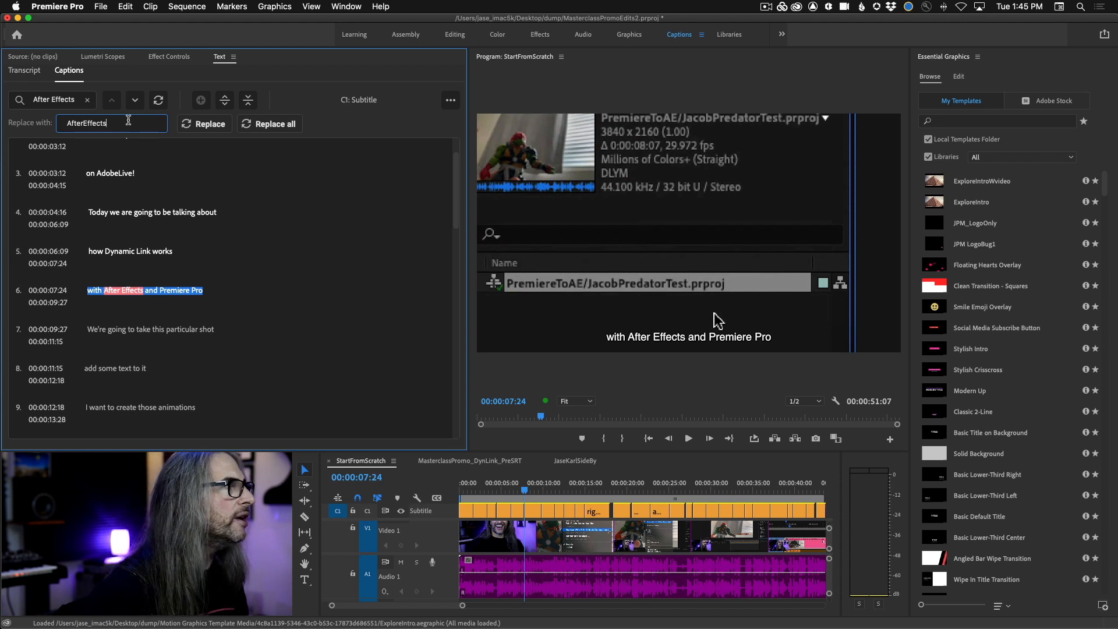
click(275, 124)
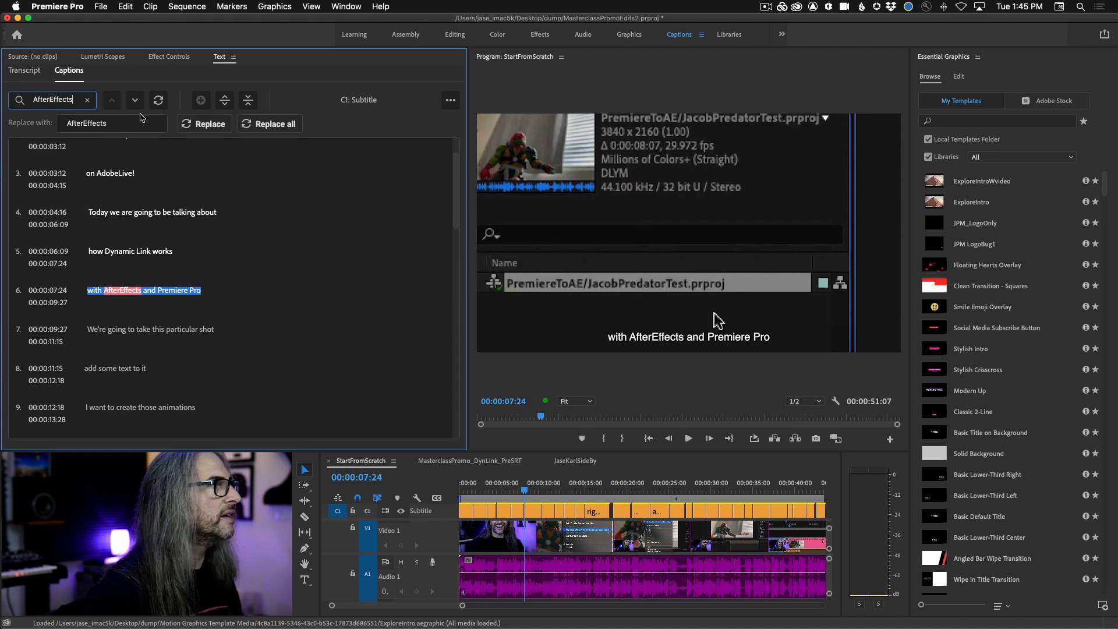
click(135, 100)
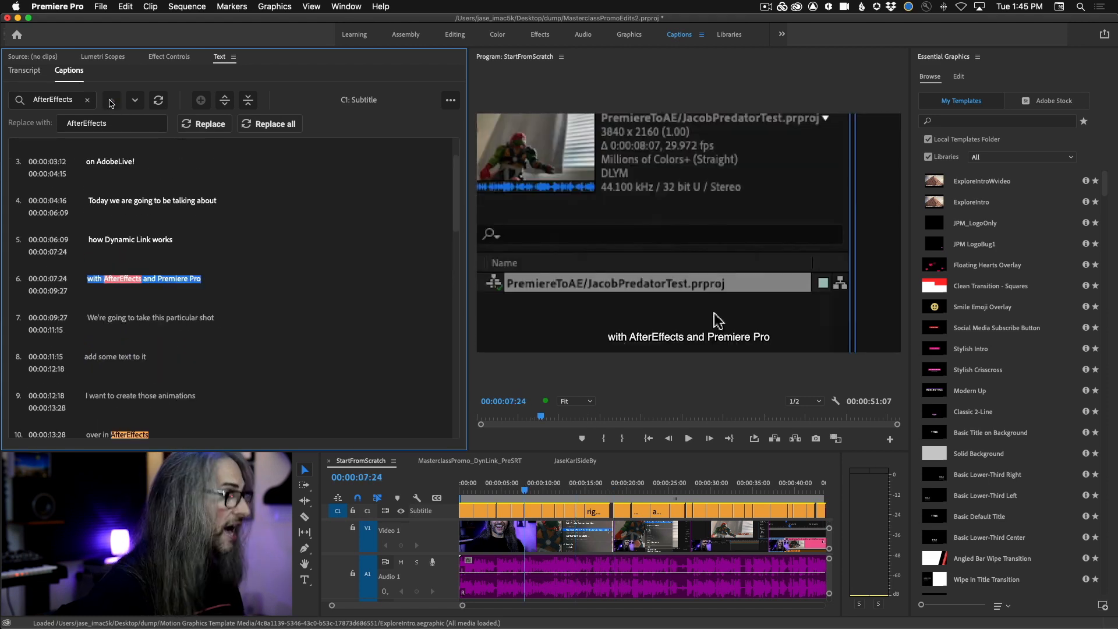
click(204, 123)
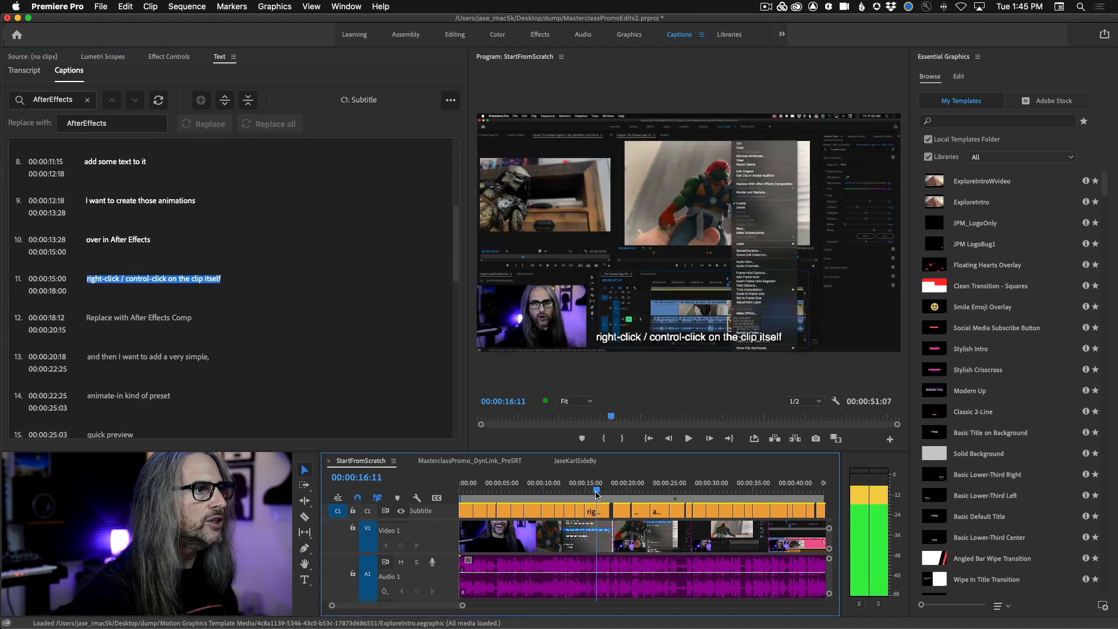
mouse_move(224, 100)
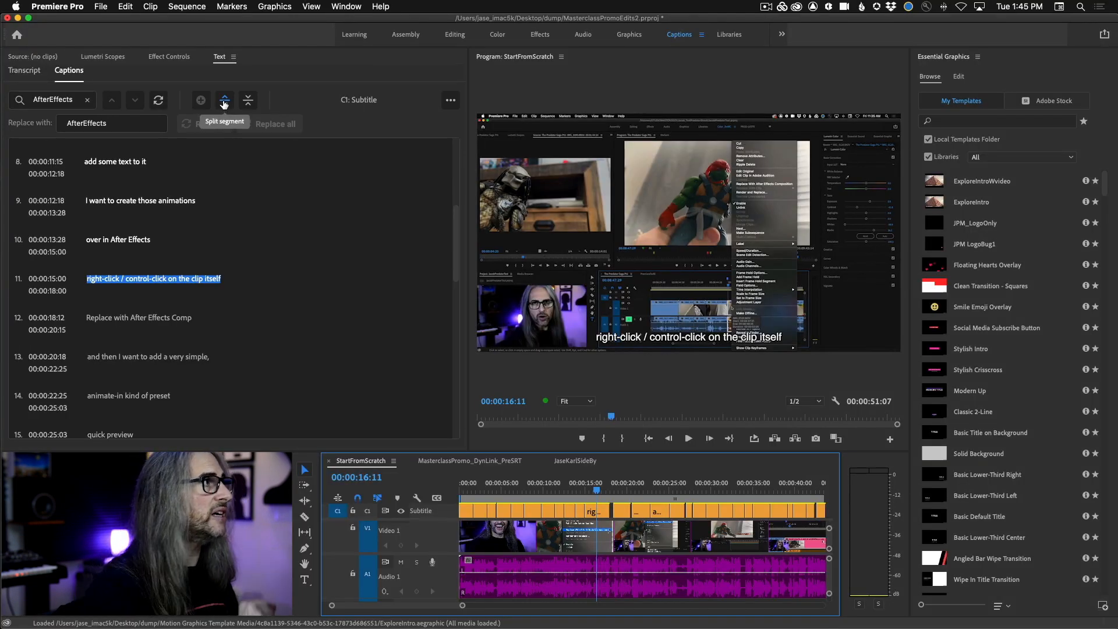
click(224, 100)
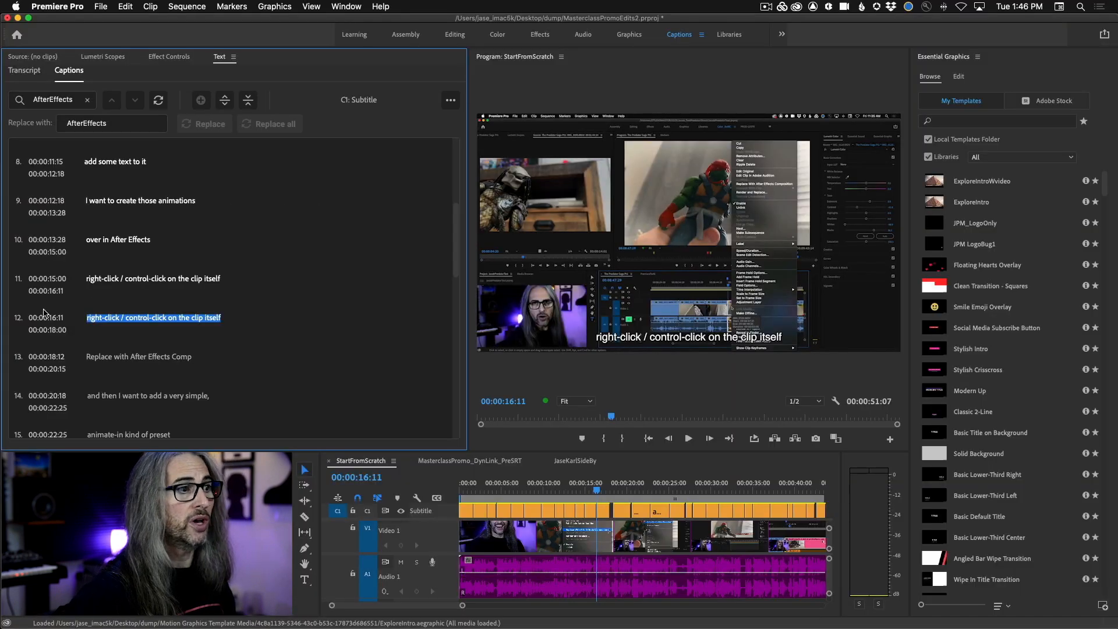
click(248, 100)
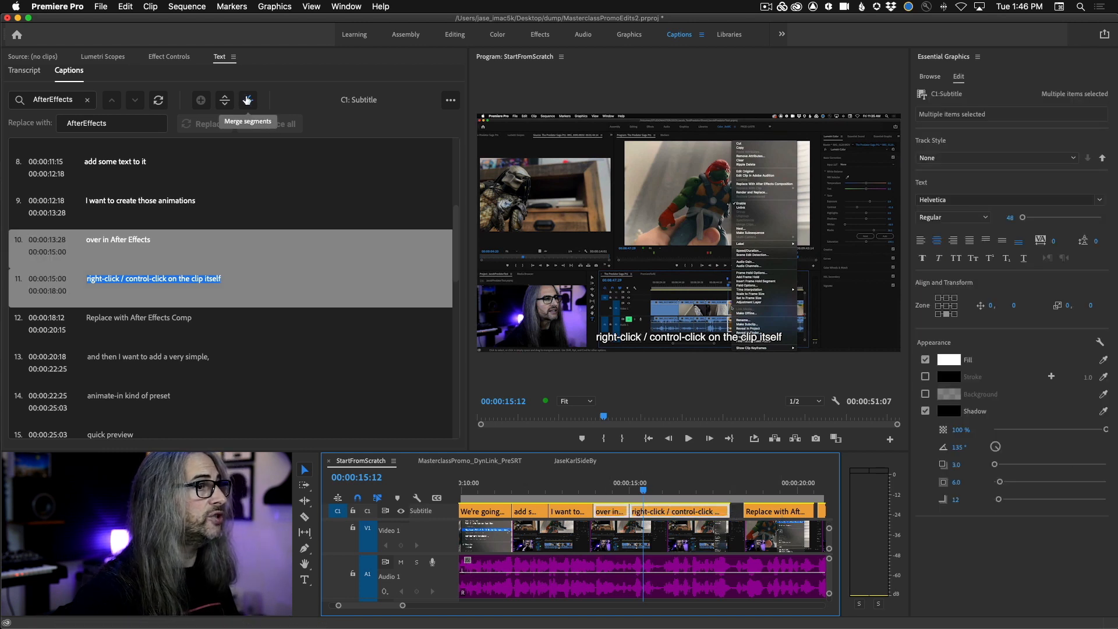
Step: Merge captions 10 and 11, then pick the Avenir Light WHITE Center track style
click(247, 99)
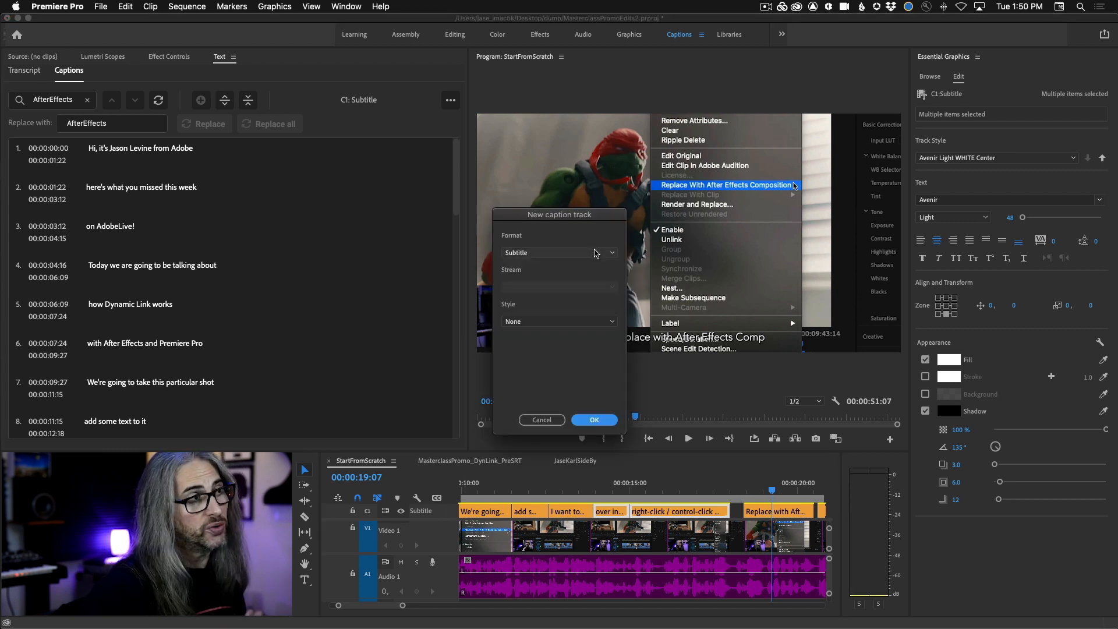
click(558, 321)
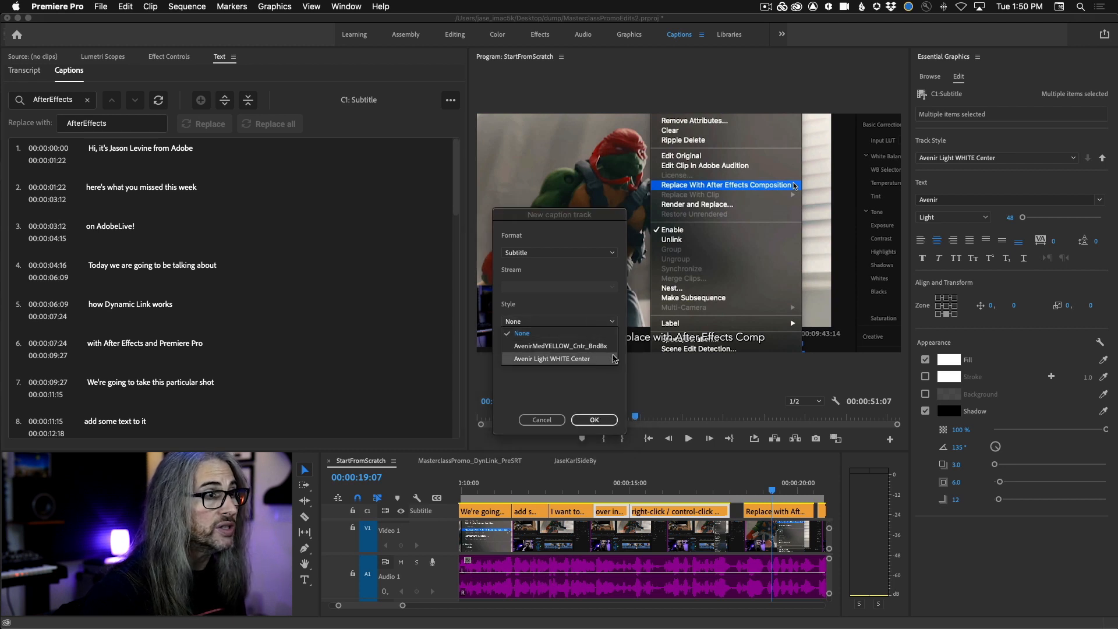
click(552, 359)
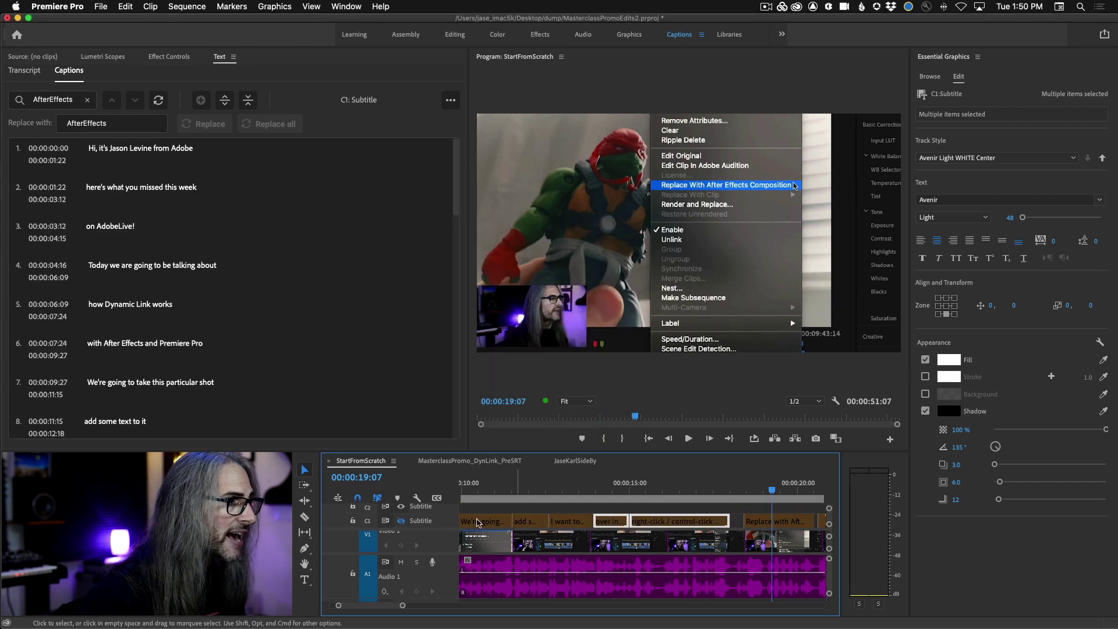
mouse_move(366, 537)
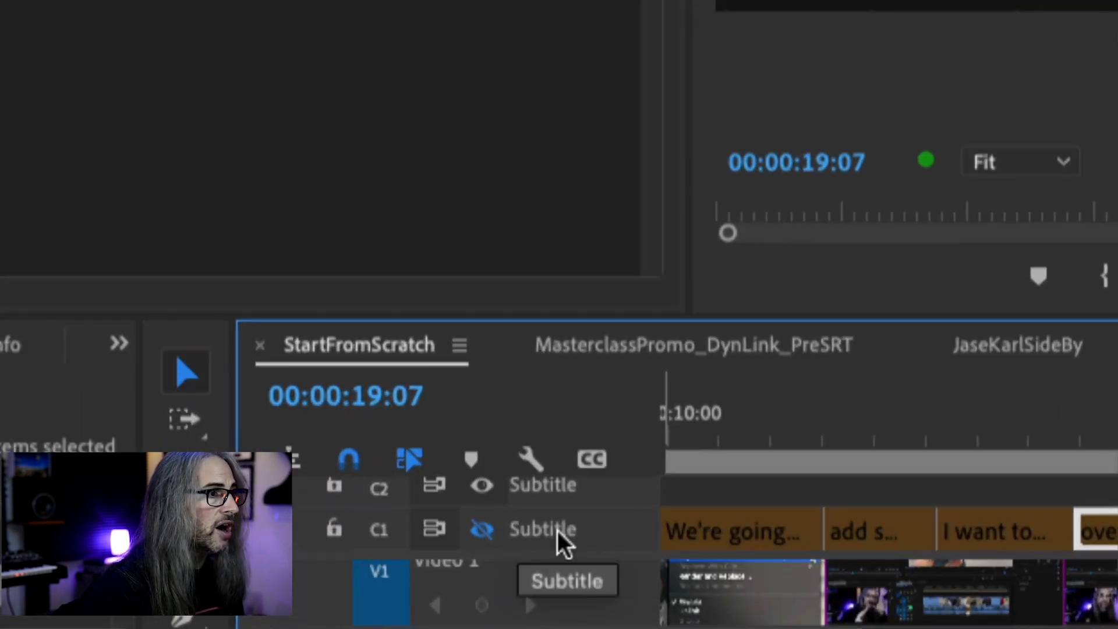
Step: Rename the caption tracks to English and Spanish via the C1 track menu
click(378, 529)
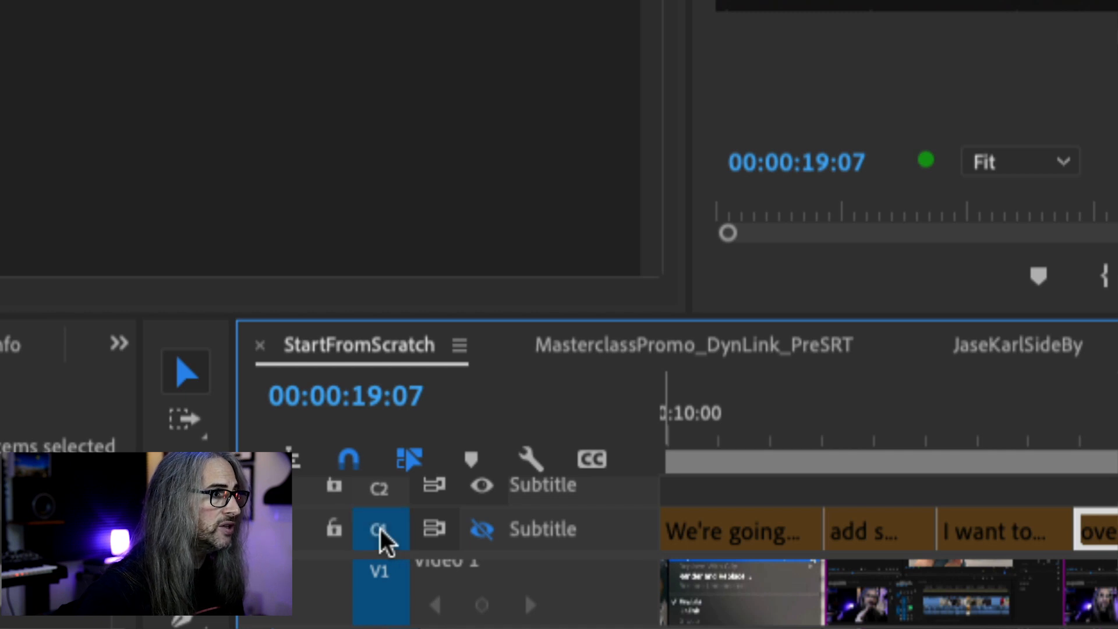
right_click(379, 528)
text(Englis)
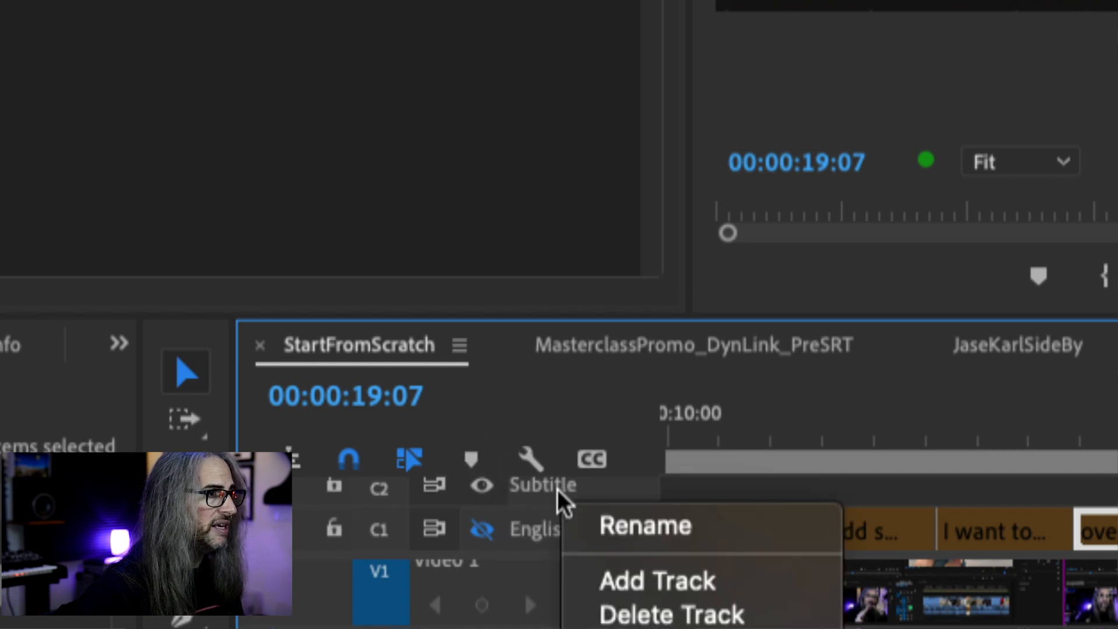
click(644, 526)
text(Spanish)
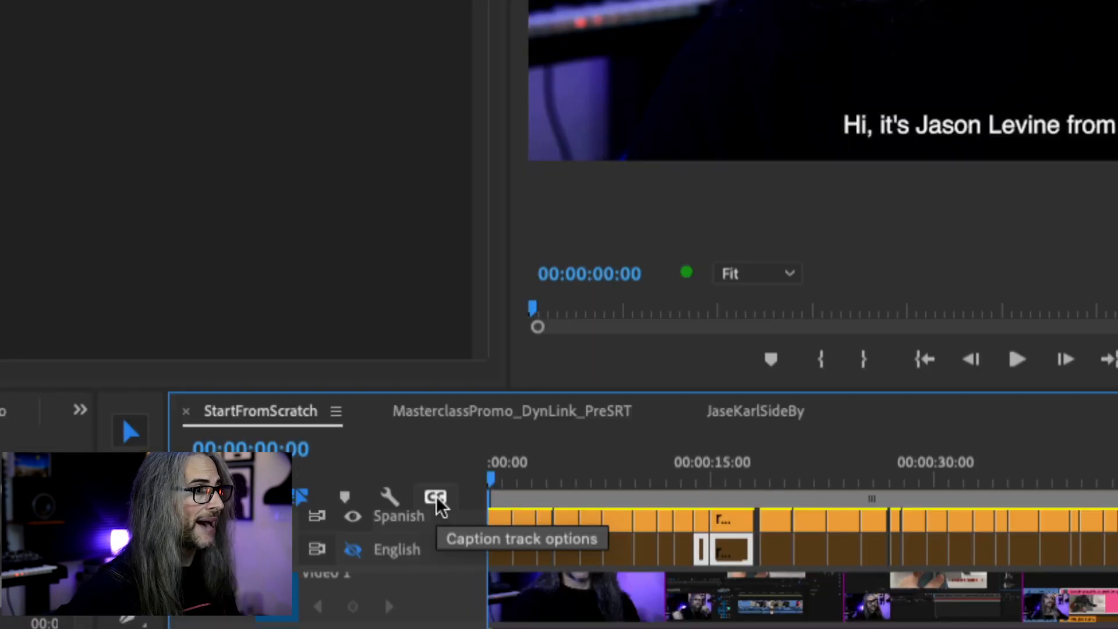
click(435, 497)
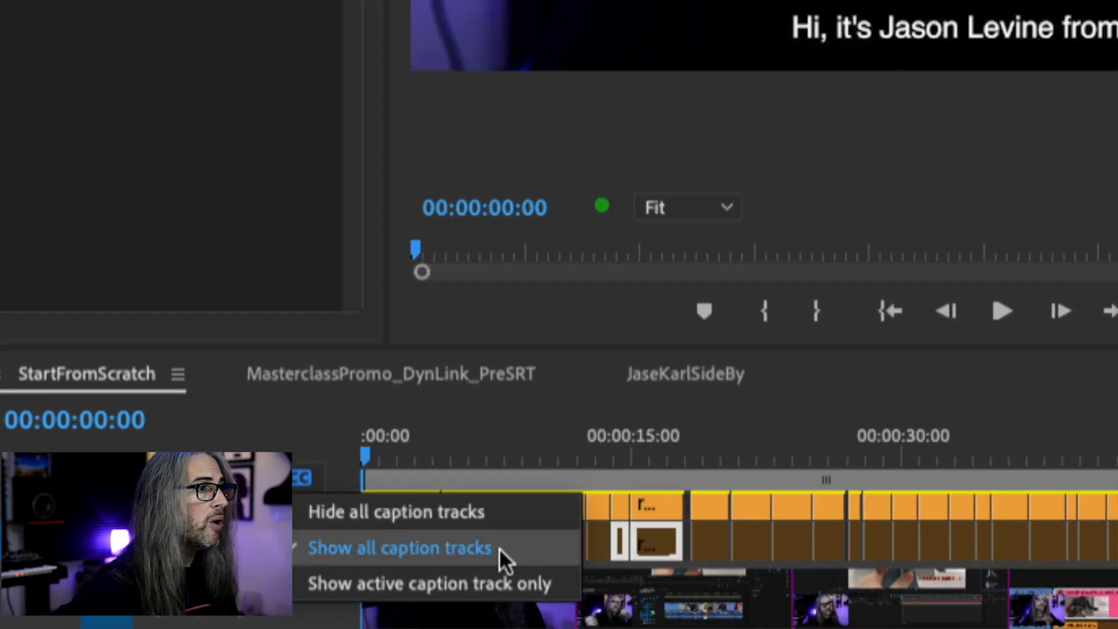
mouse_move(553, 599)
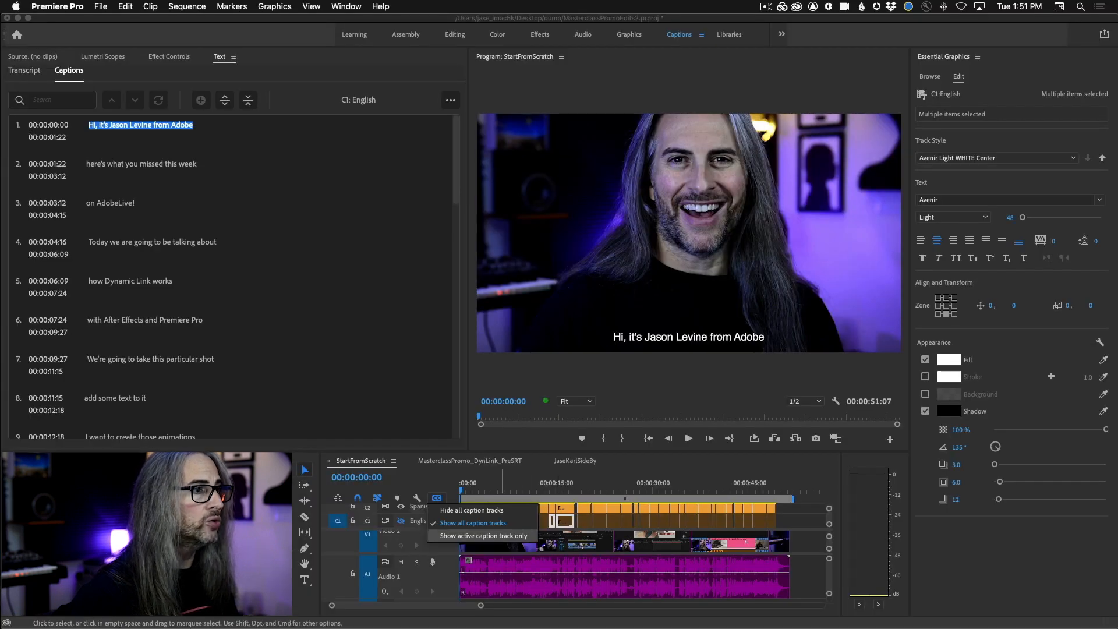
click(472, 536)
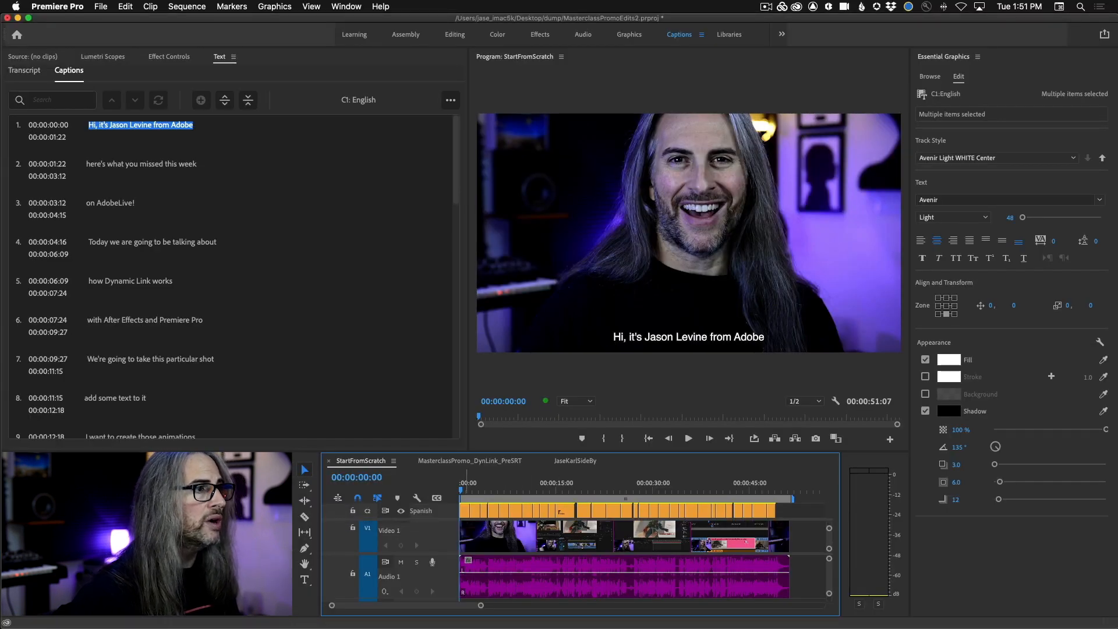
click(437, 498)
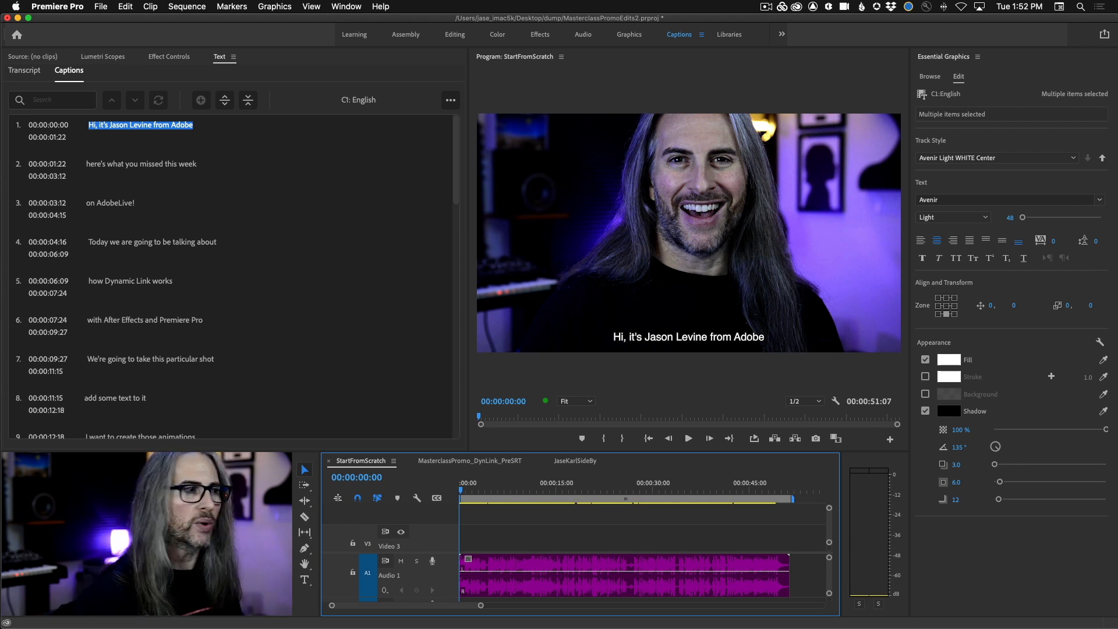
click(436, 498)
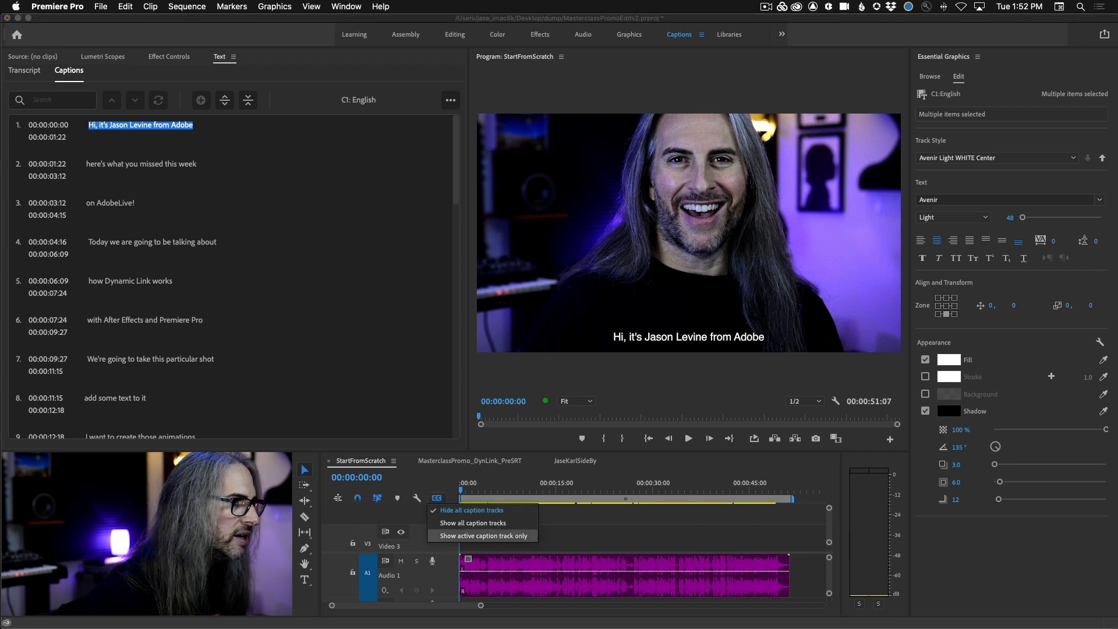
click(472, 522)
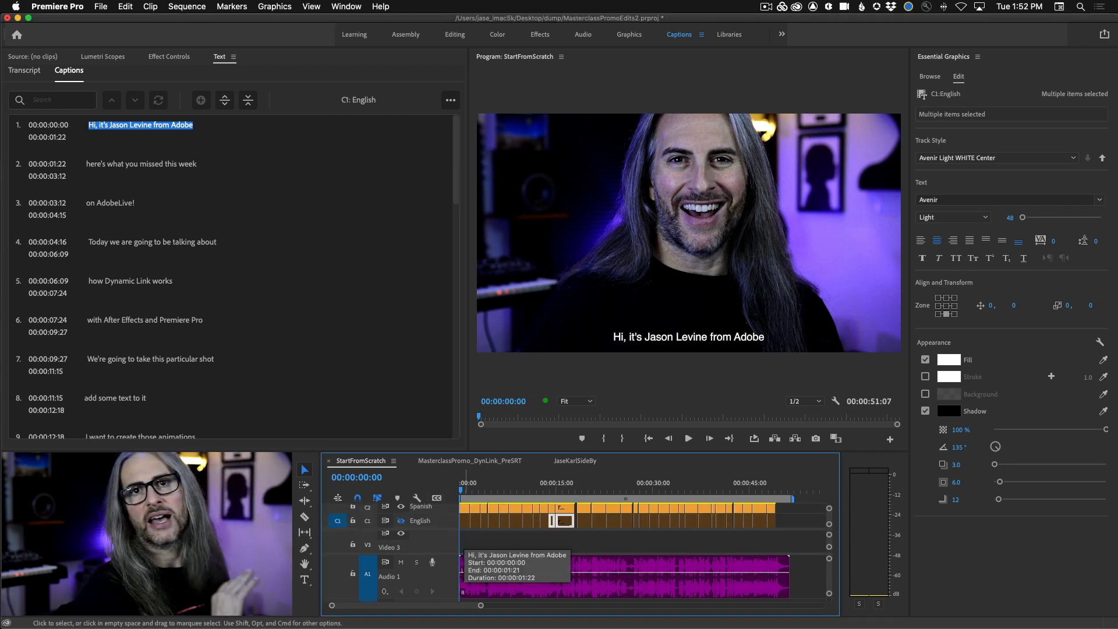
click(470, 460)
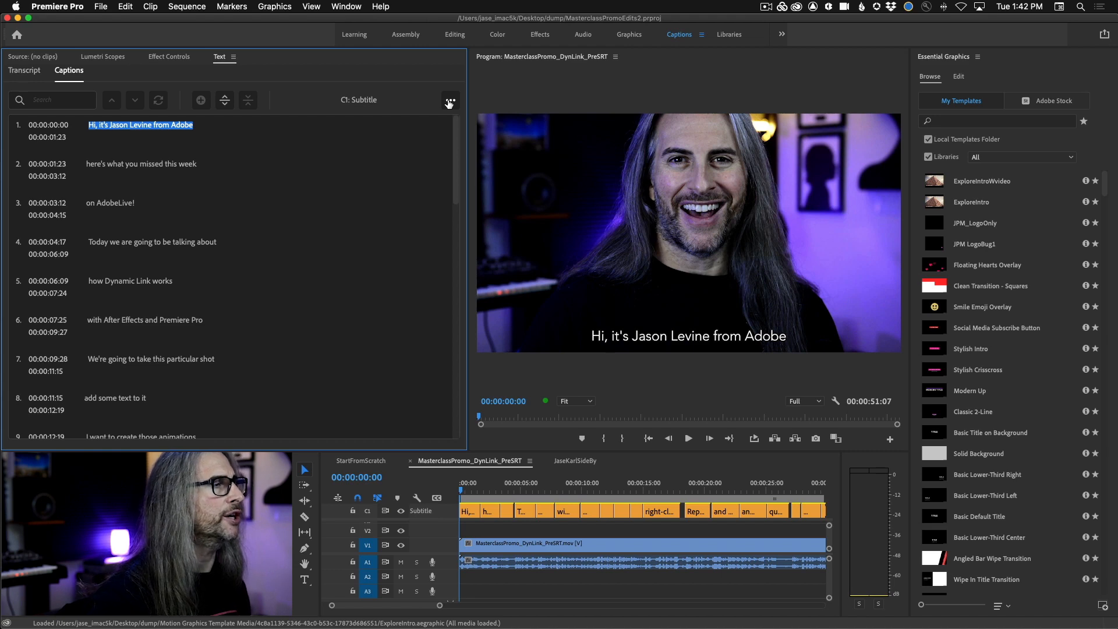
Step: Export the captions as an SRT file named MyVideo into the dump folder
click(449, 100)
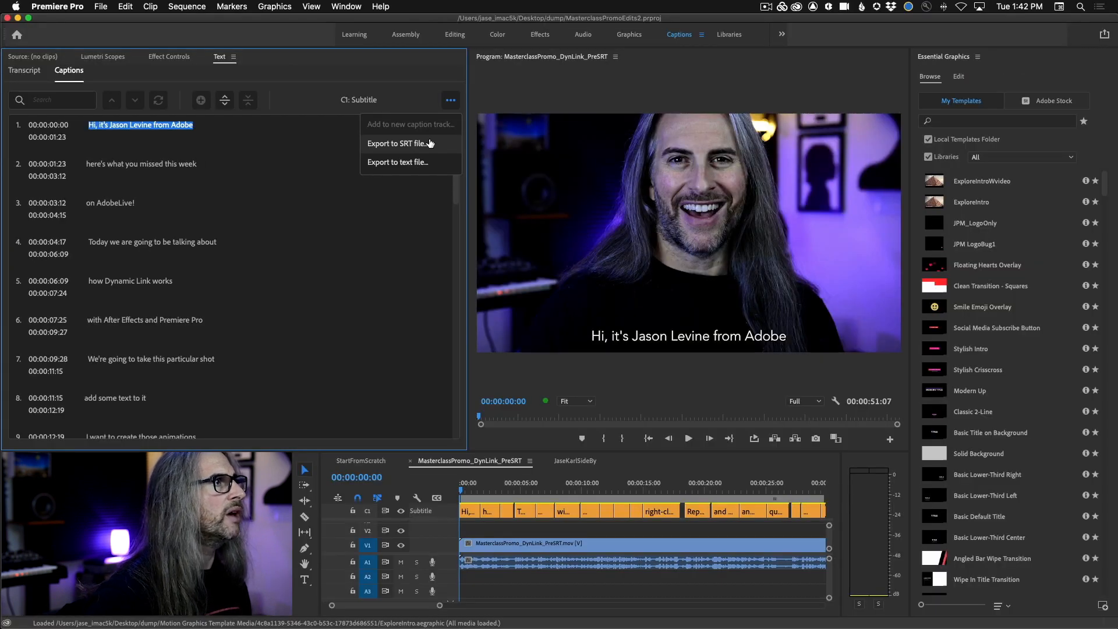
click(397, 143)
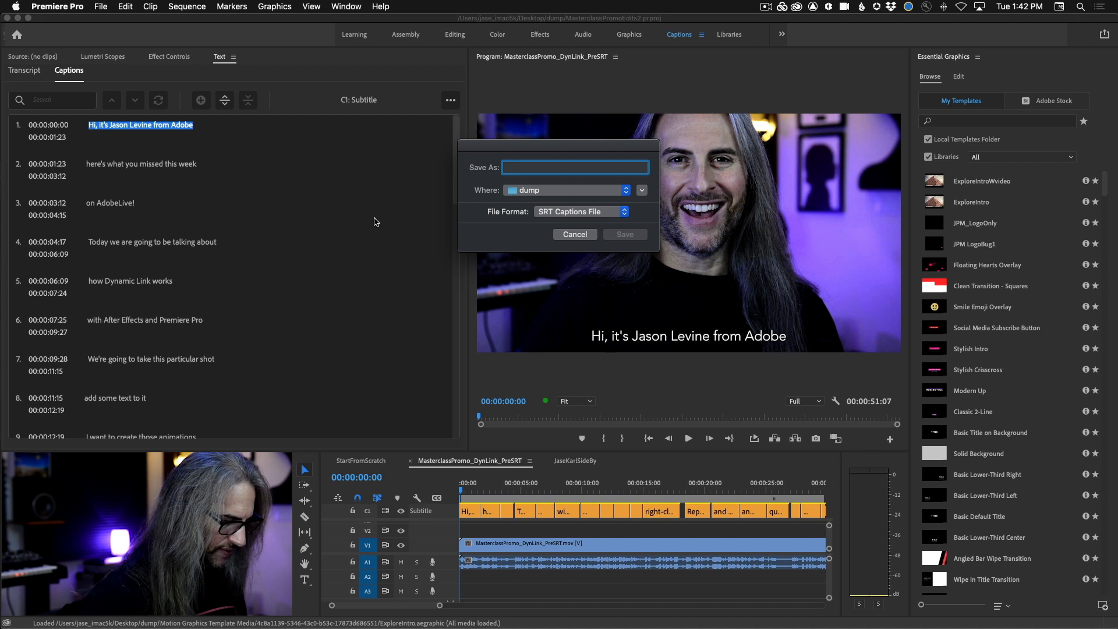
text(MyVideo)
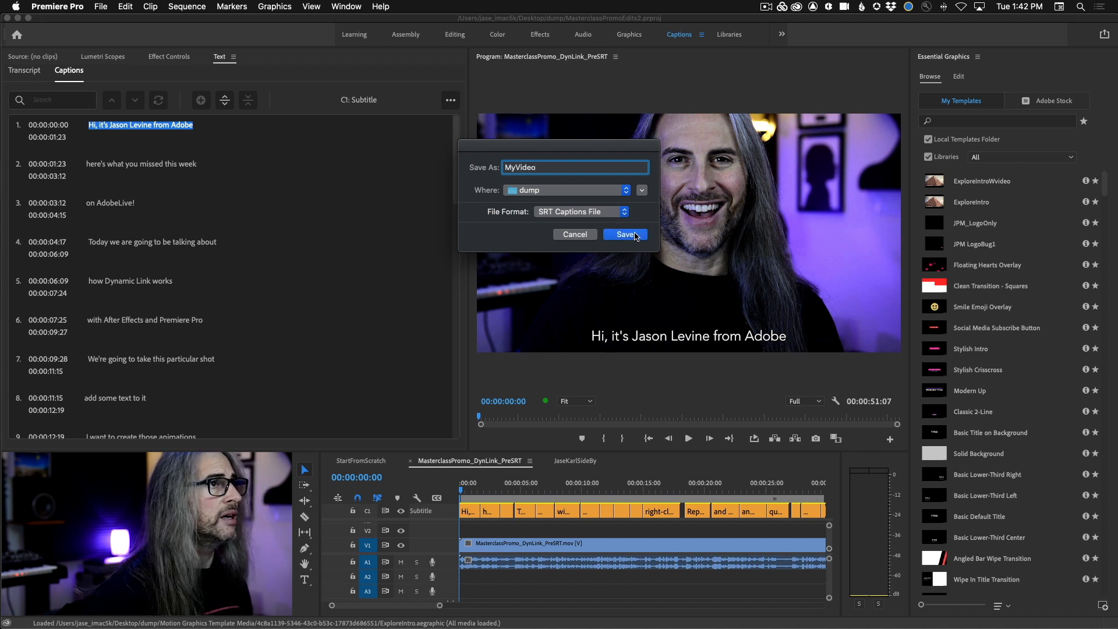
click(624, 234)
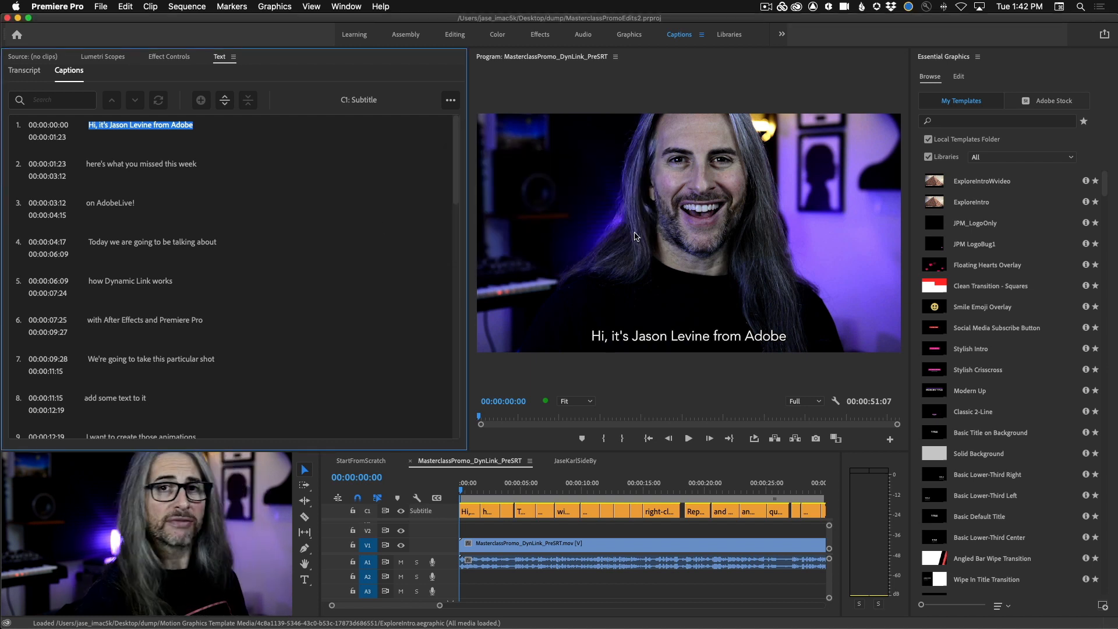
mouse_move(632, 236)
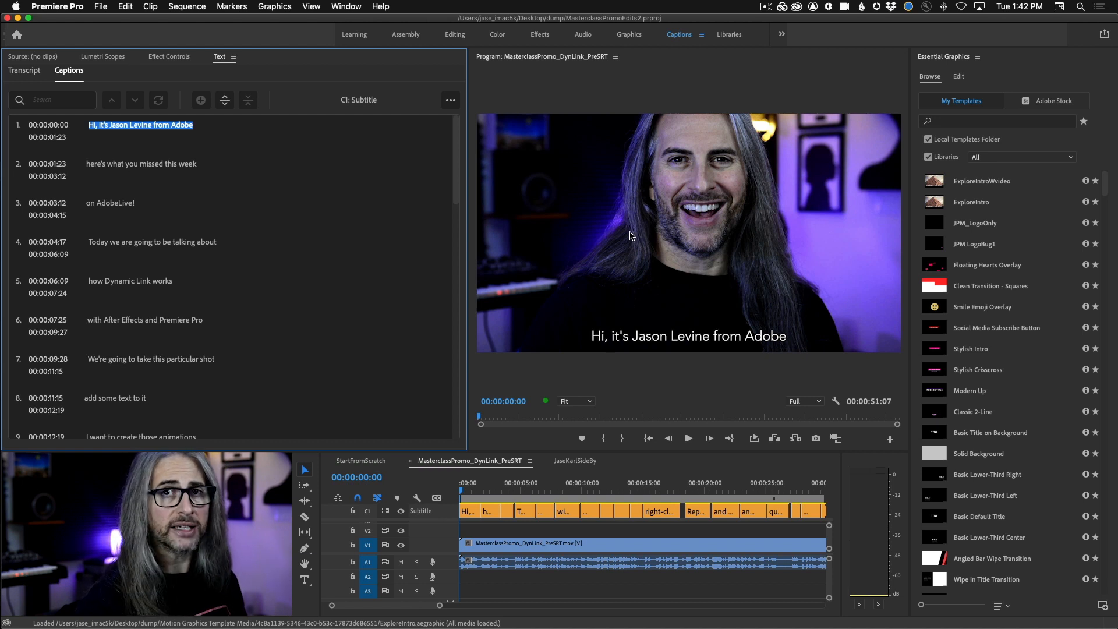
click(361, 460)
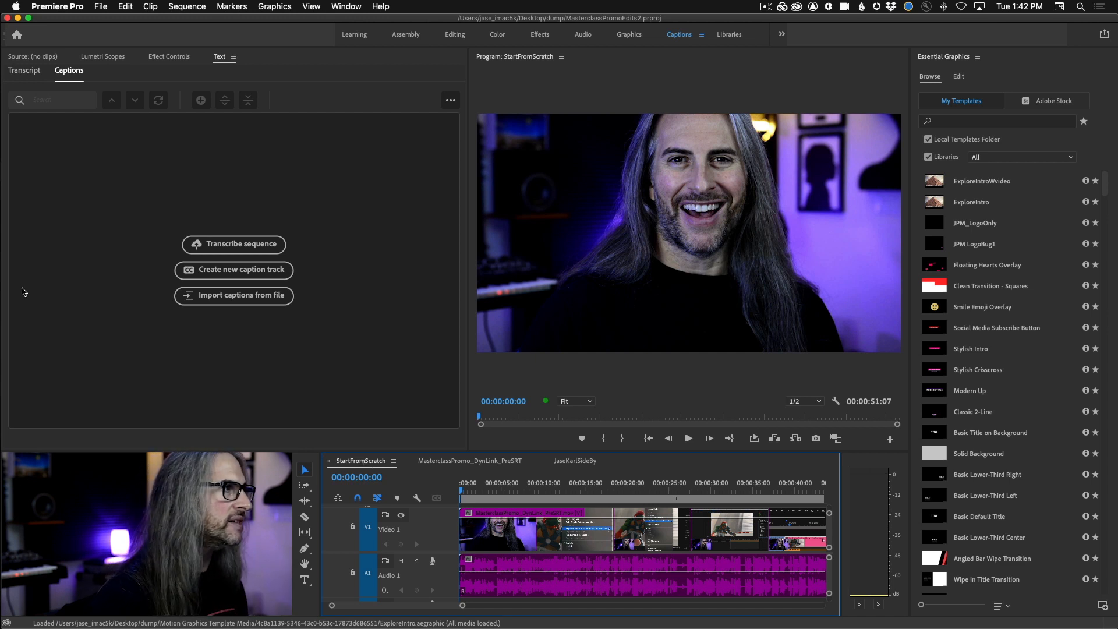
mouse_move(228, 301)
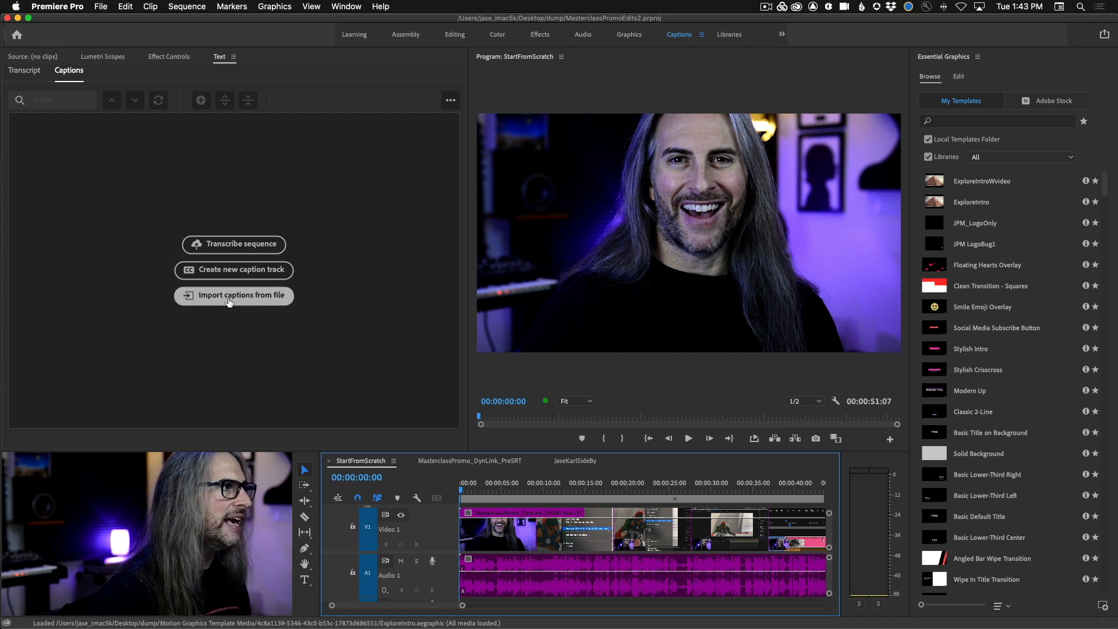
Step: Import MyVideo.srt as a Subtitle caption track starting at the playhead position
click(234, 296)
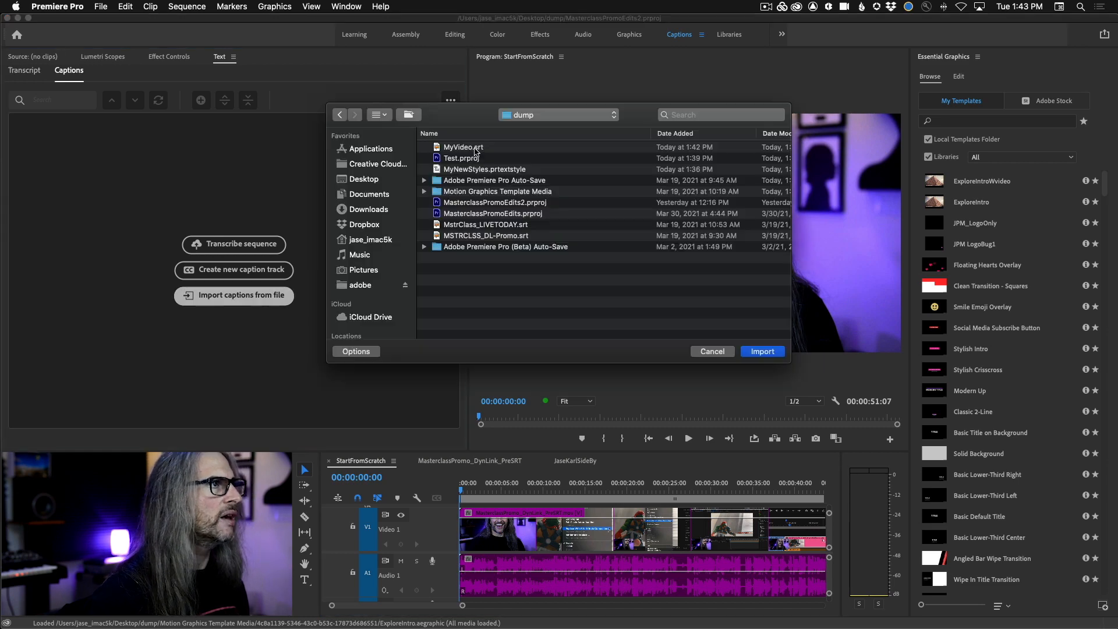
click(463, 147)
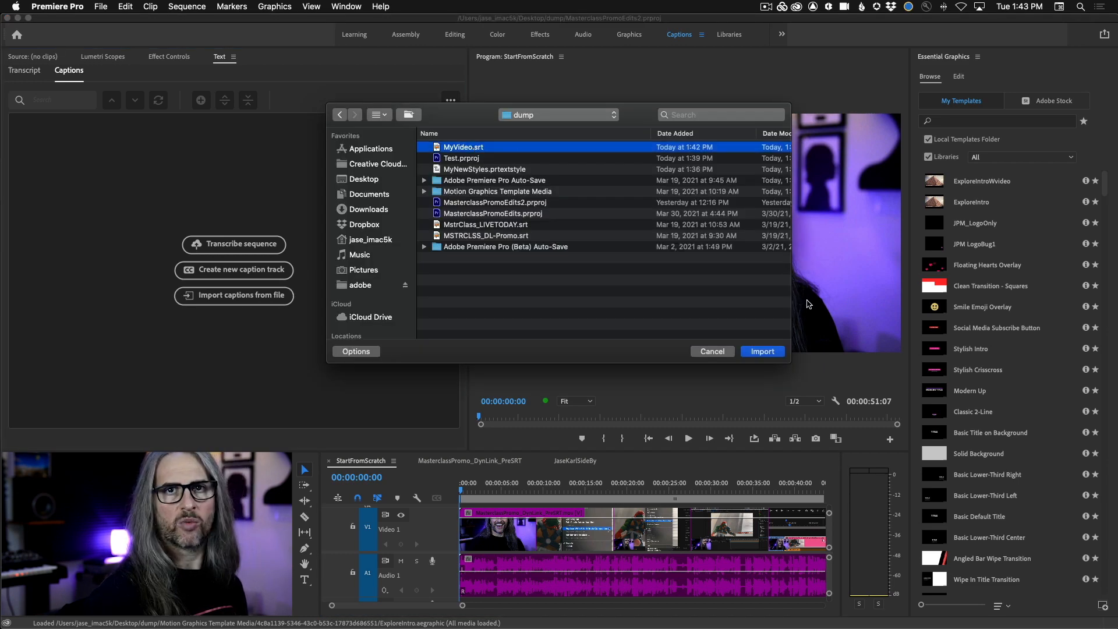
click(763, 351)
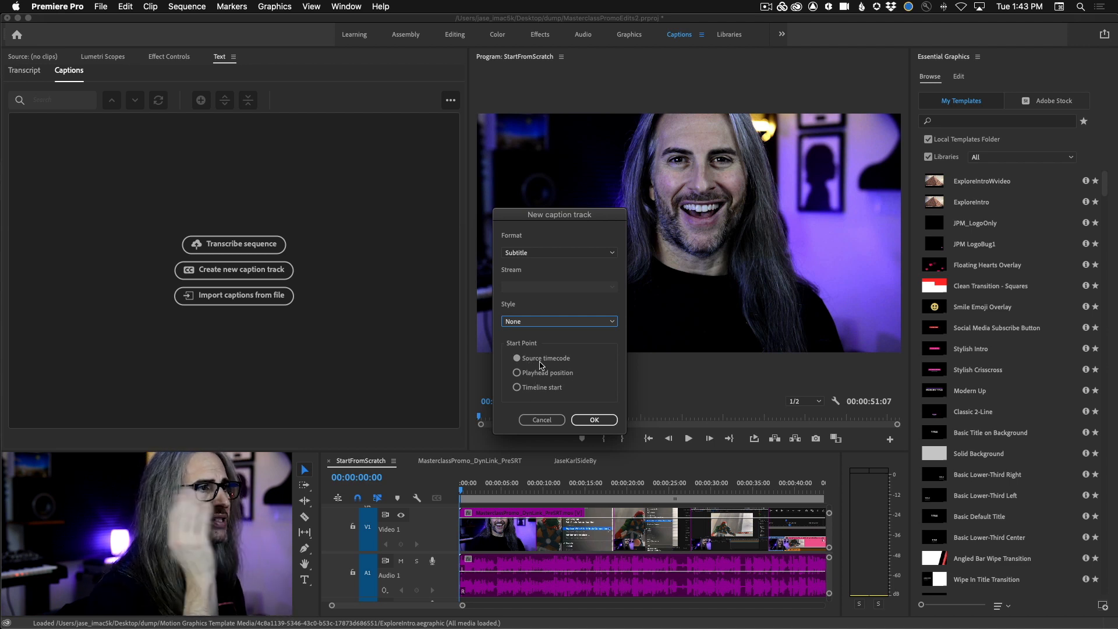
click(516, 373)
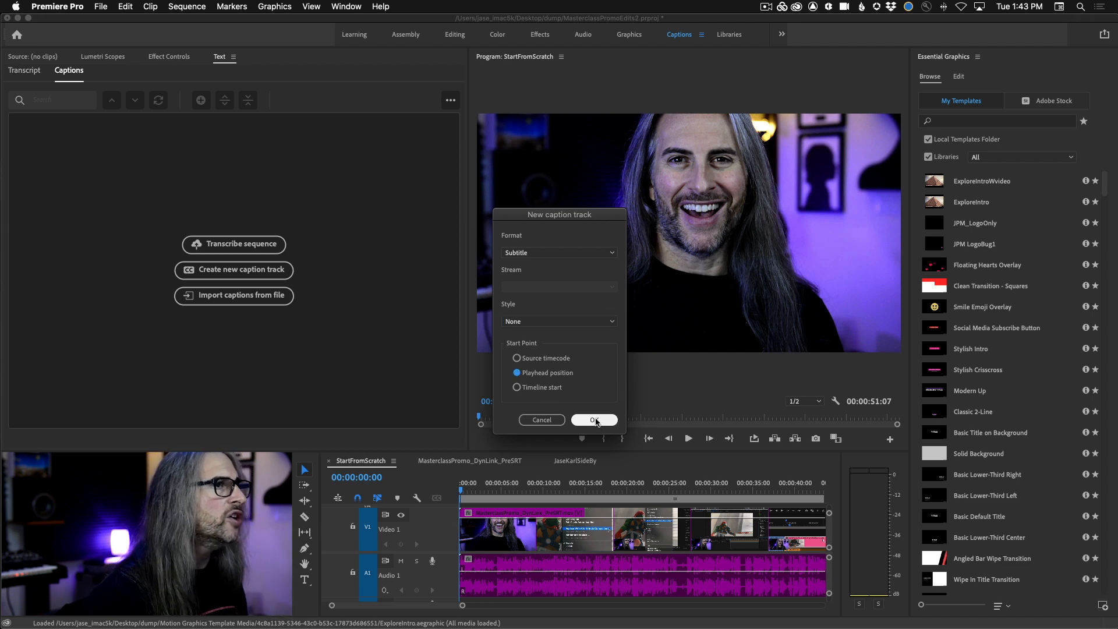
click(594, 420)
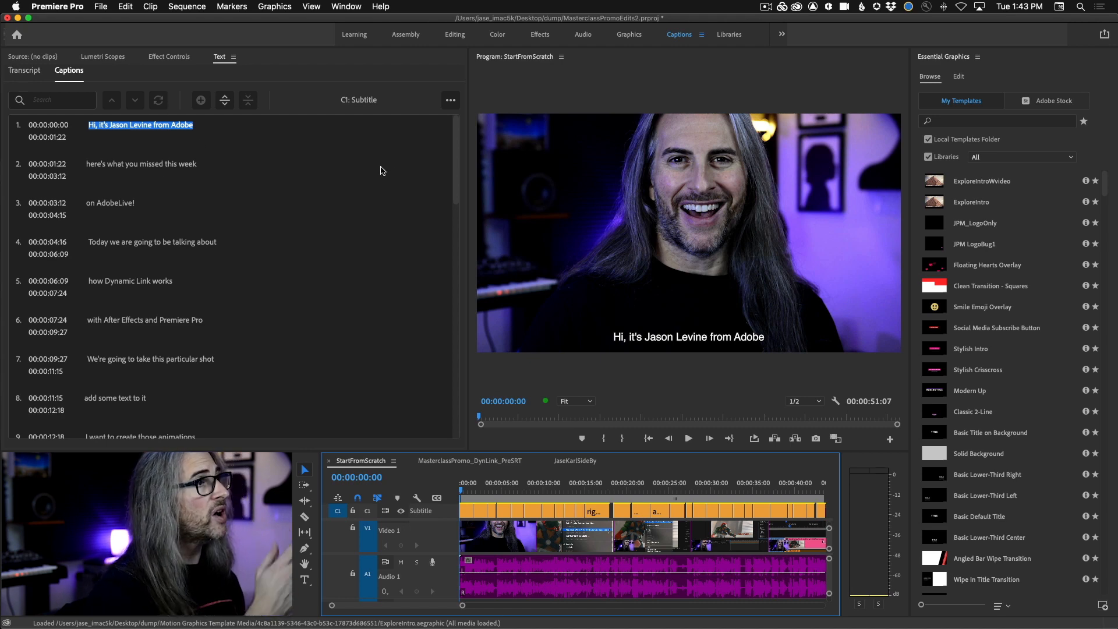
scroll(down, 3)
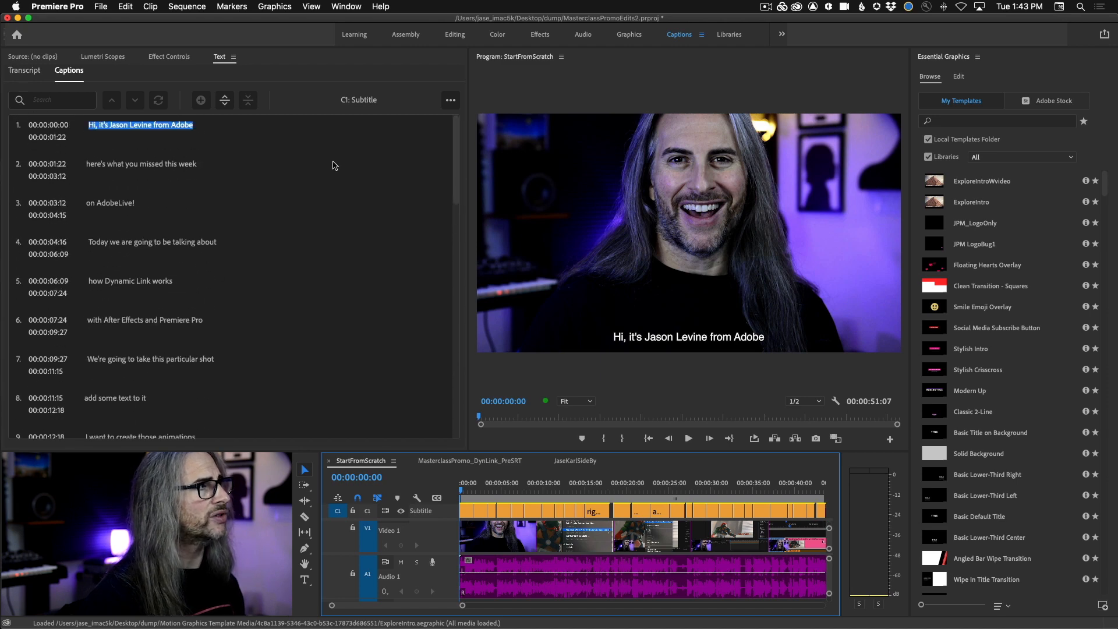
mouse_move(128, 162)
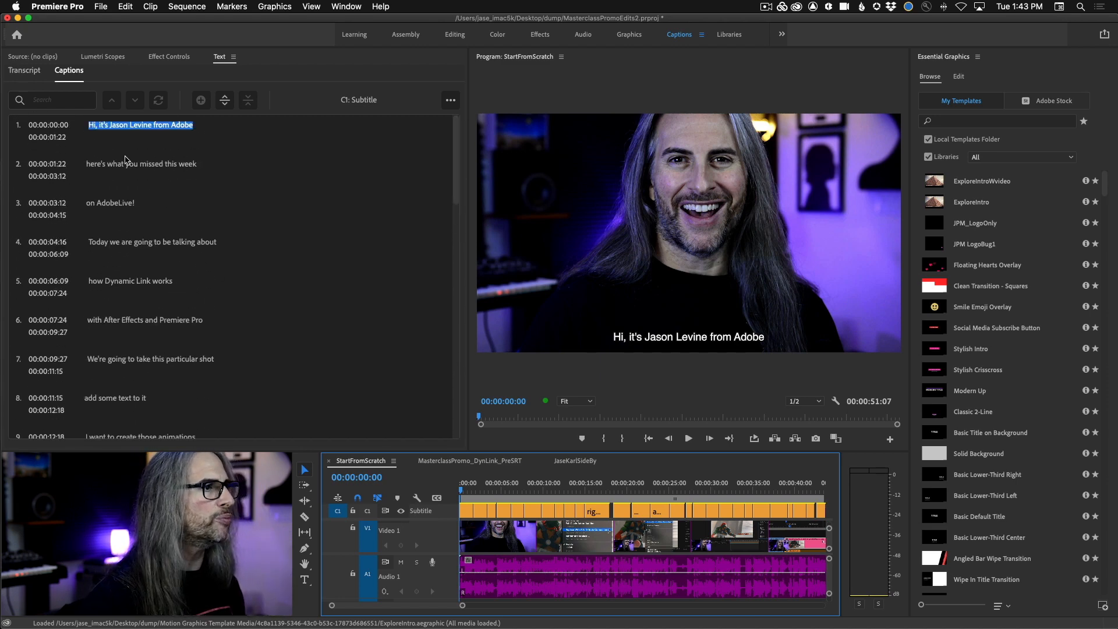
click(471, 461)
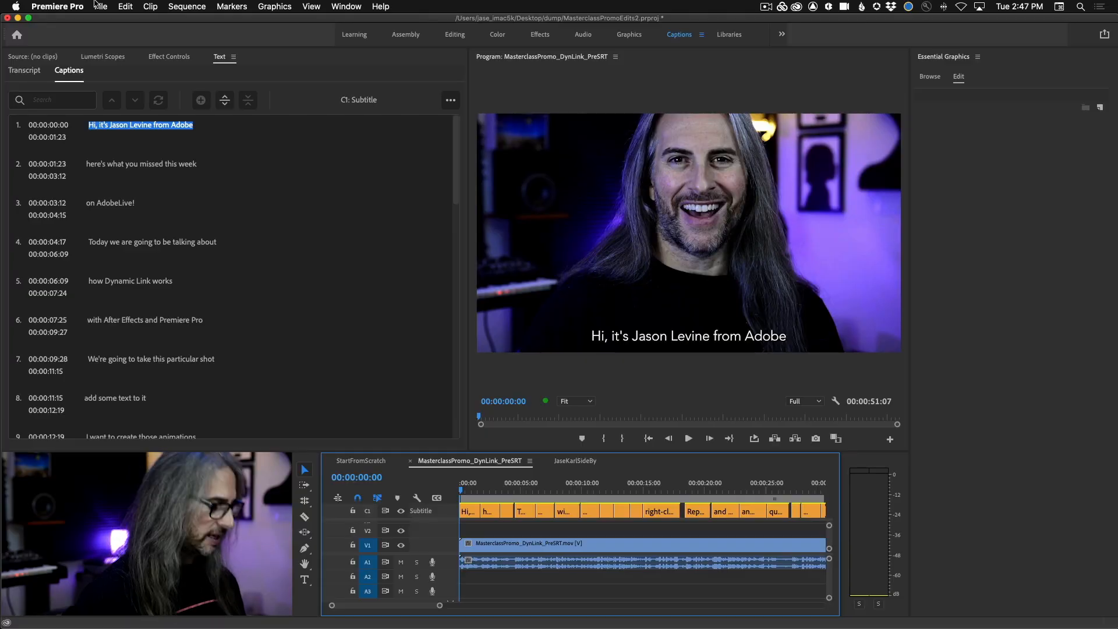
Step: Open Export Media for the sequence with the YouTube 1080p Full HD preset
click(99, 6)
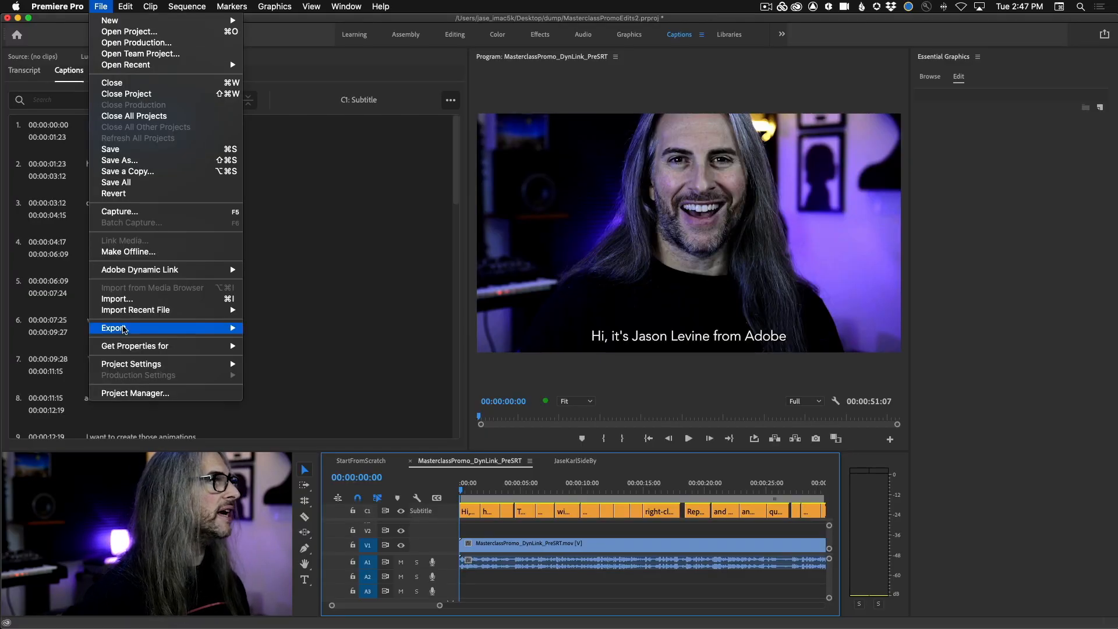
click(114, 328)
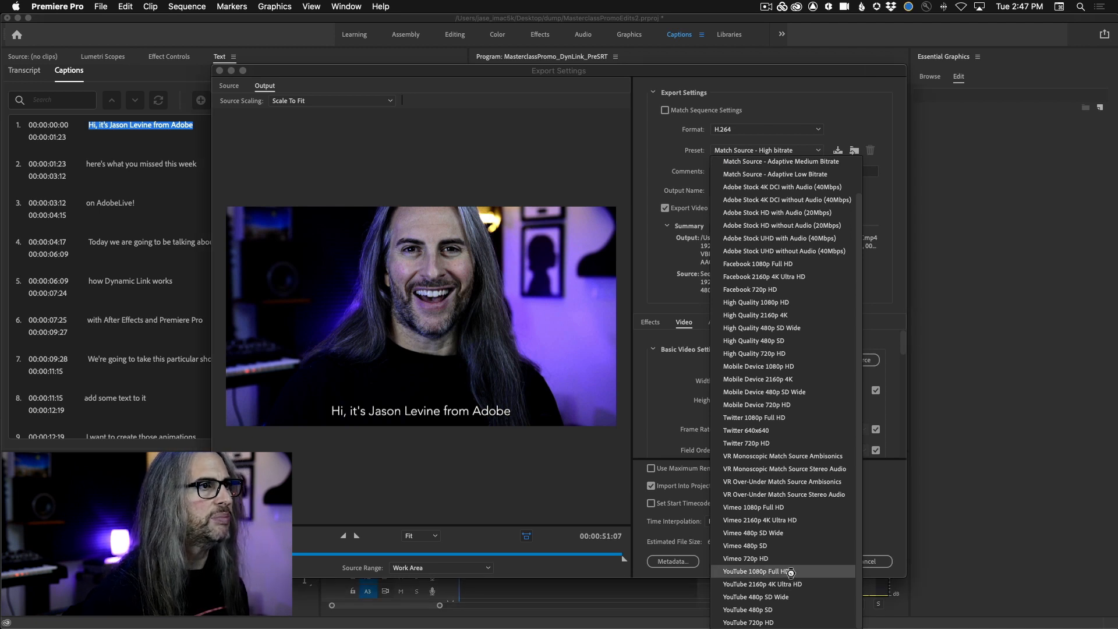
click(769, 572)
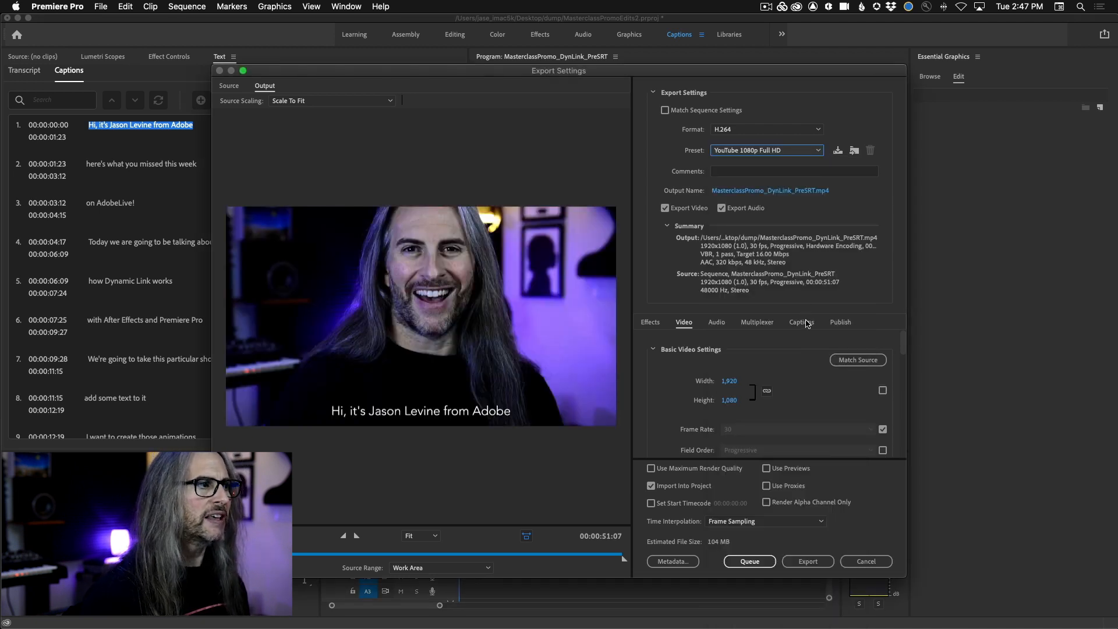
click(801, 322)
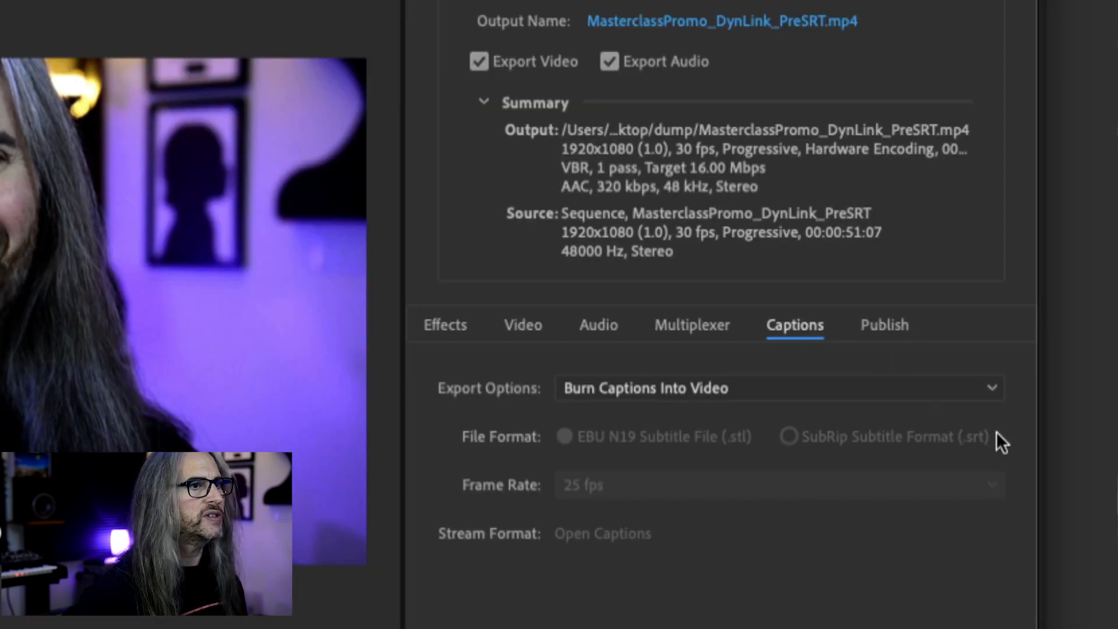
Step: Set the caption Export Options to Create Sidecar File
scroll(down, 3)
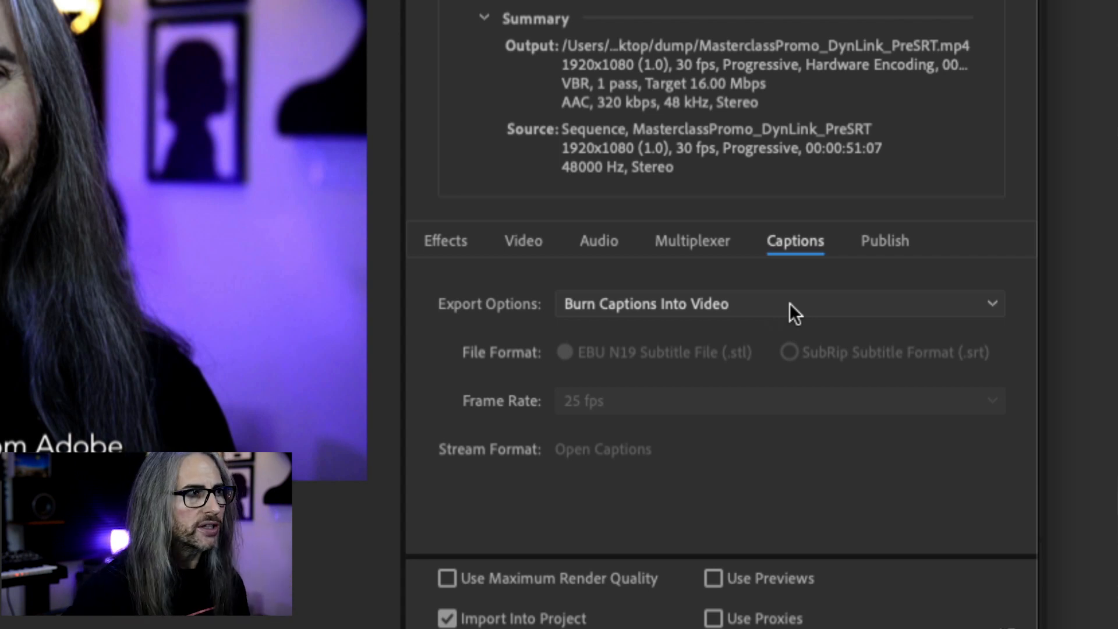
click(783, 304)
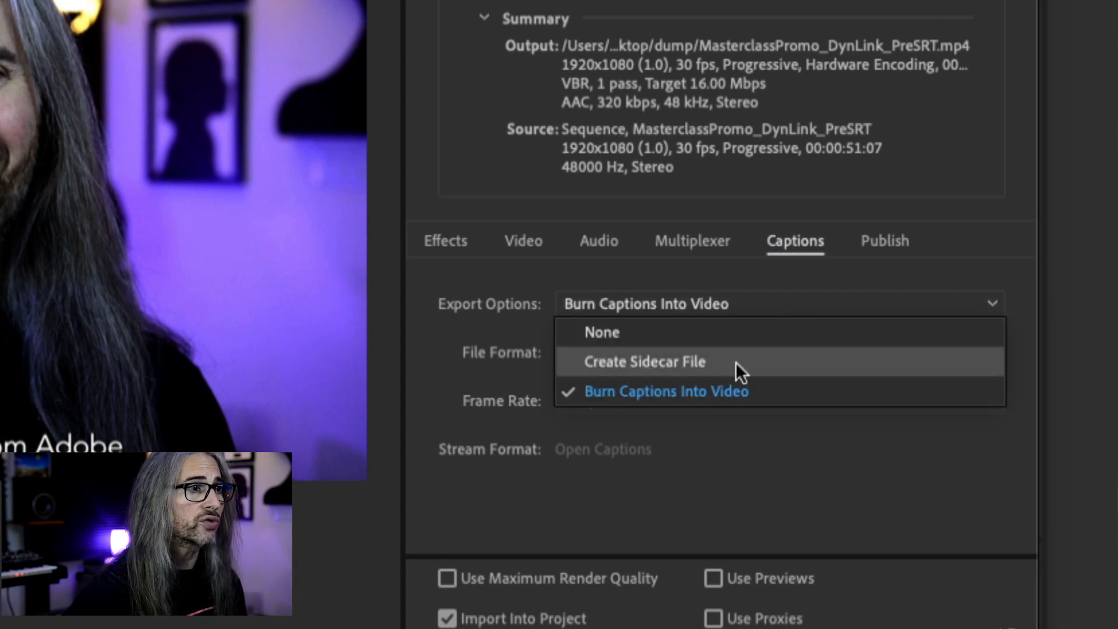
click(644, 362)
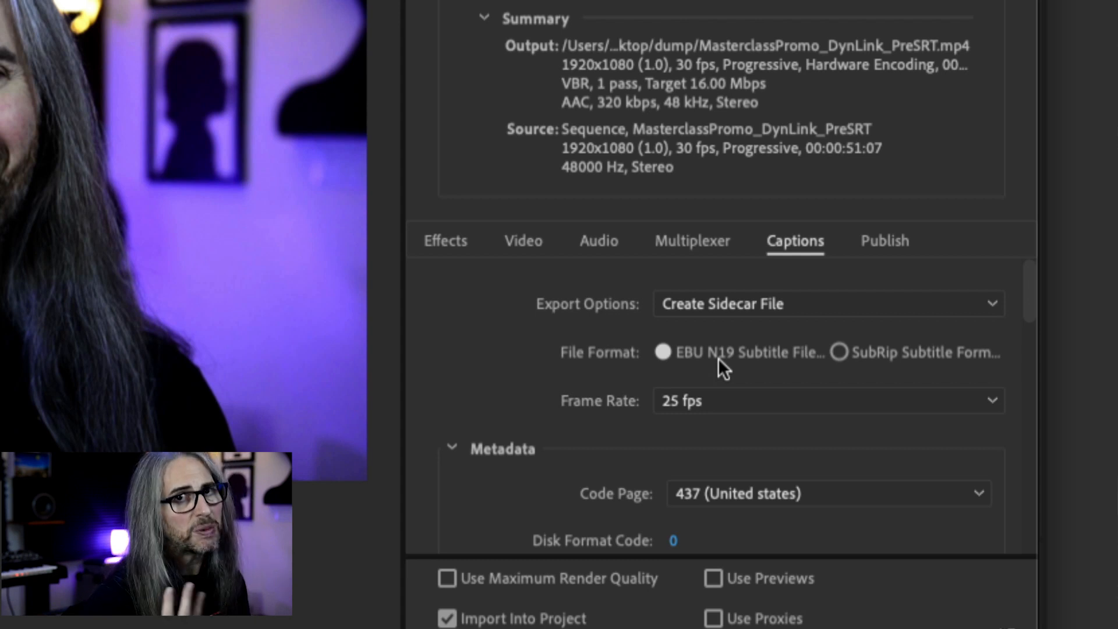
mouse_move(827, 374)
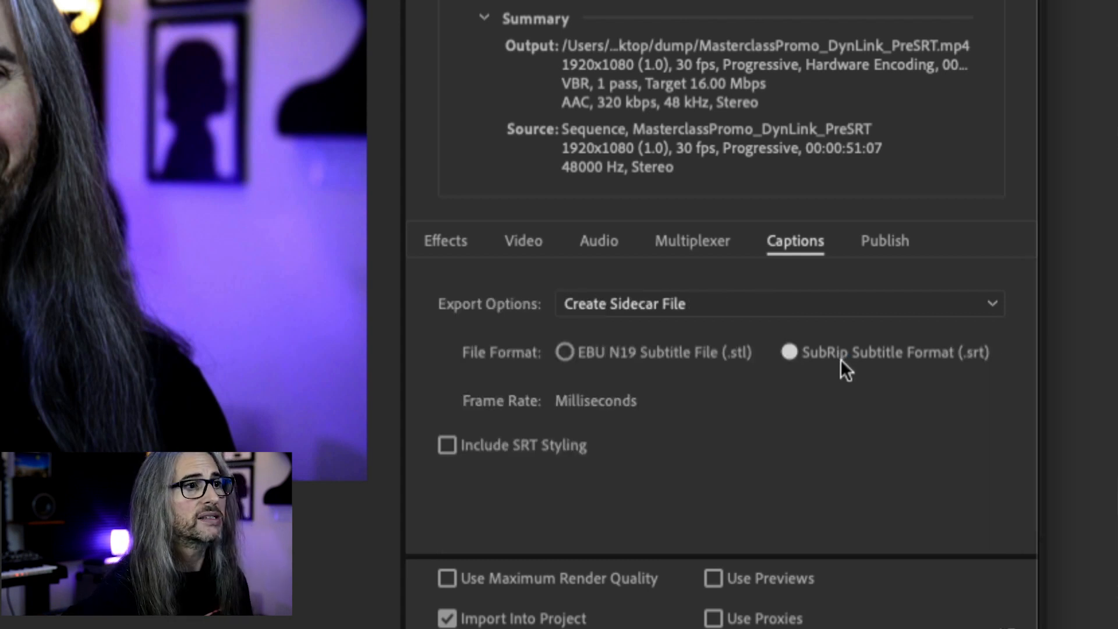
mouse_move(842, 374)
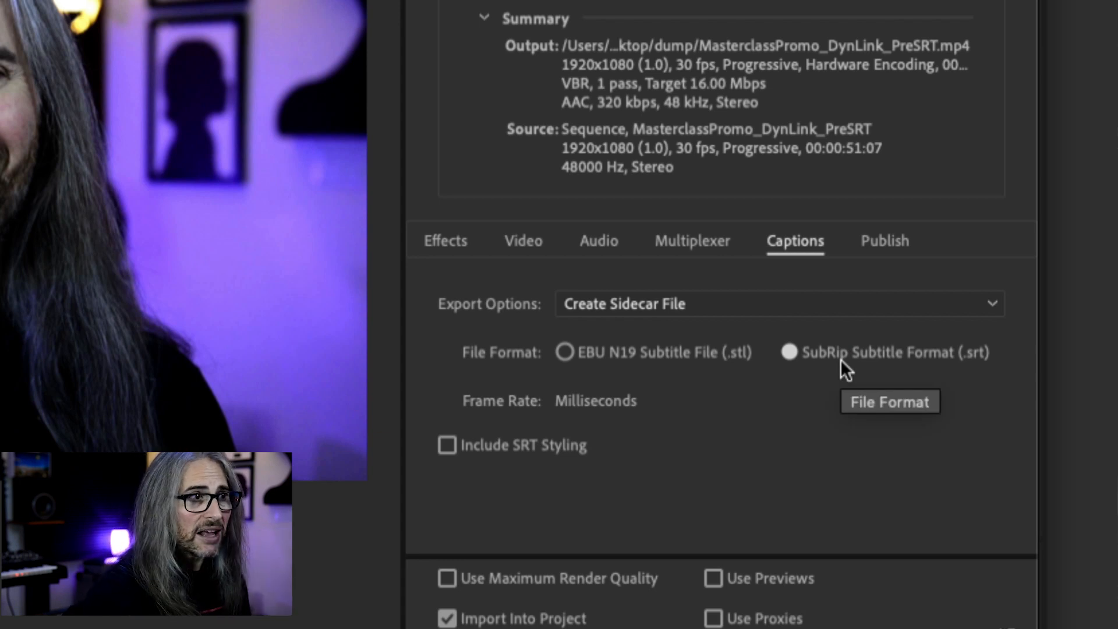
mouse_move(452, 456)
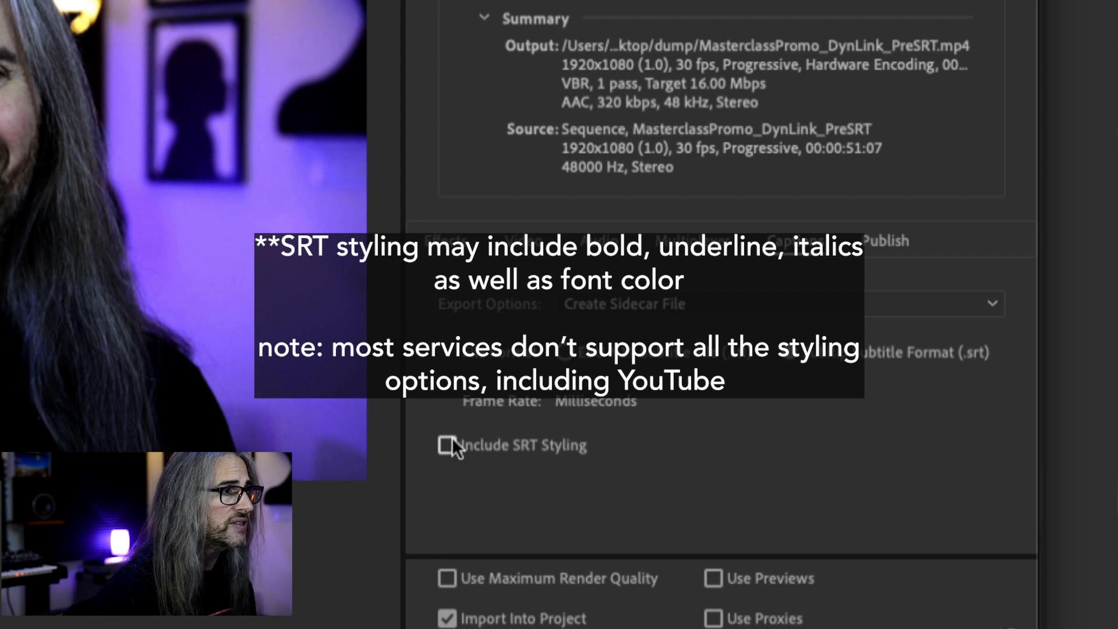
mouse_move(454, 459)
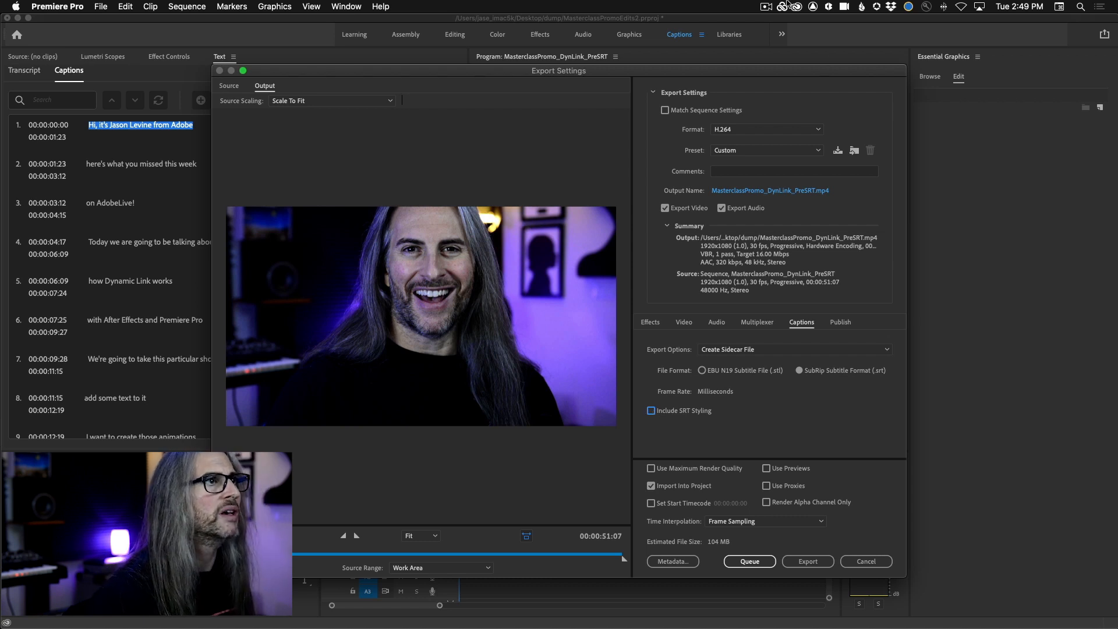
mouse_move(764, 173)
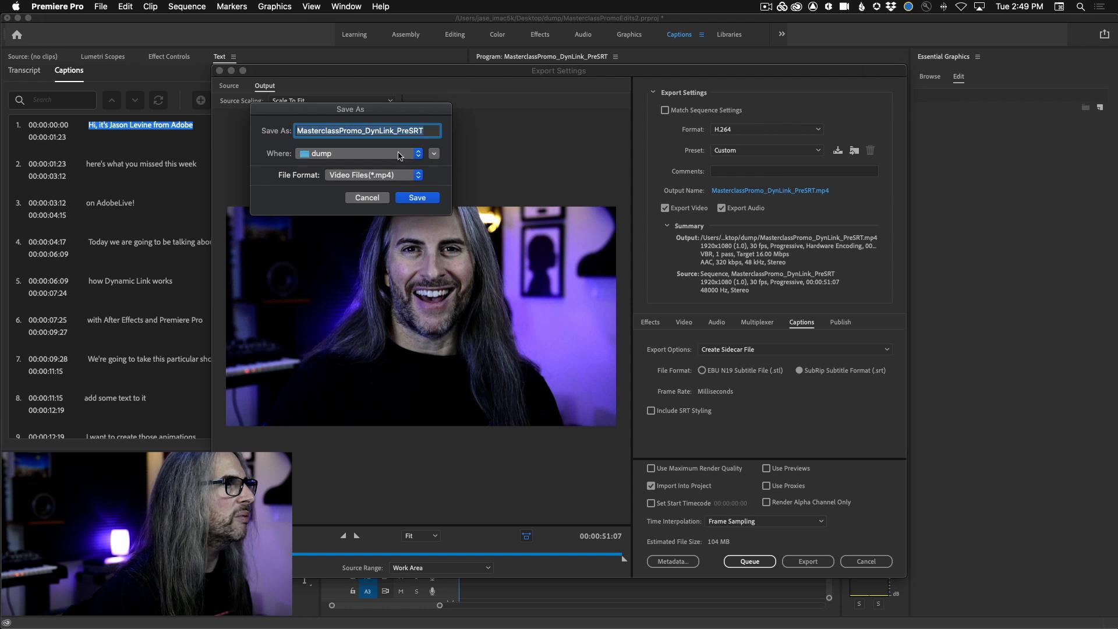
Step: Name the output MasterclassPromo and export the video with its caption sidecar
text(MasterclassPromo)
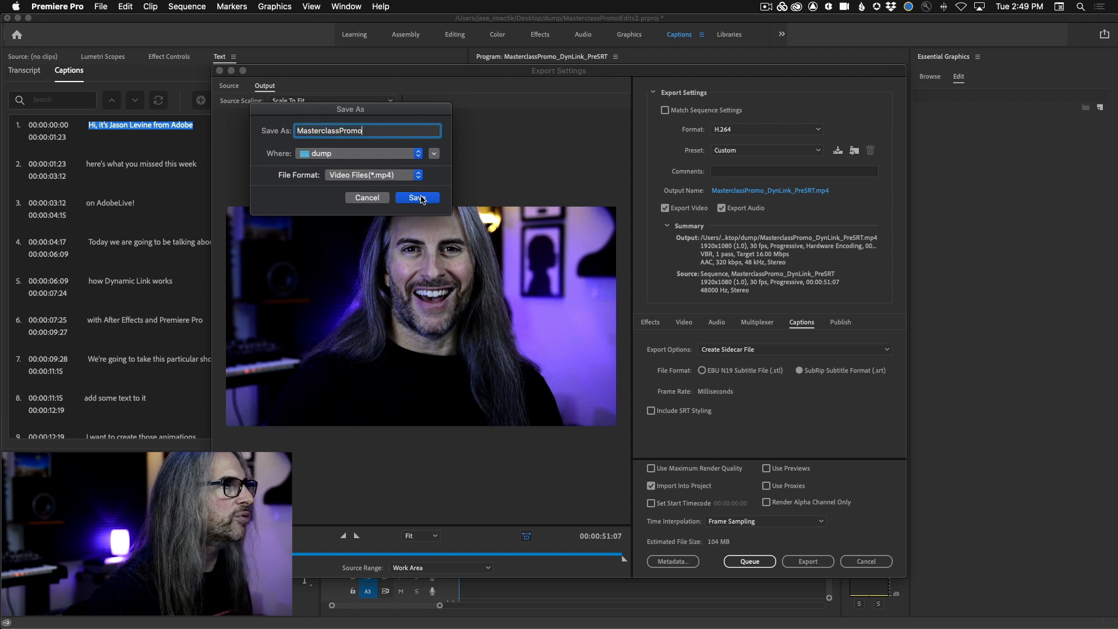
click(416, 198)
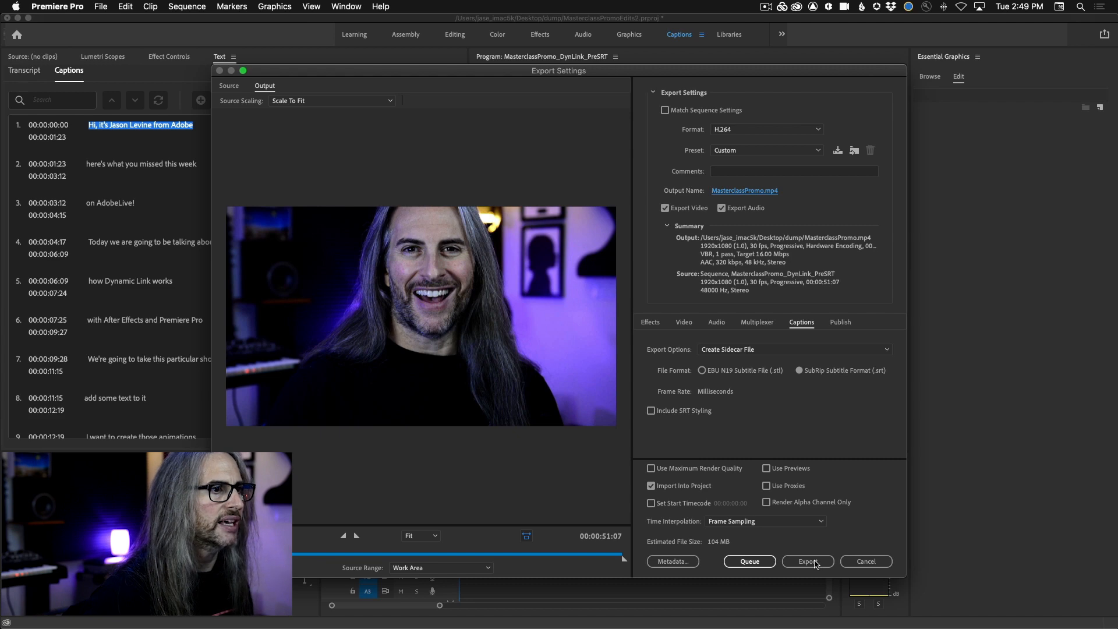
click(808, 561)
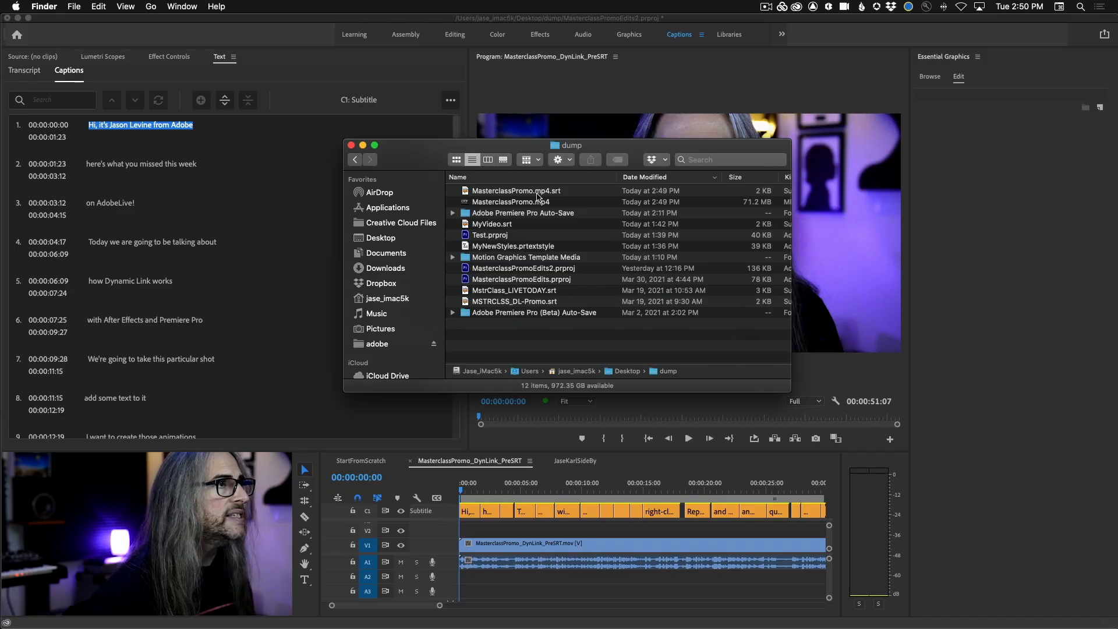
click(512, 202)
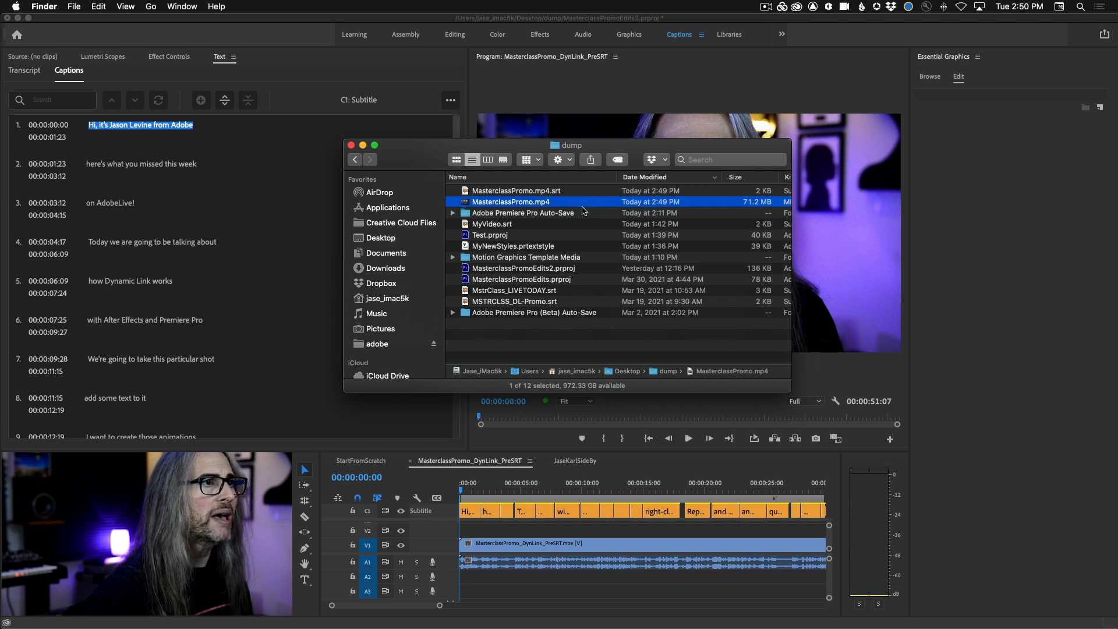
click(515, 190)
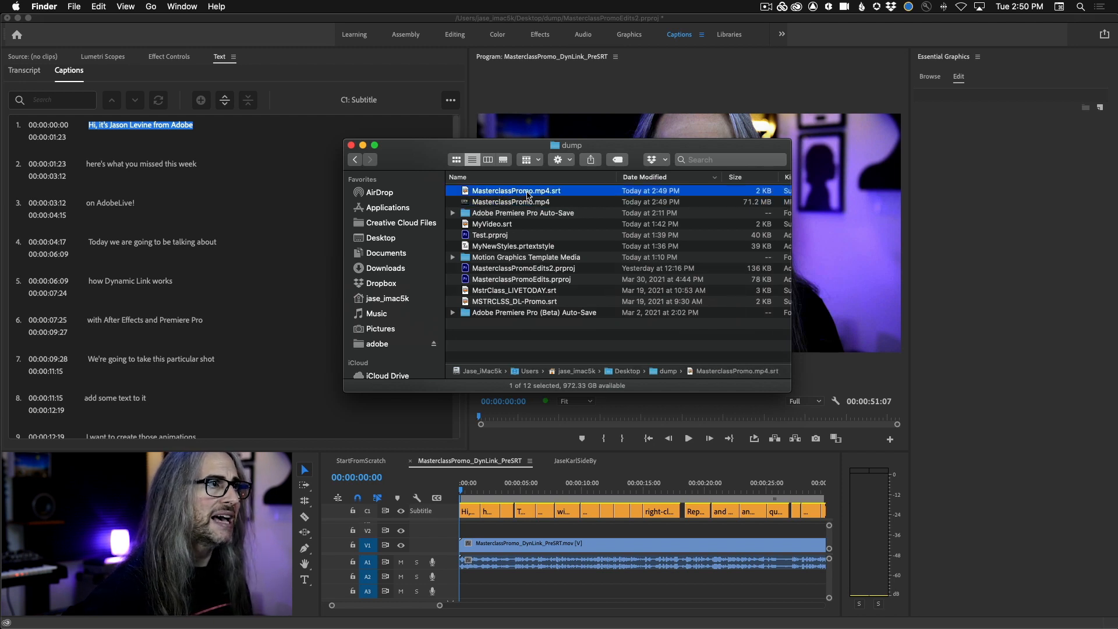